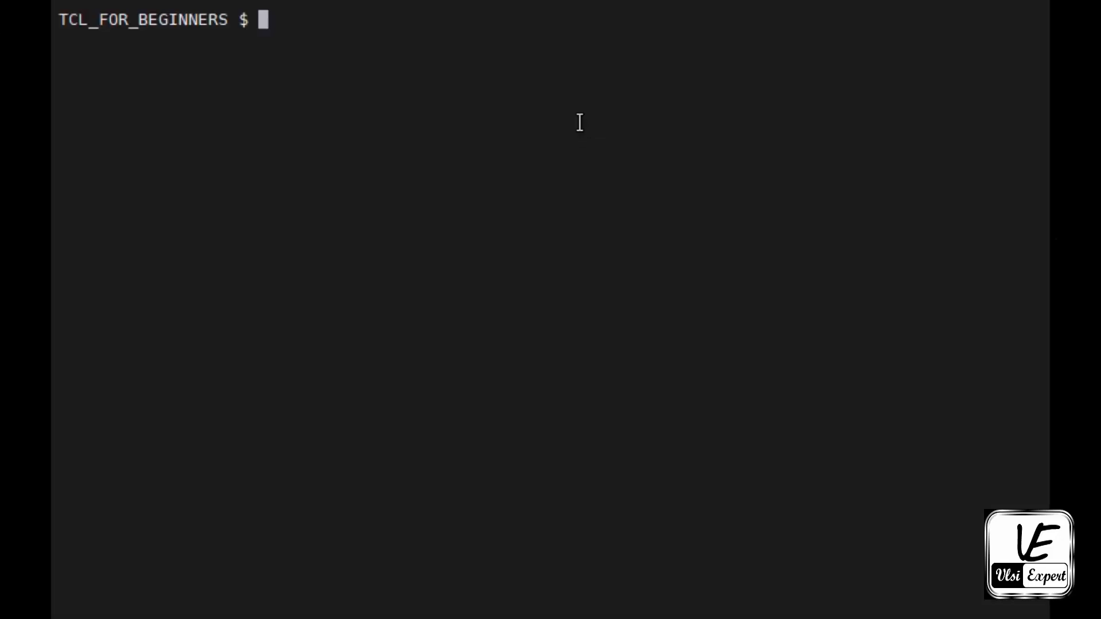
Type 'which' at the bash prompt in the TCL_FOR_BEGINNERS folder.
text(which)
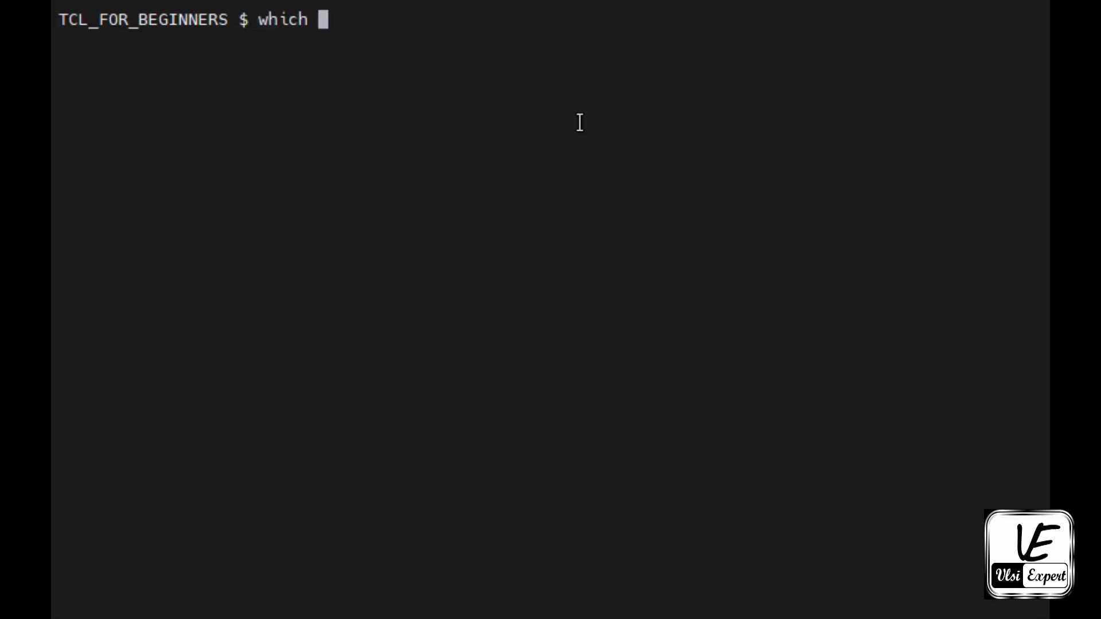
Run 'which tclsh' to find /usr/bin/tclsh, then launch tclsh.
text(tclsh)
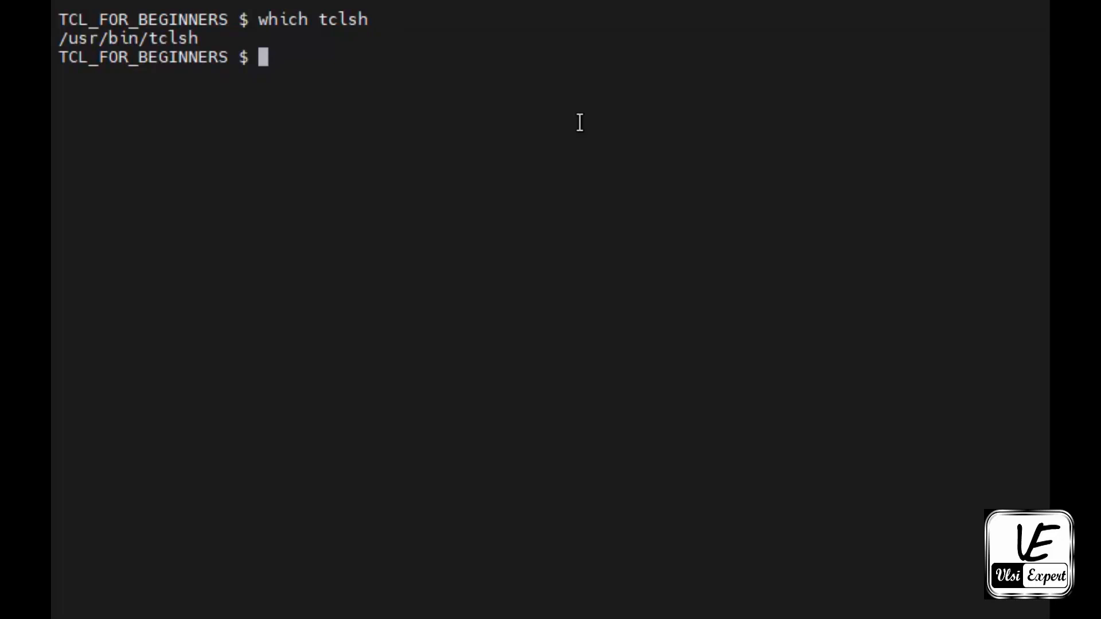
text(tch)
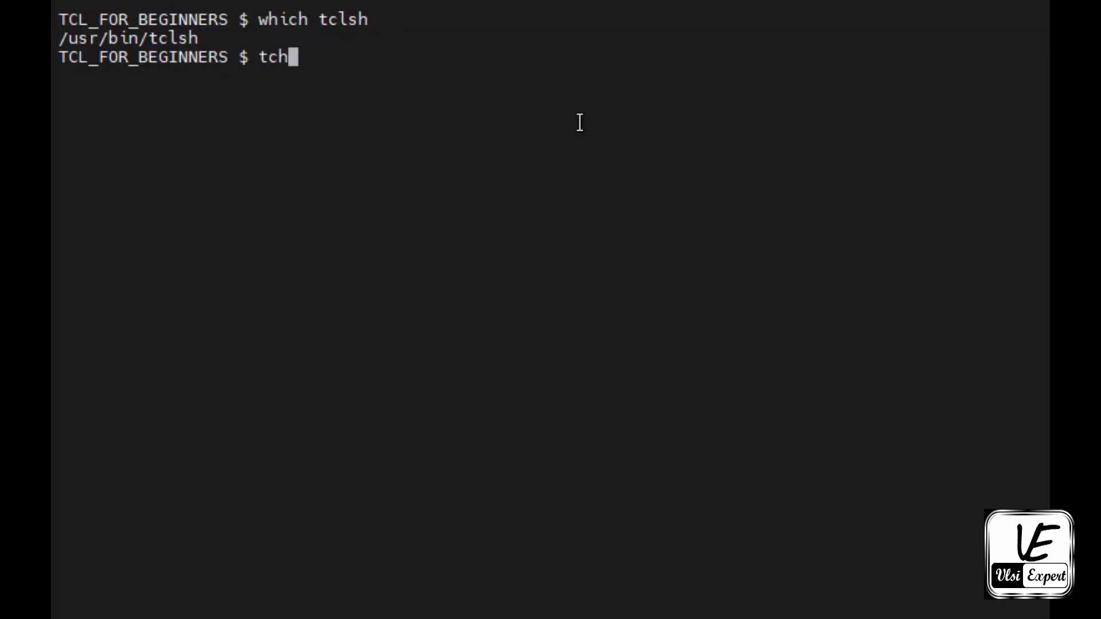
text(lsh)
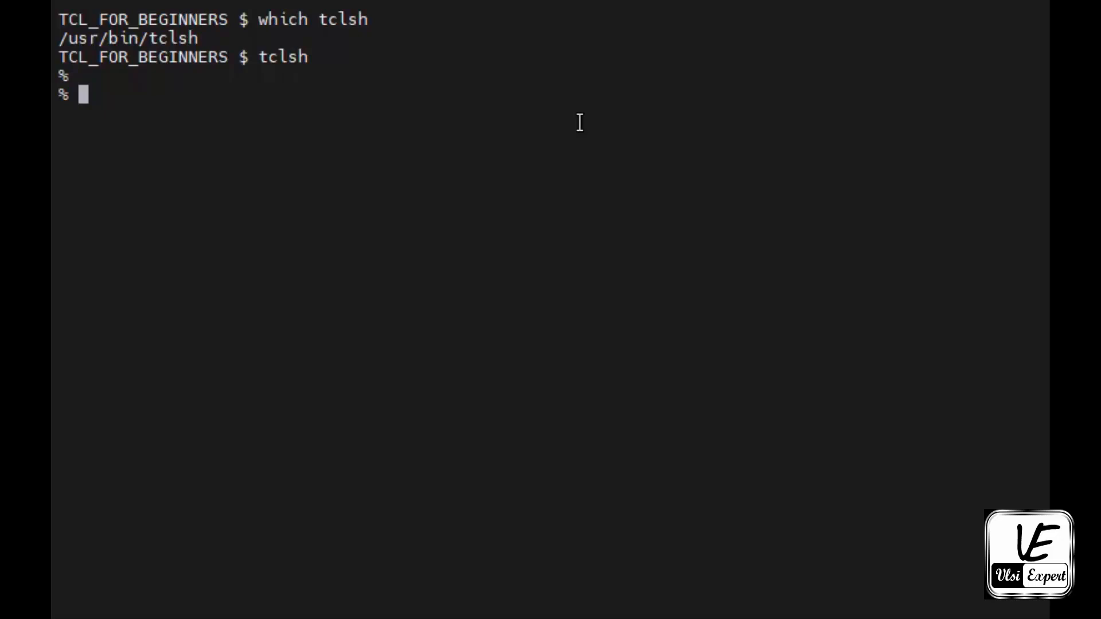
Run puts "hello world" in tclsh to print hello world.
text(puts)
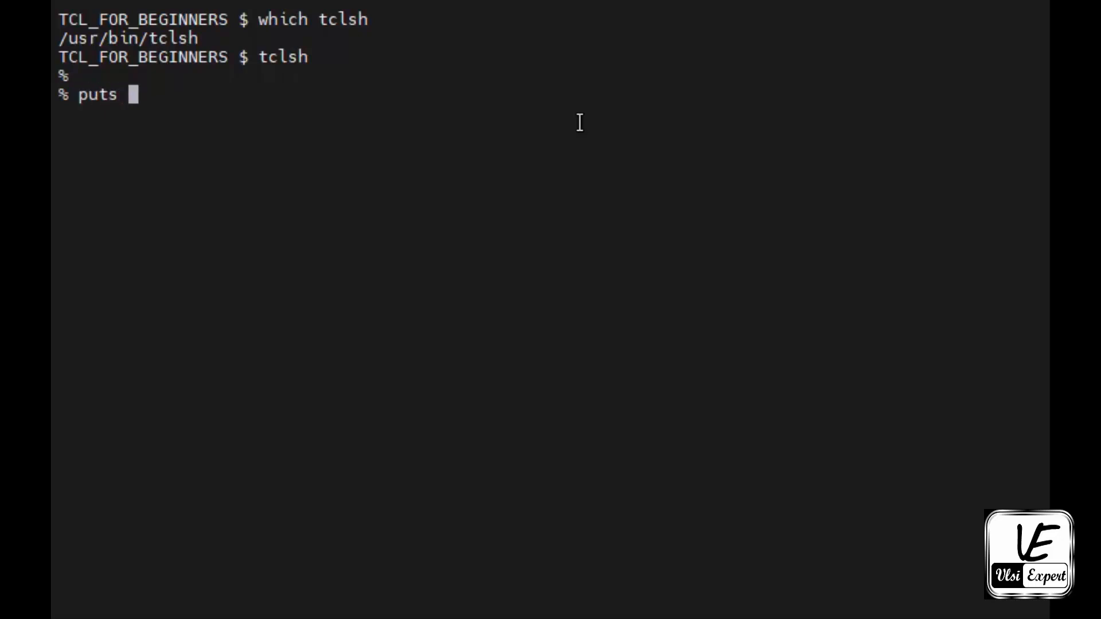
text(")
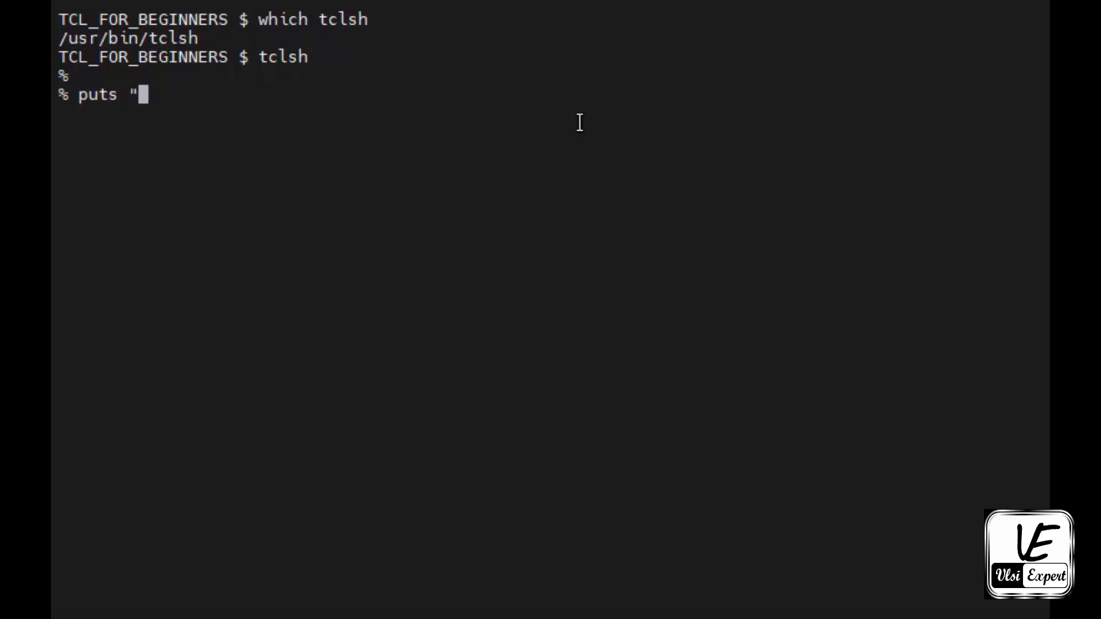
text(hel)
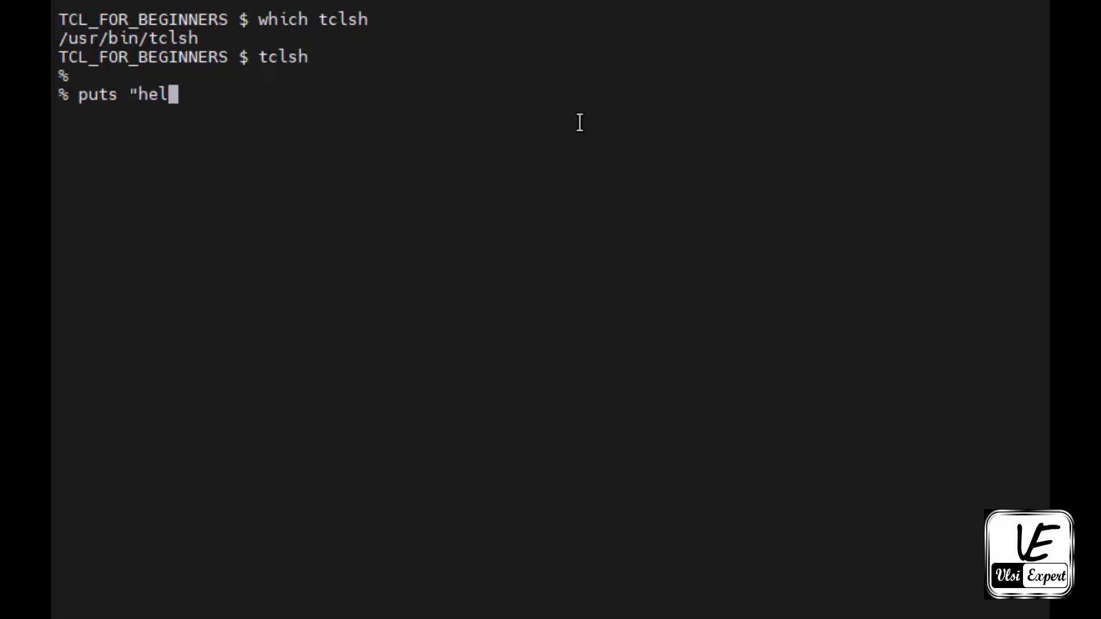
text(low)
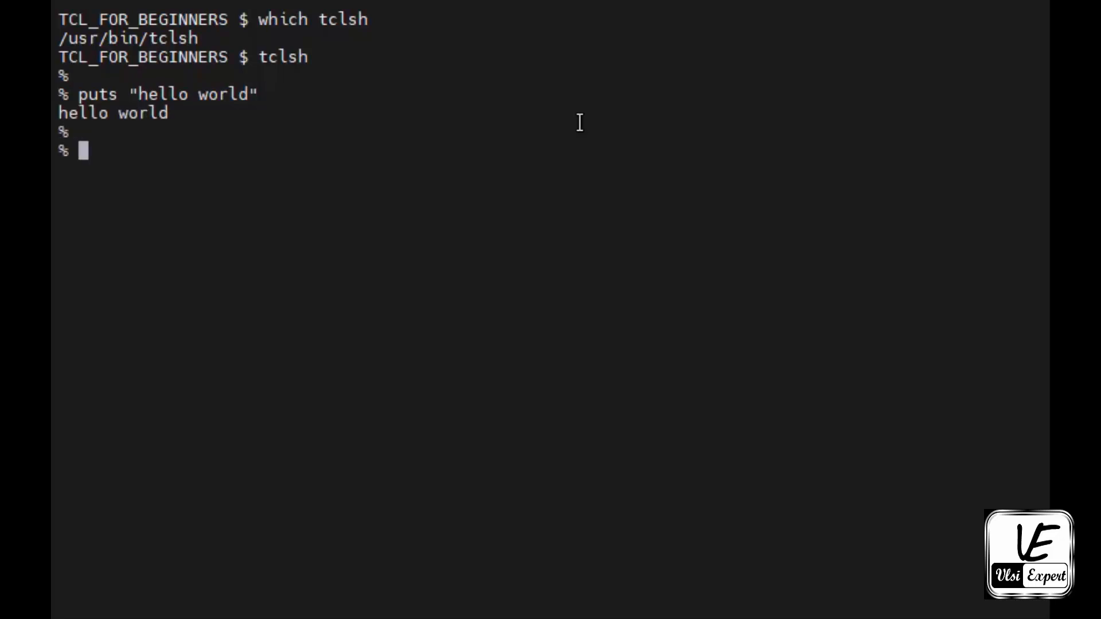
Set variable a to 12 and variable b to 45.
text(s)
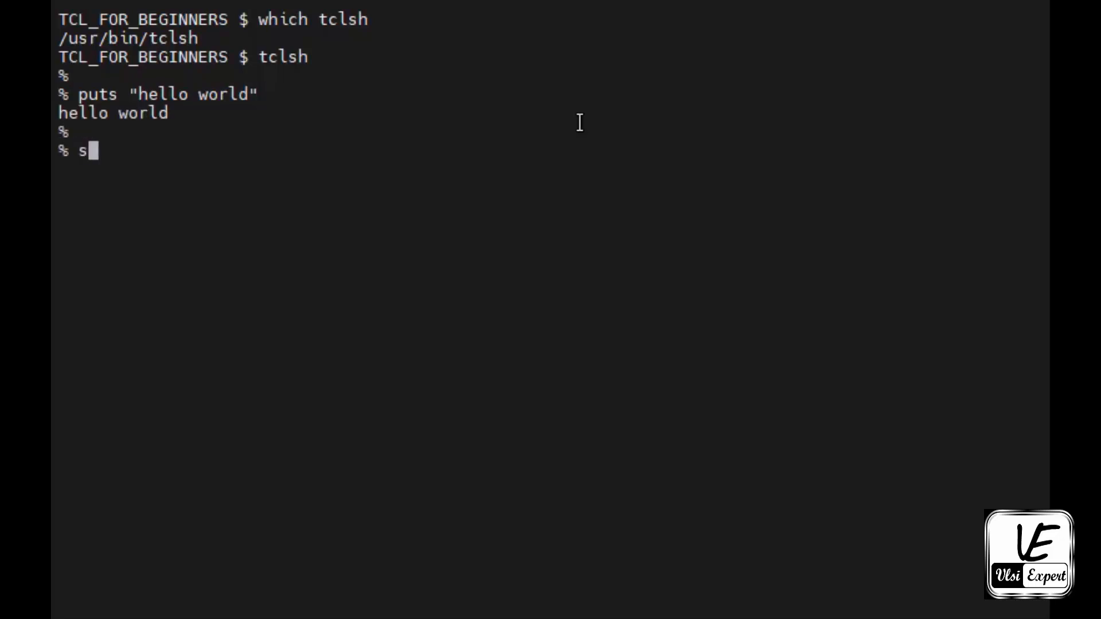
text(et)
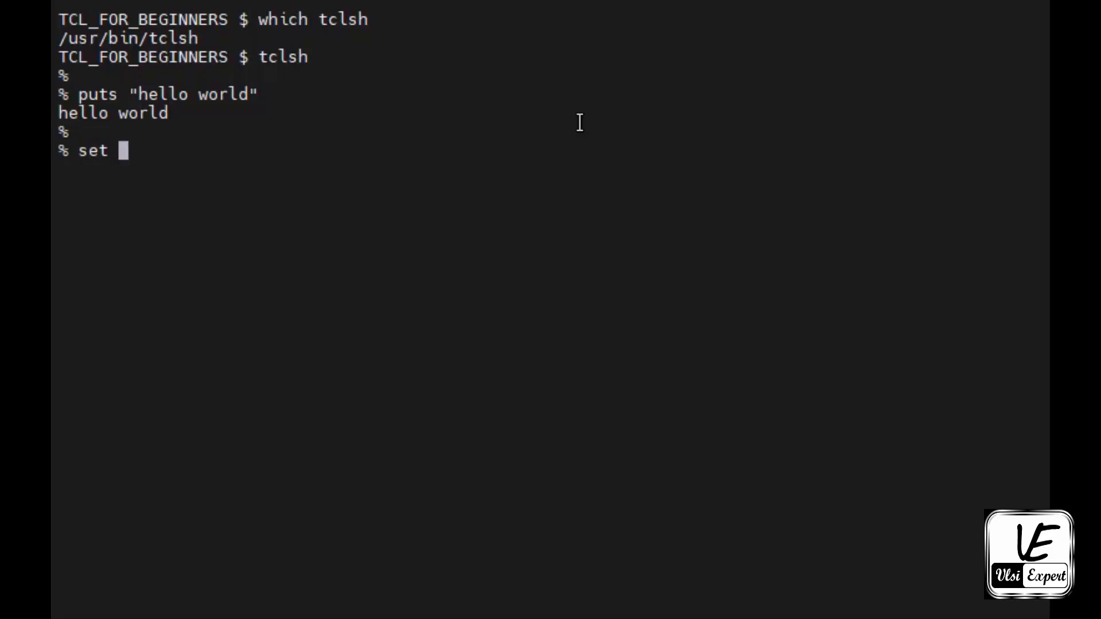
text(a)
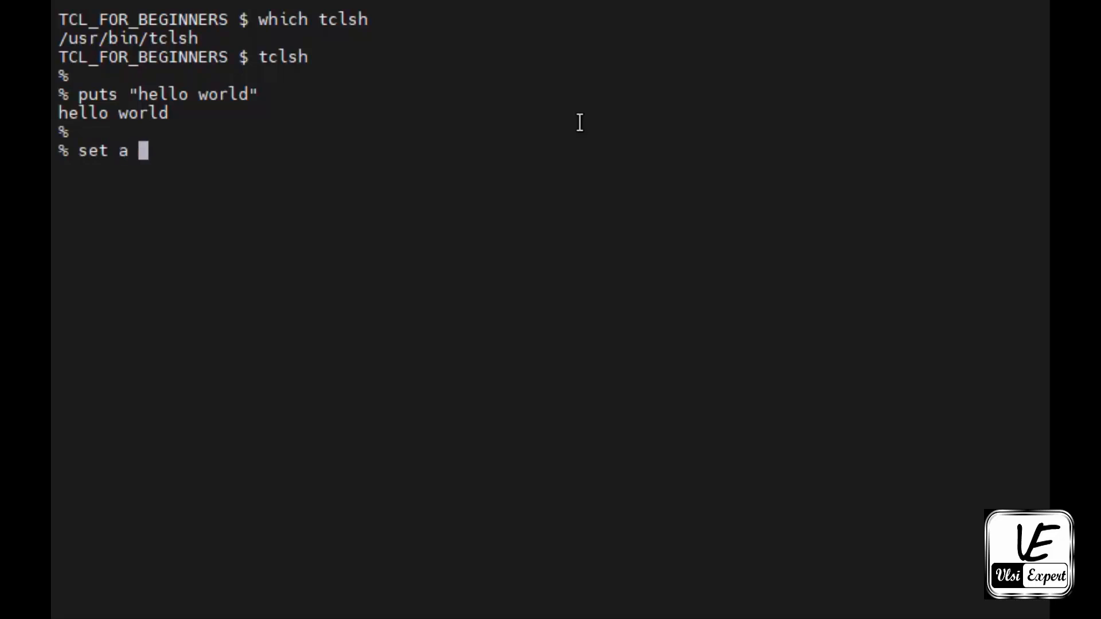
text(12)
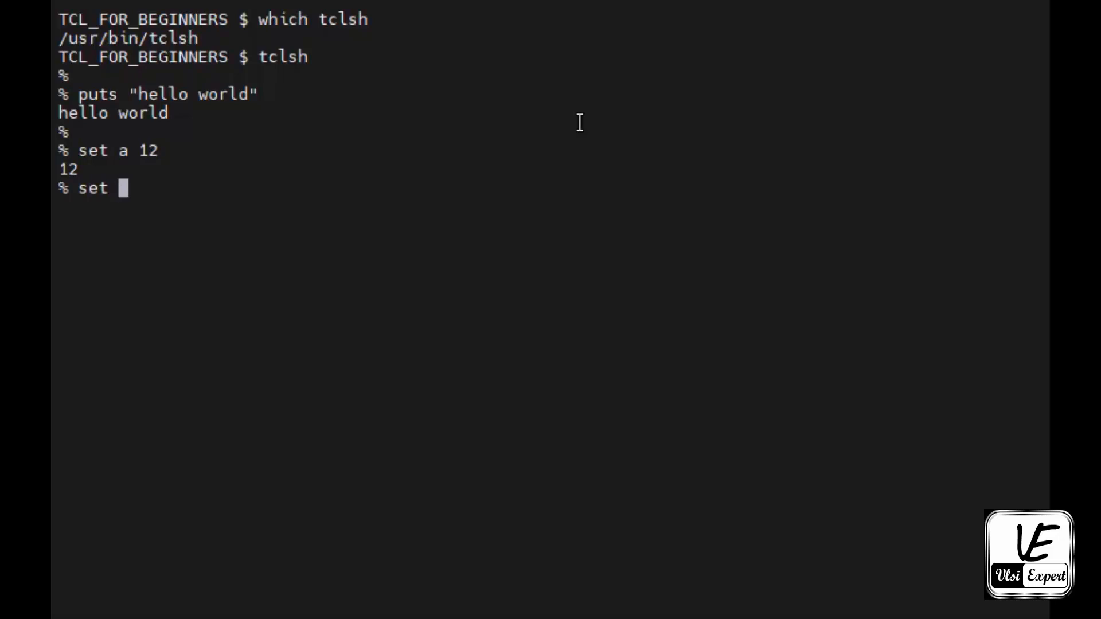
text(b 45)
text(set c)
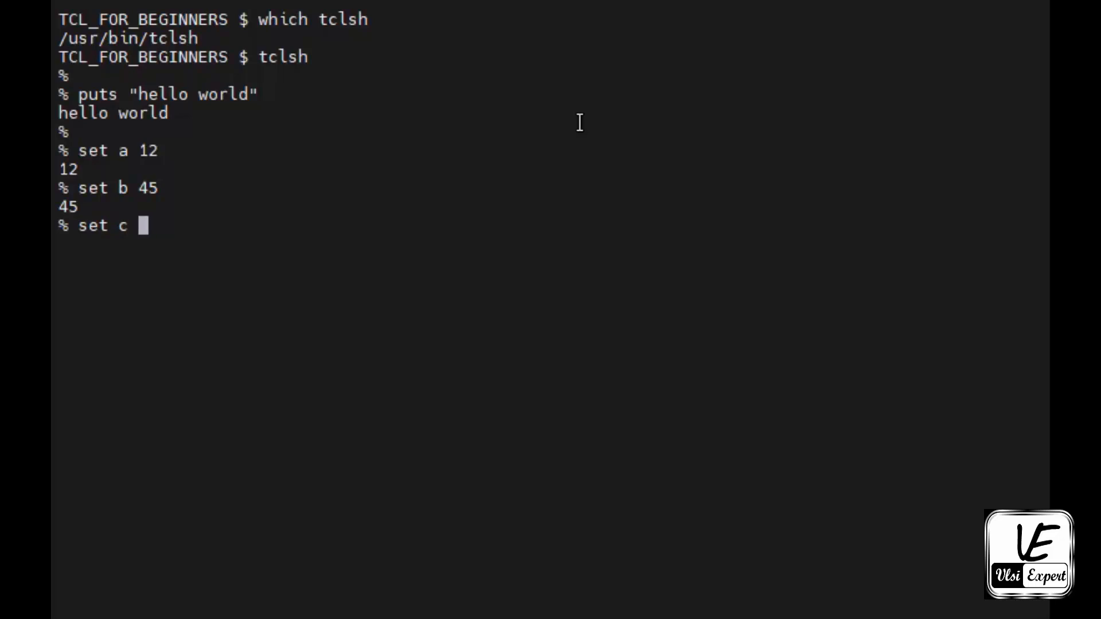
Compute c with [expr $a + $b], returning 57.
text([expr)
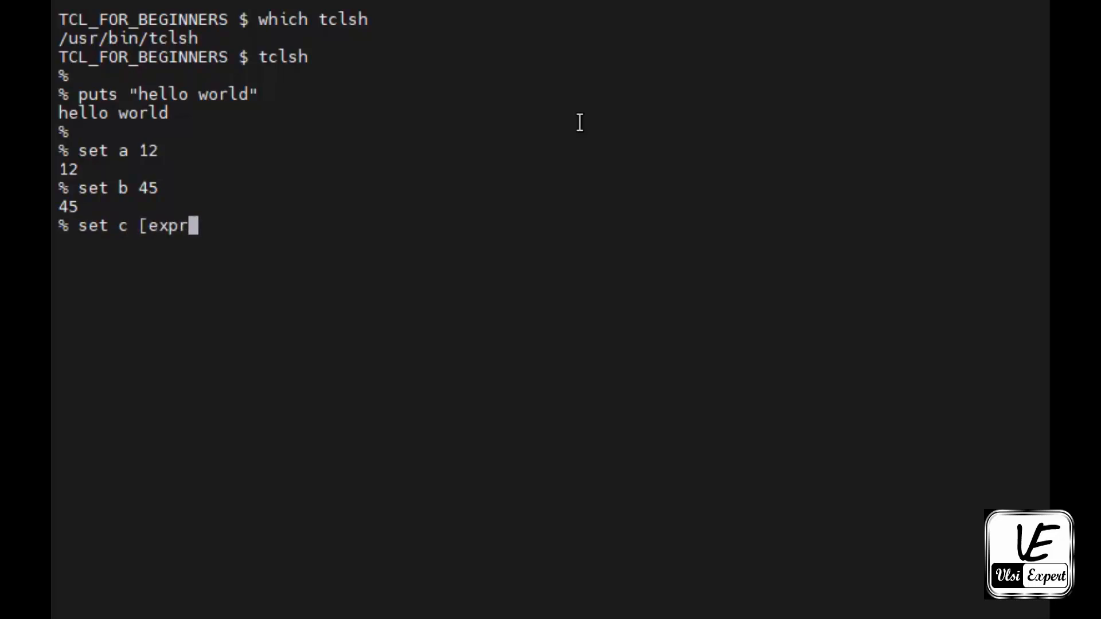
text(" $")
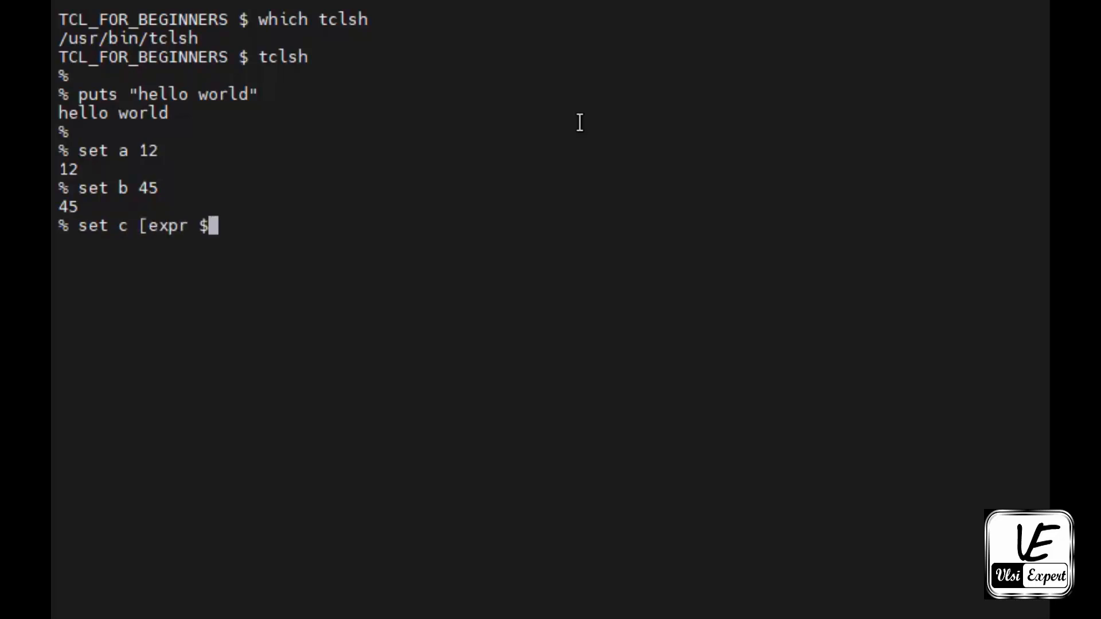
text(a + $)
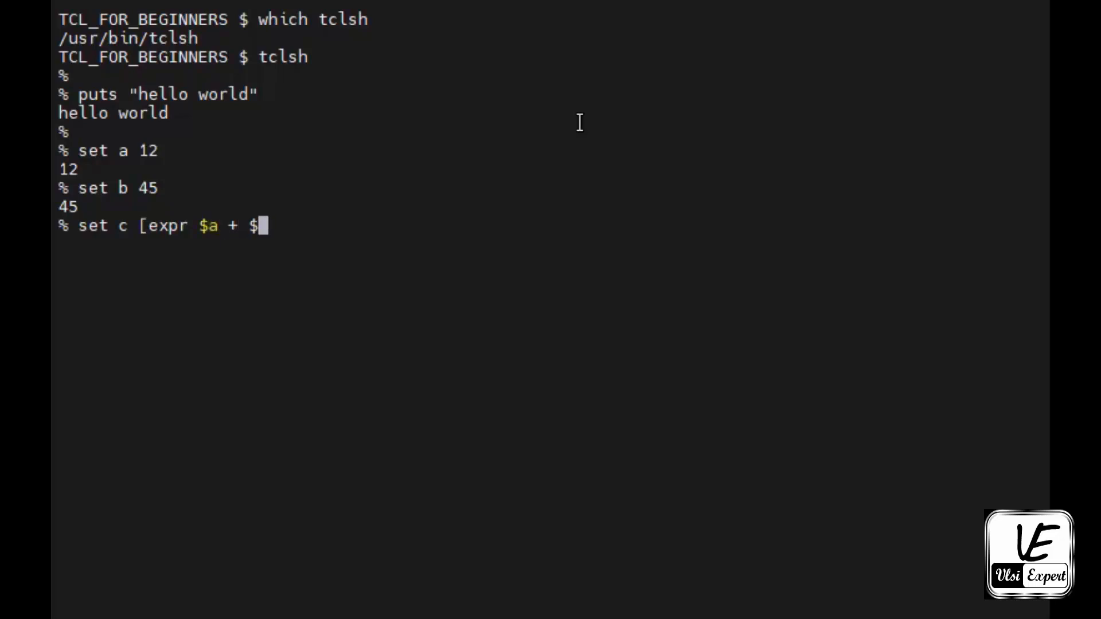
text(b])
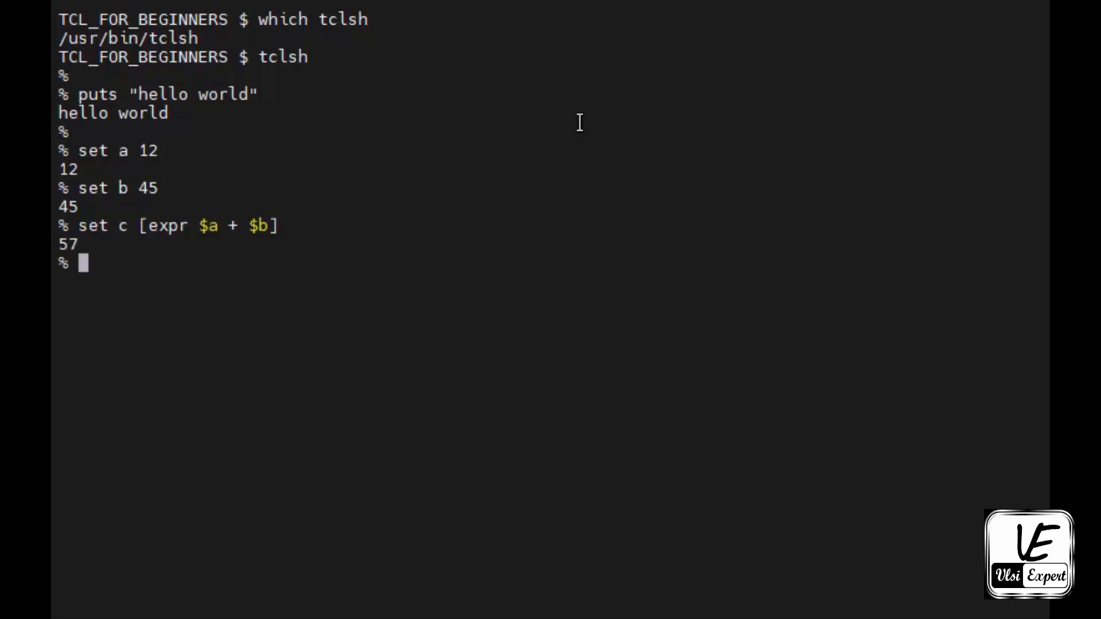
text(puts)
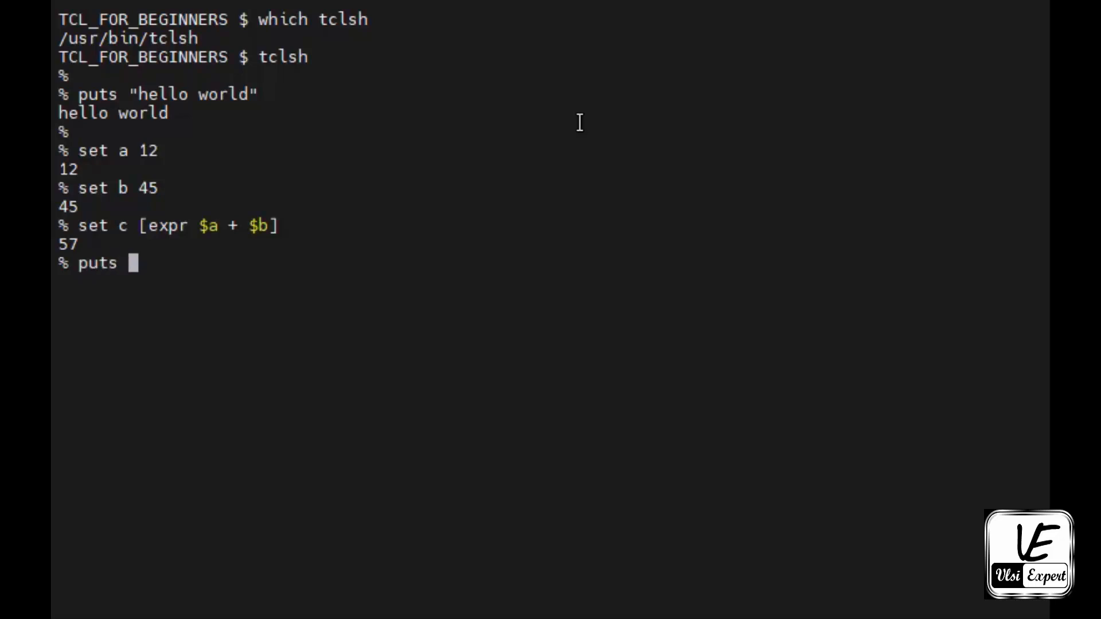
Run puts "The sum of $a & $b is $c", printing The sum of 12 & 45 is 57.
text("The sum o)
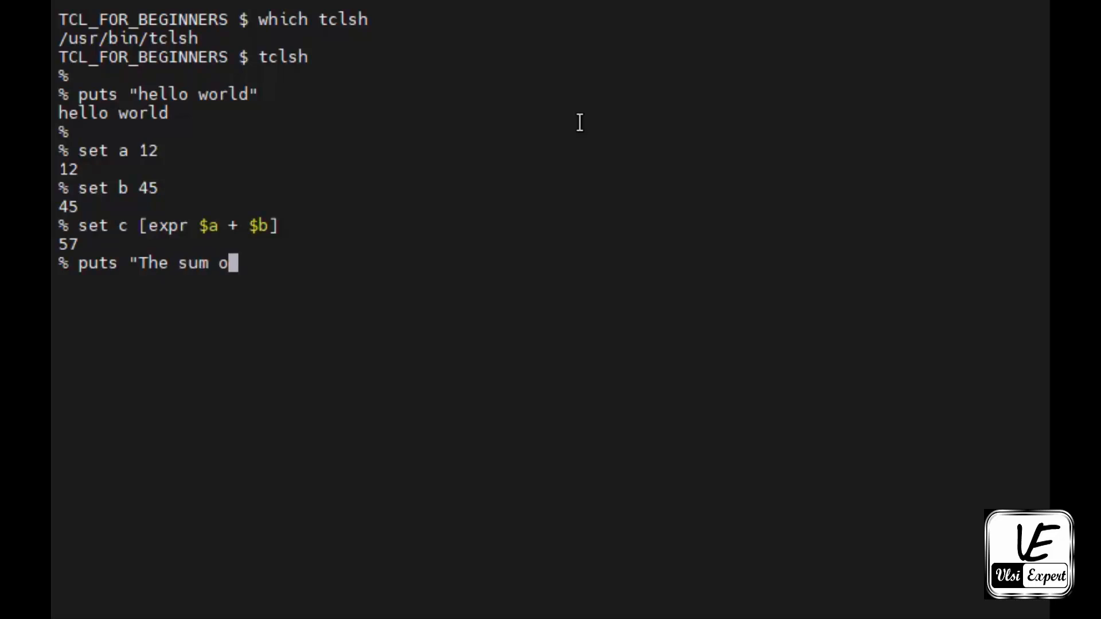
text(f $a &)
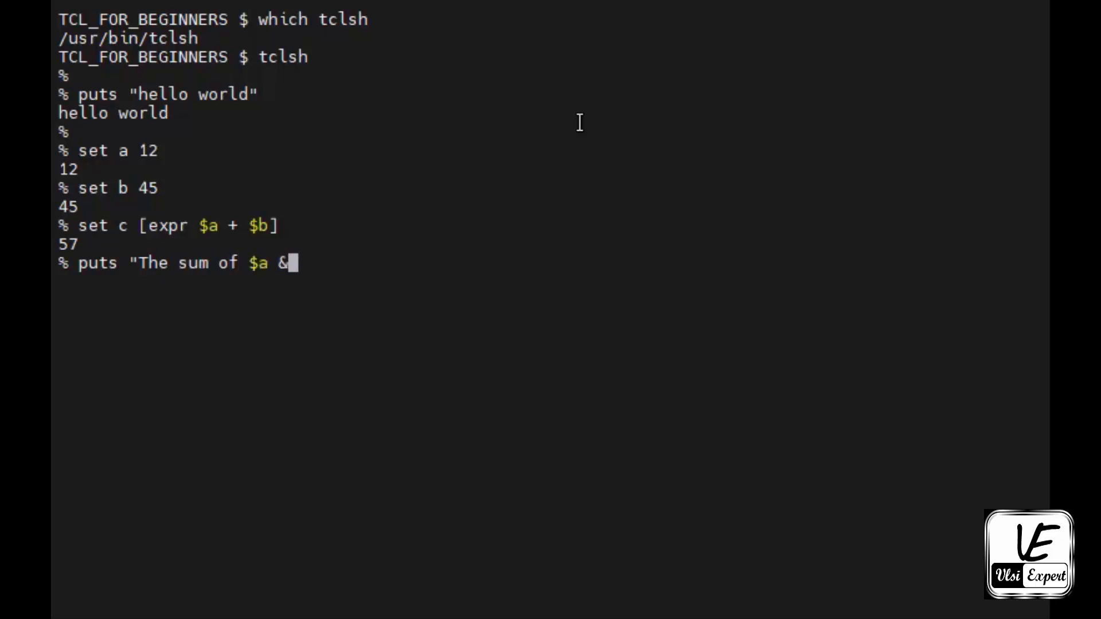
text($b is)
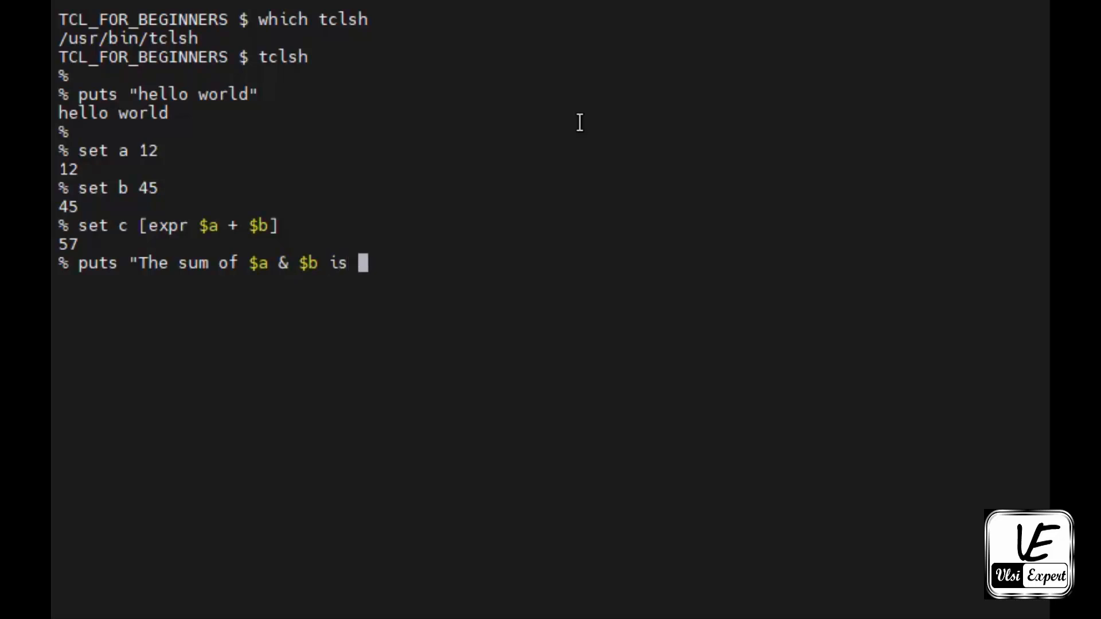
text($c")
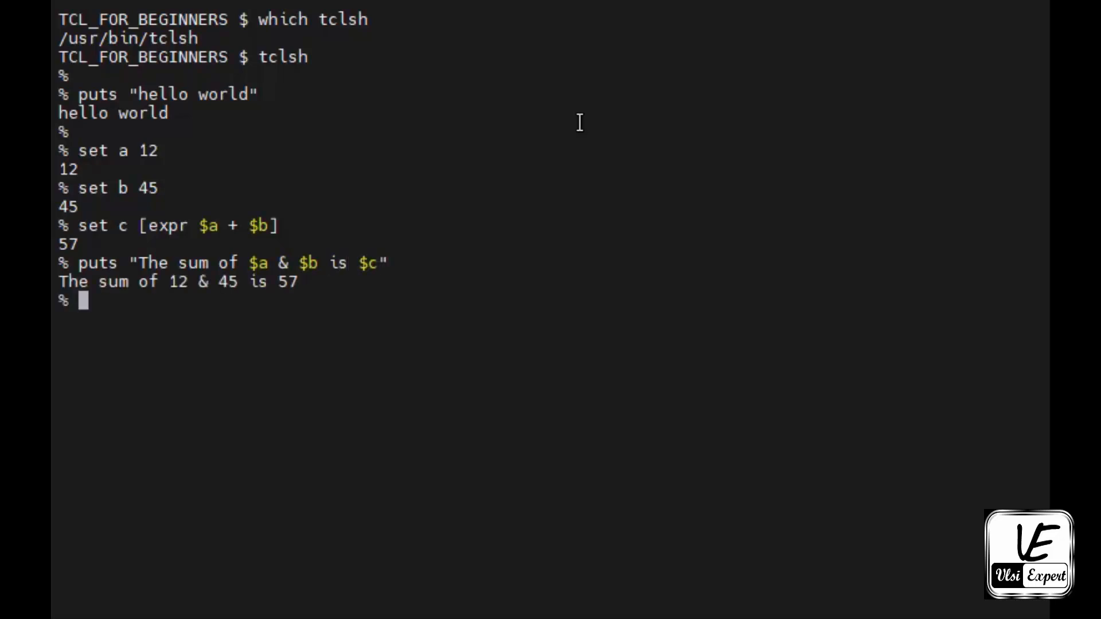
mouse_move(95, 301)
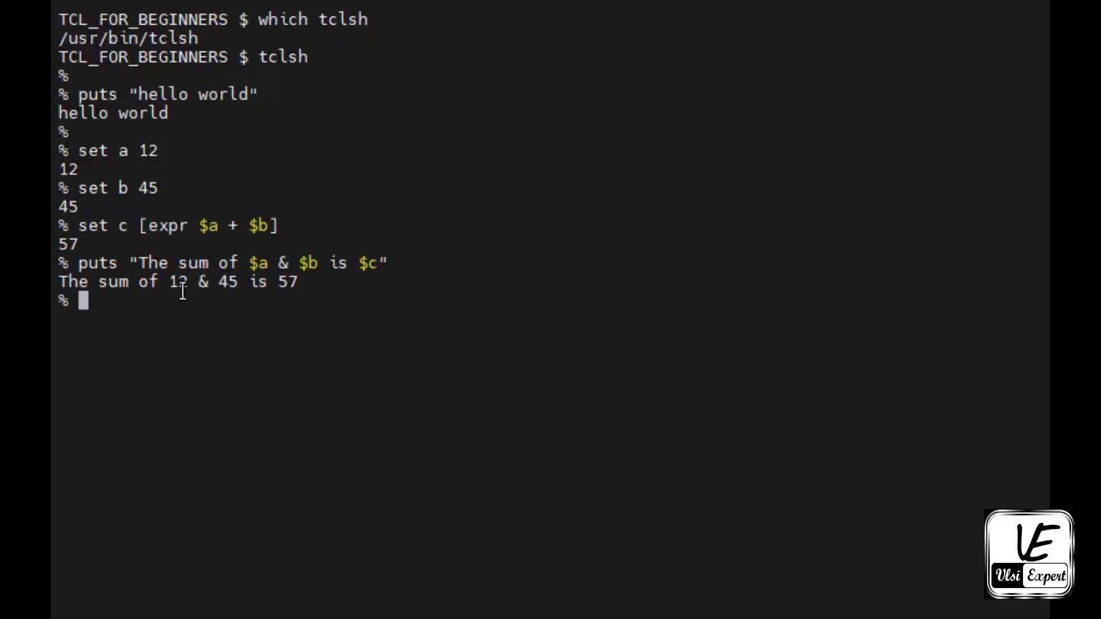
mouse_move(228, 286)
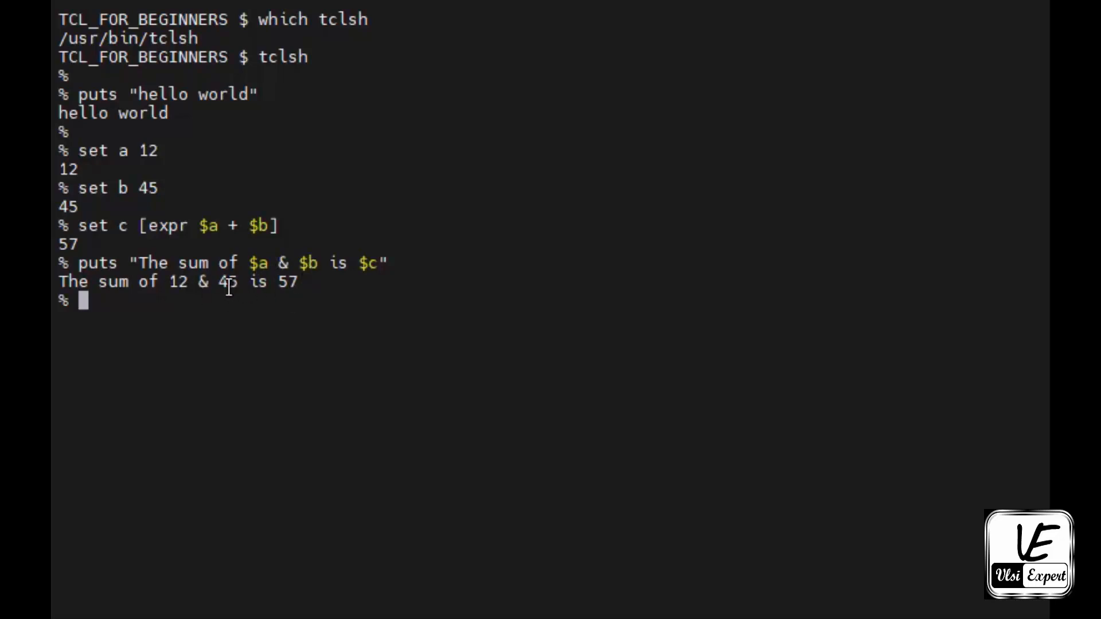
mouse_move(324, 285)
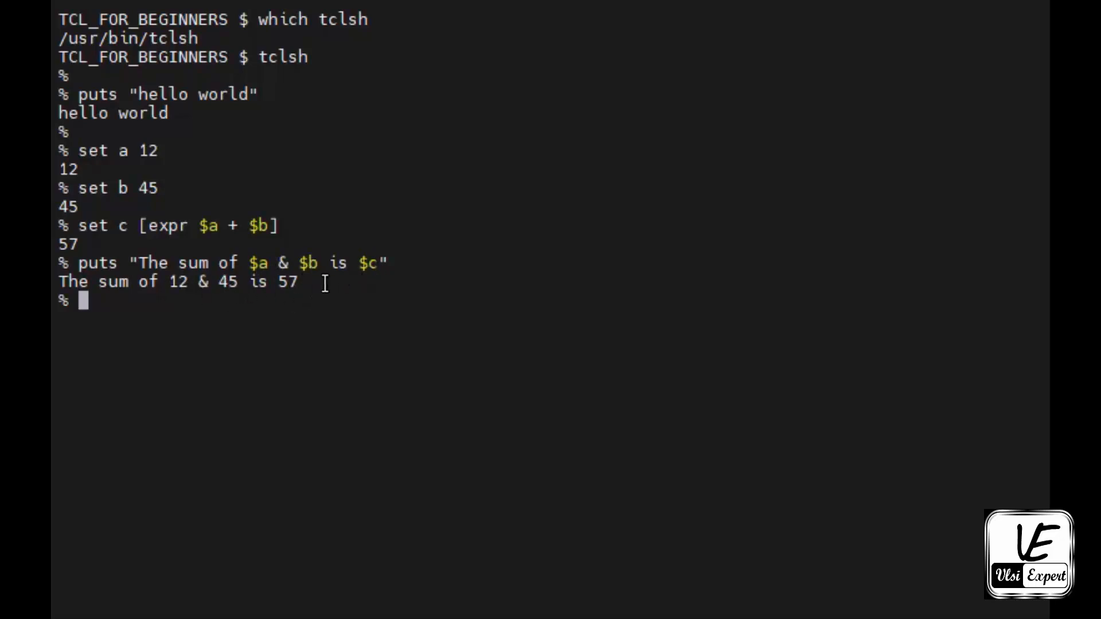
mouse_move(187, 216)
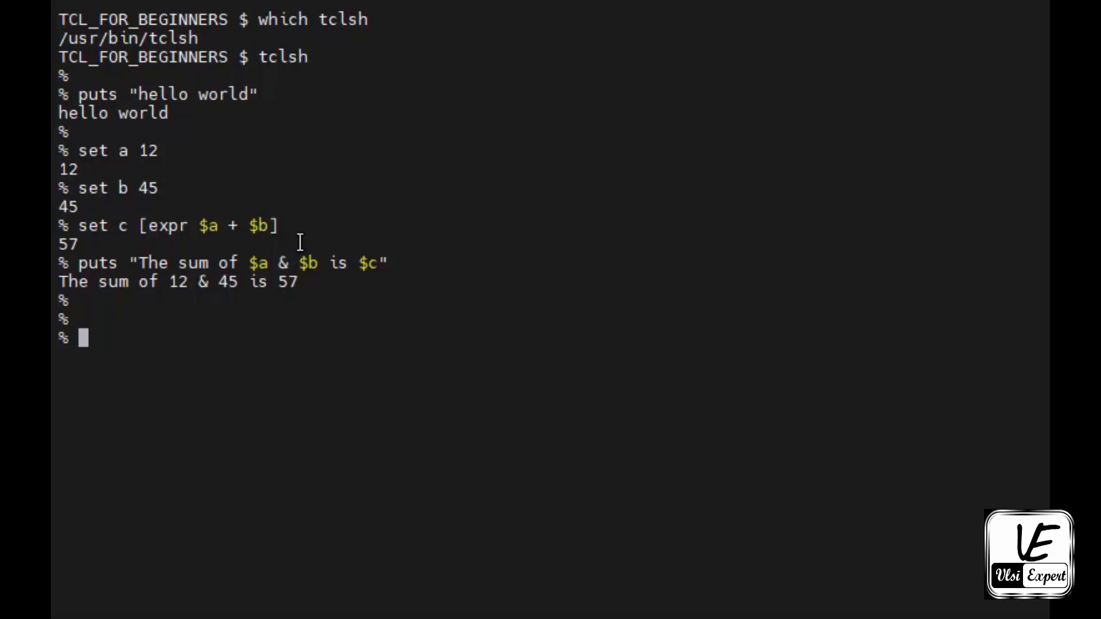
Exit tclsh, list the empty folder, and open sum1.tcl in Vim.
text(exit)
text(ls)
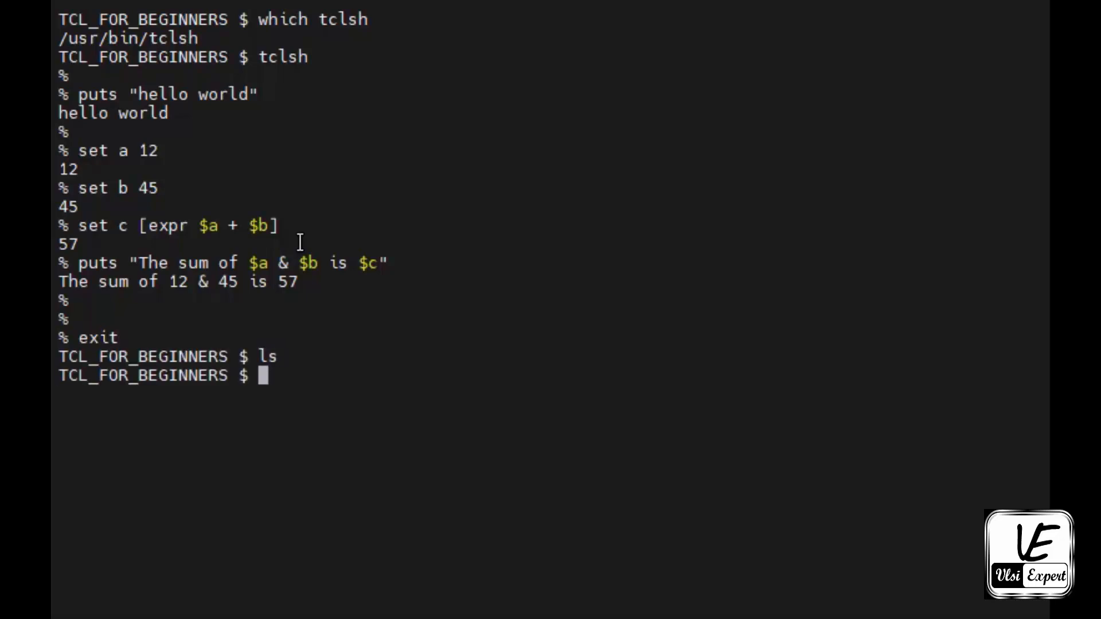
text(vim)
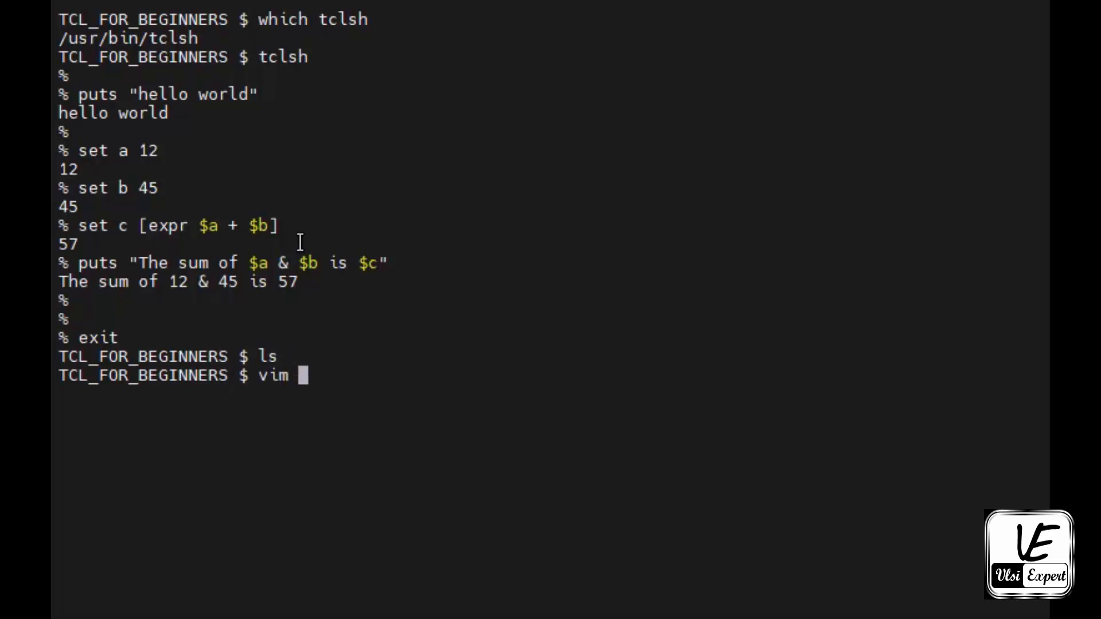
text(su)
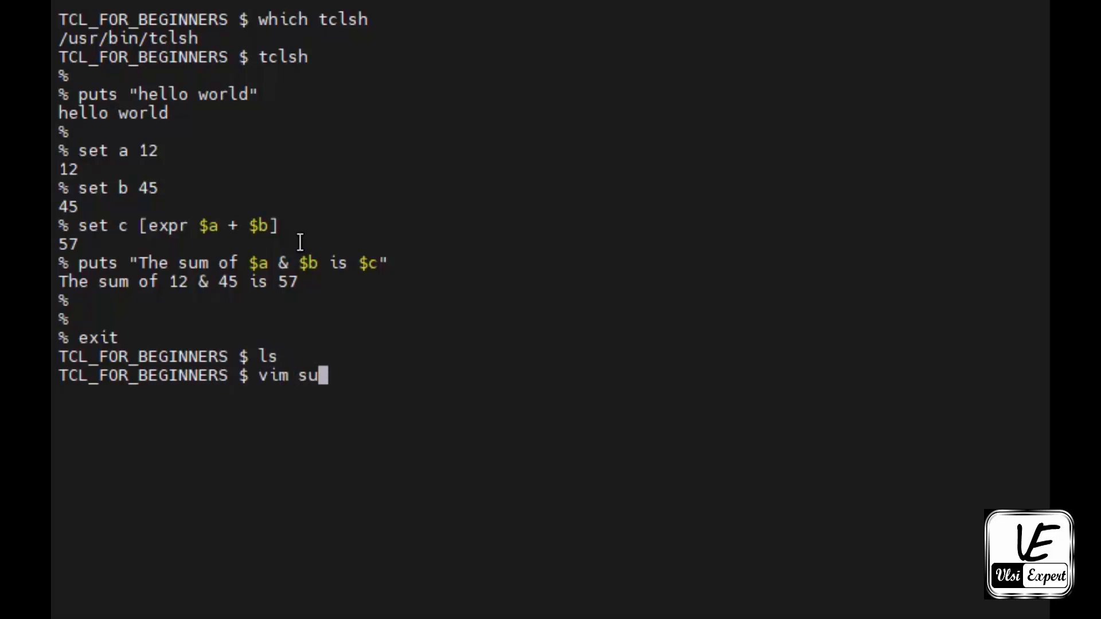
text(m1.tcl)
text(#)
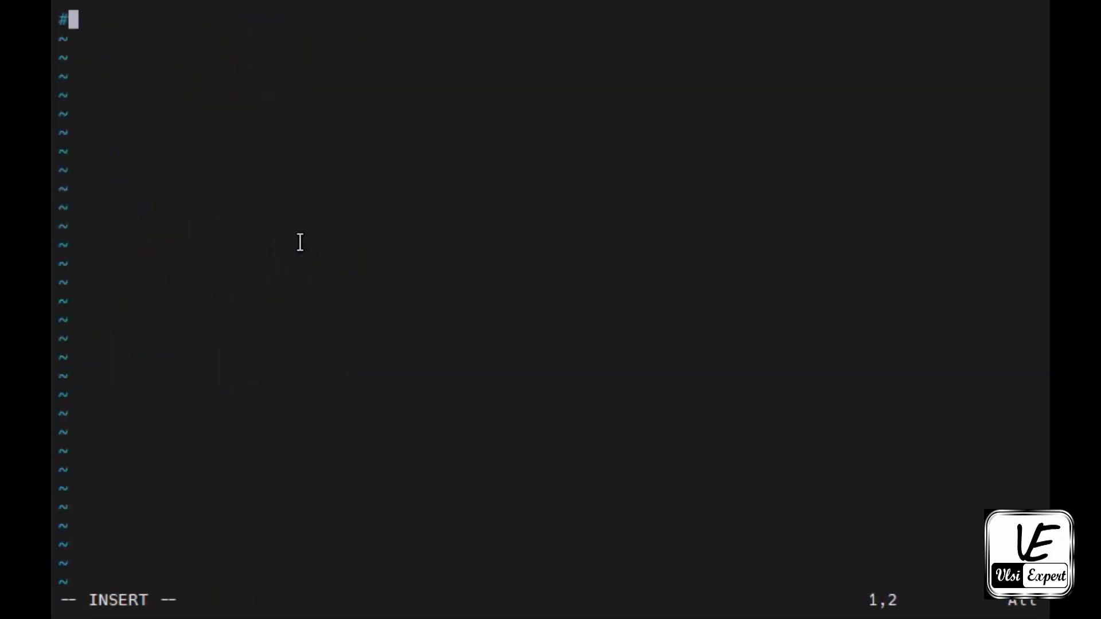
Write the #!/usr/bin/tclsh line plus set a 12 and set b 24.
text(!/usr)
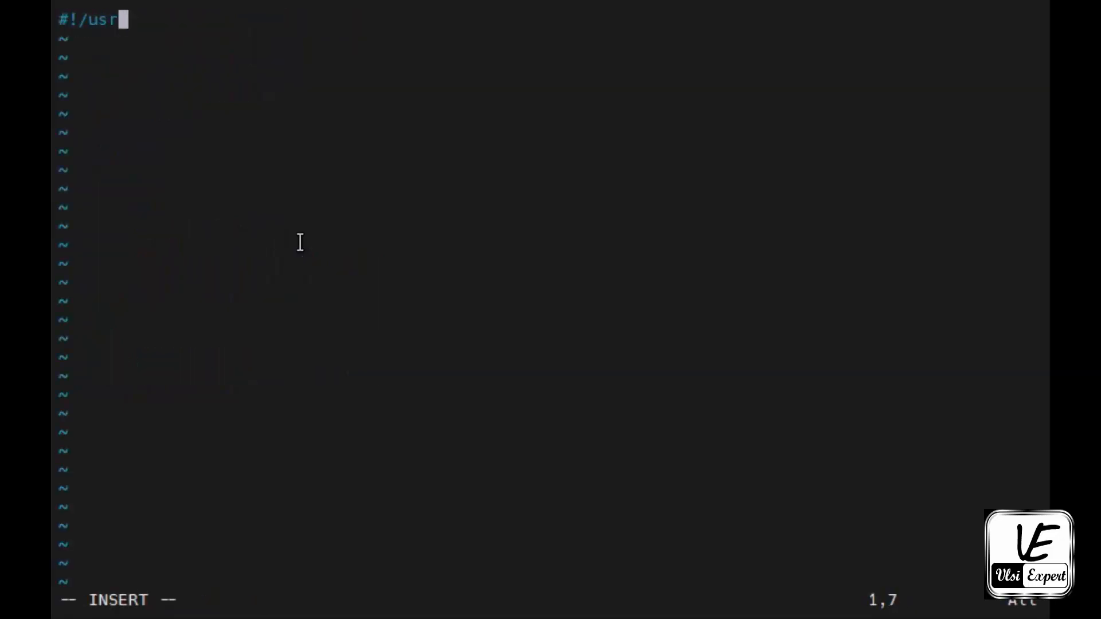
text(/bin)
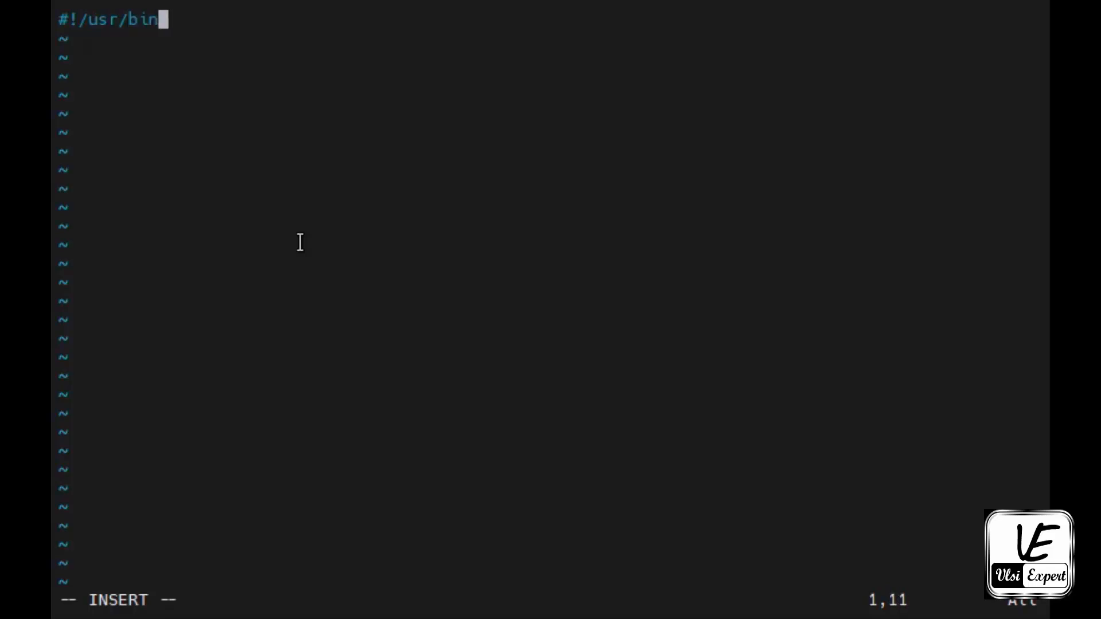
text(/tclsh)
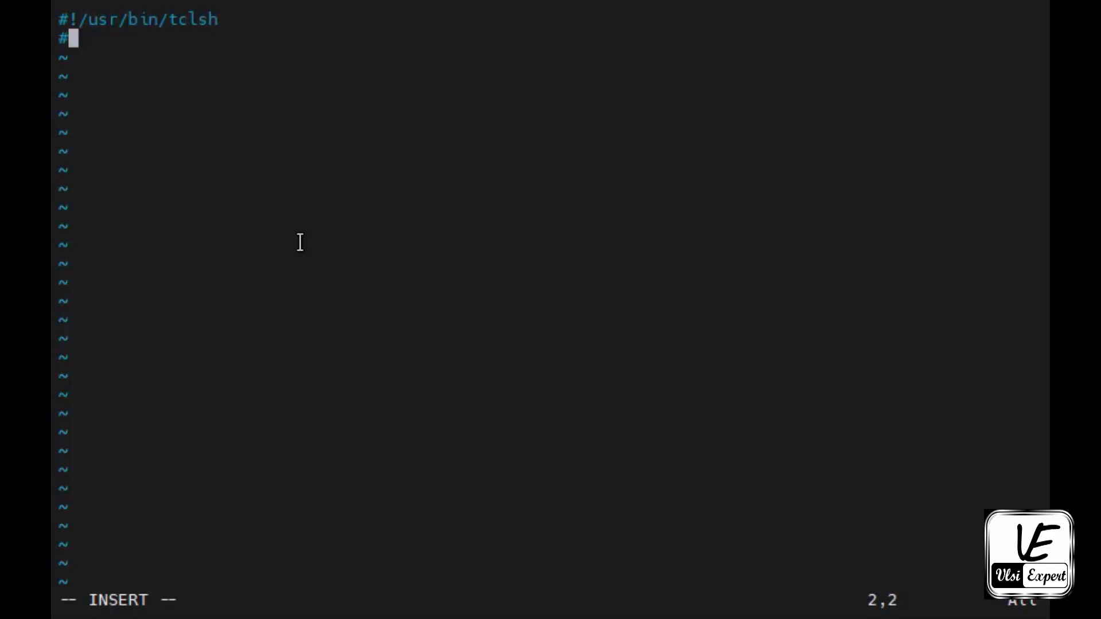
text(set)
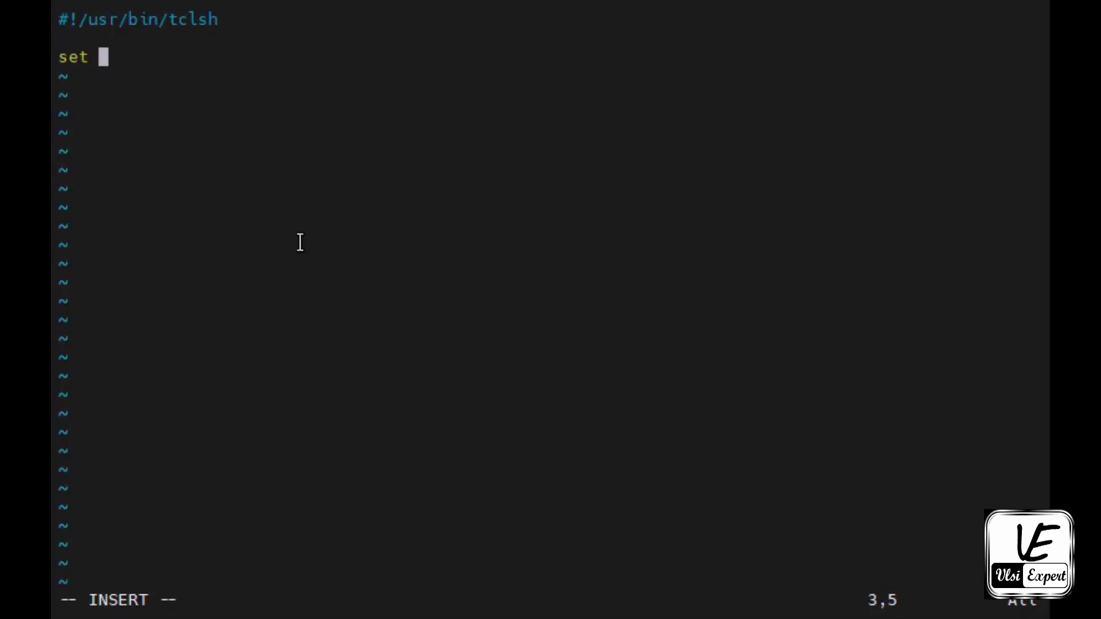
text(a 12)
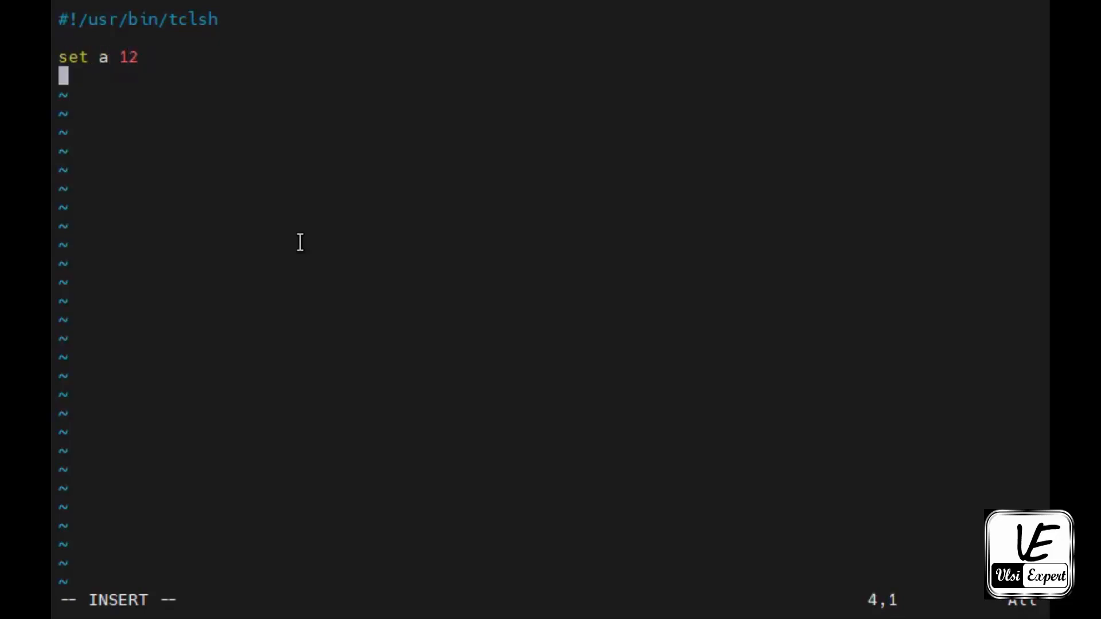
text(set b 24)
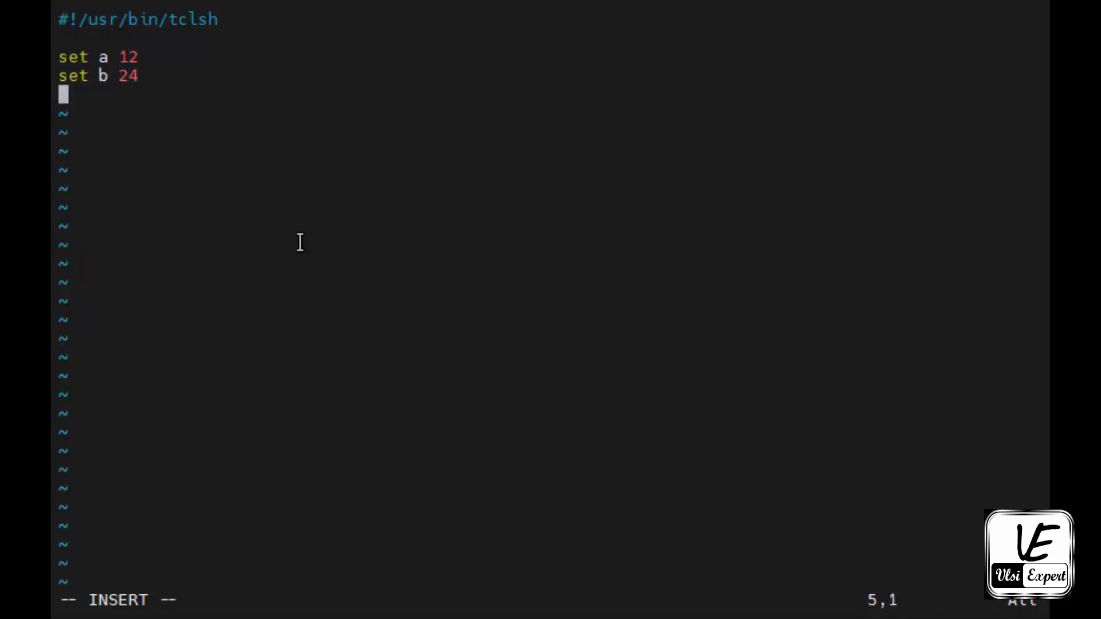
Add set c [expr $a + $b] and puts "The sum of $a & $b is $c", then save.
text(set c)
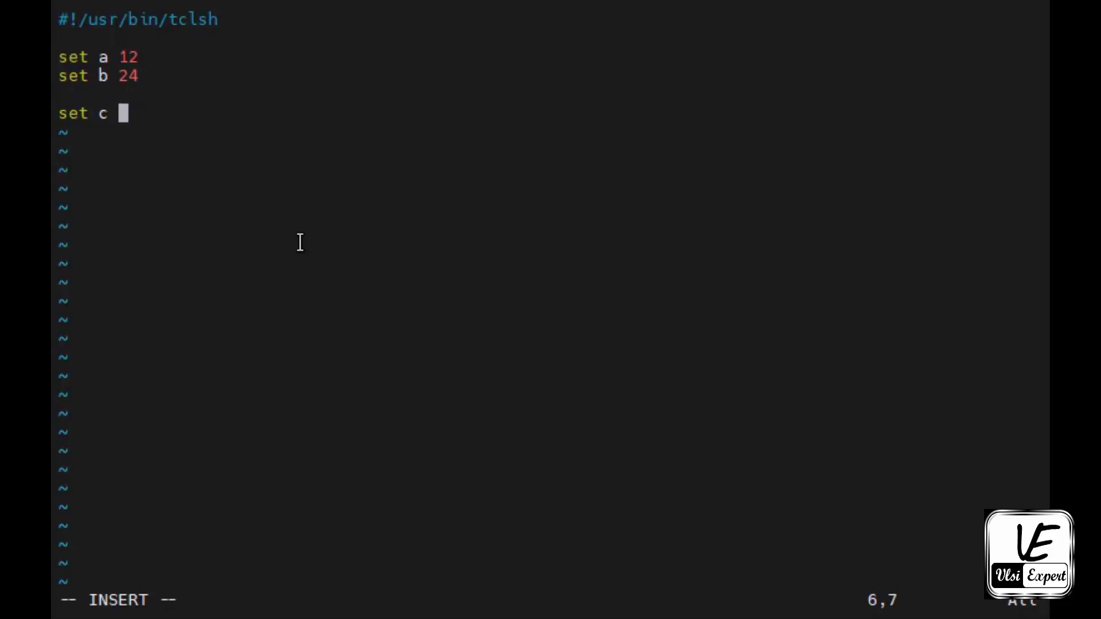
text([expr $)
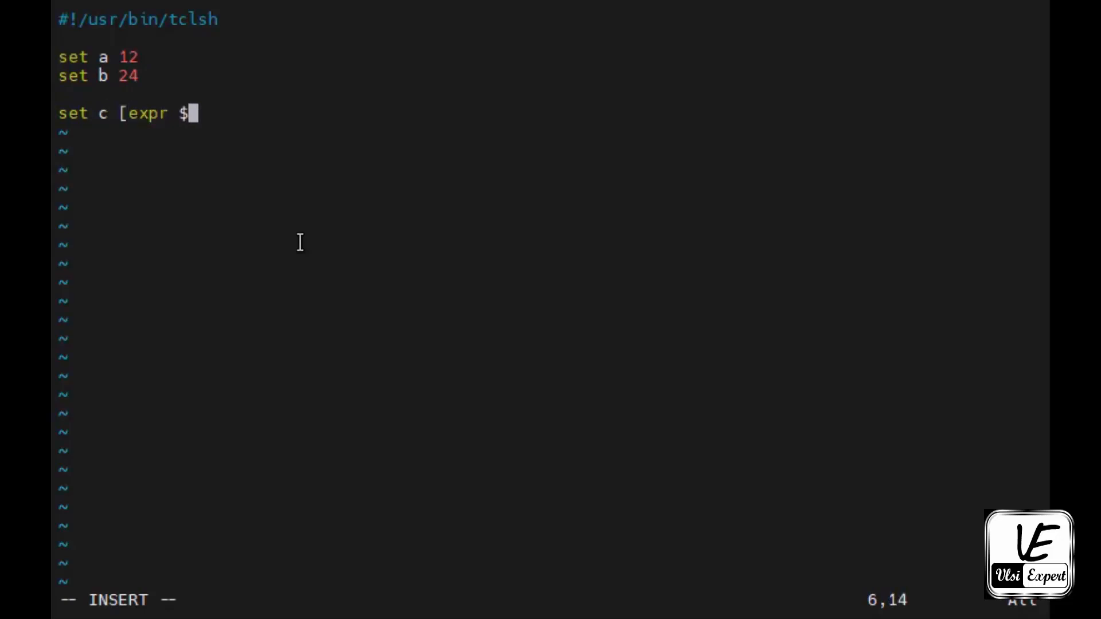
text(a + $b)
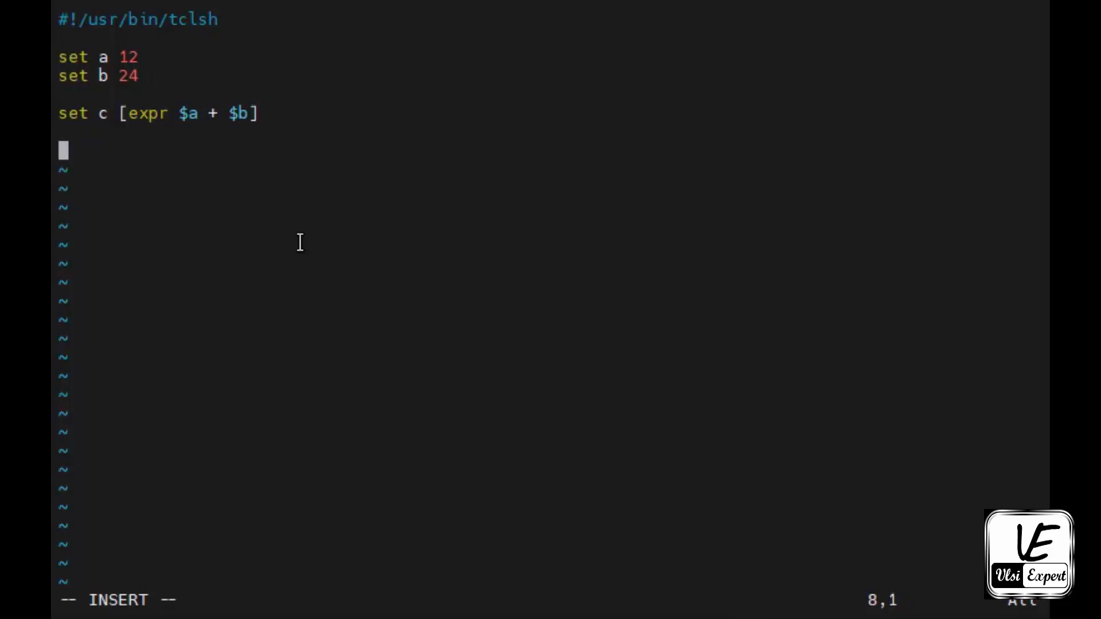
text(puts)
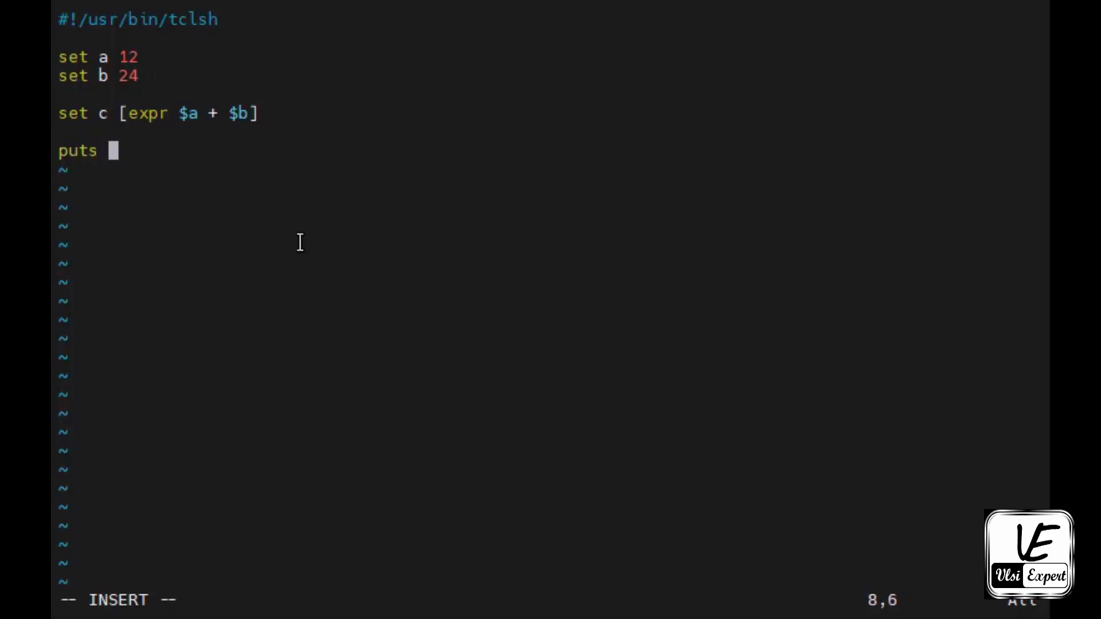
text("The)
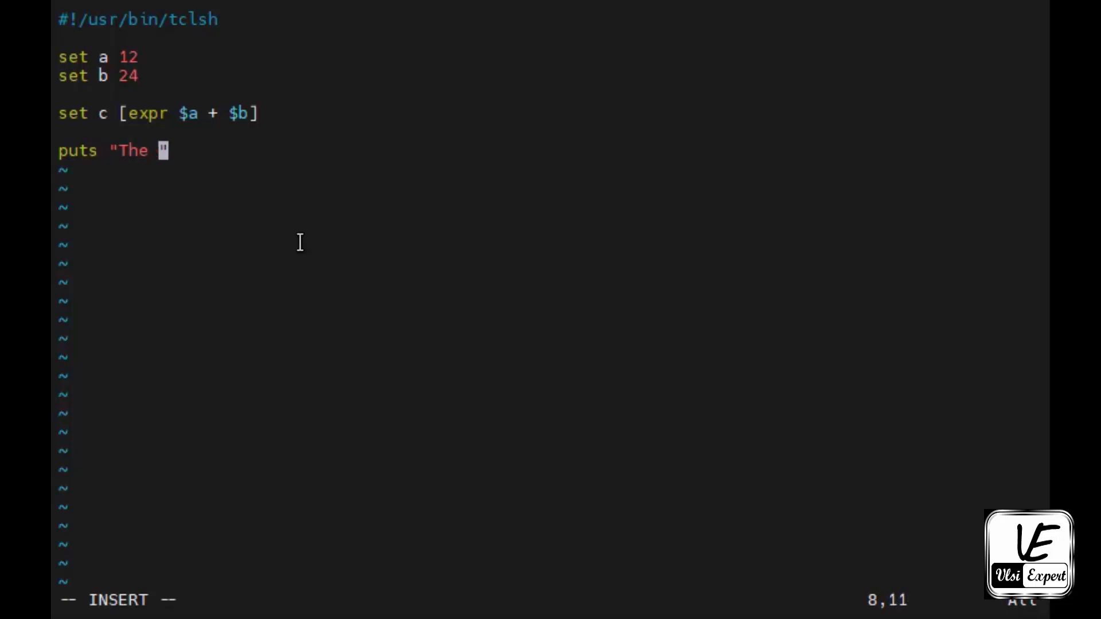
text(sum of $)
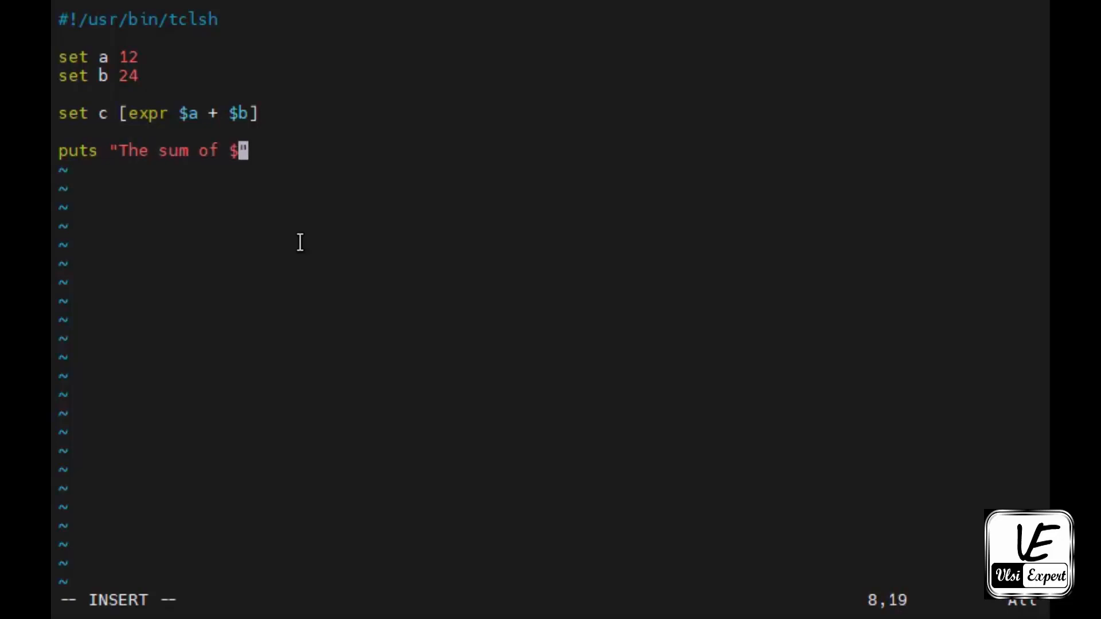
text(a &)
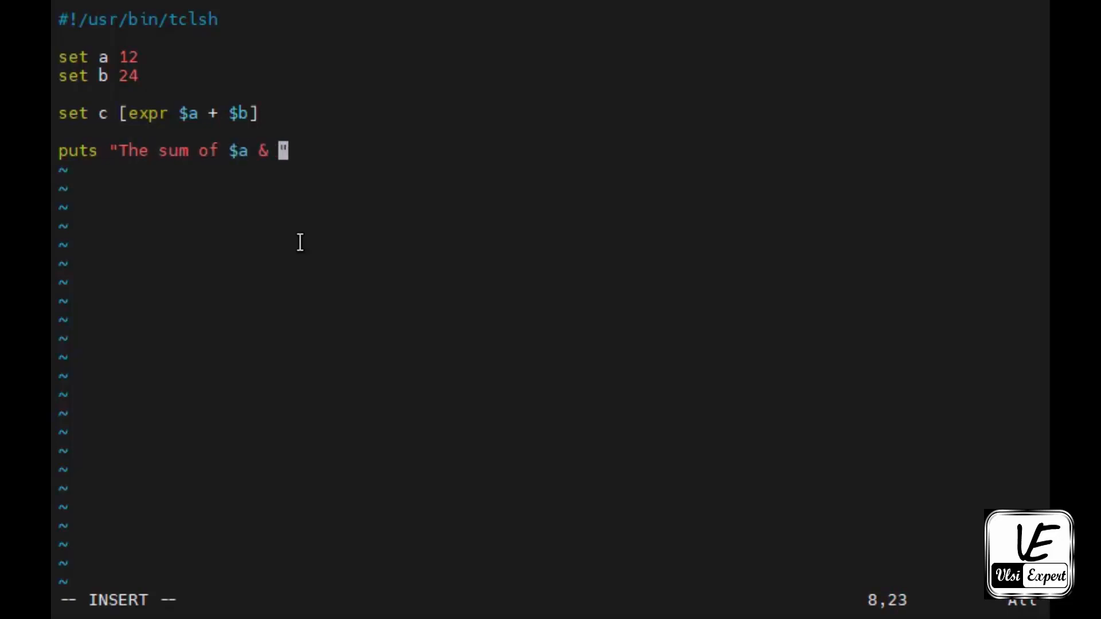
text($b is $)
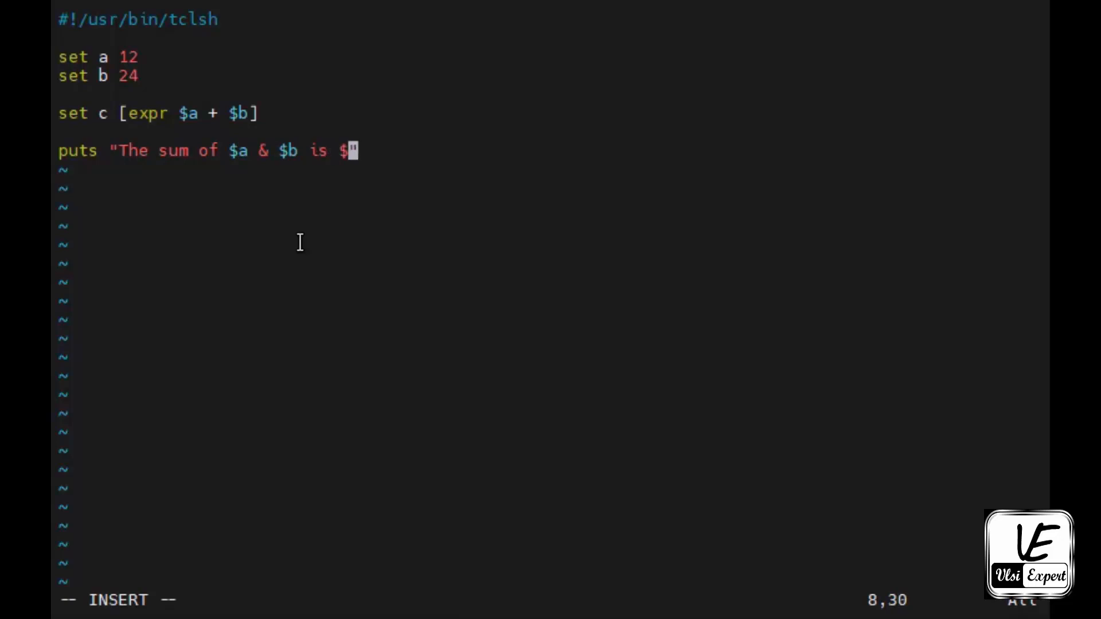
text(c")
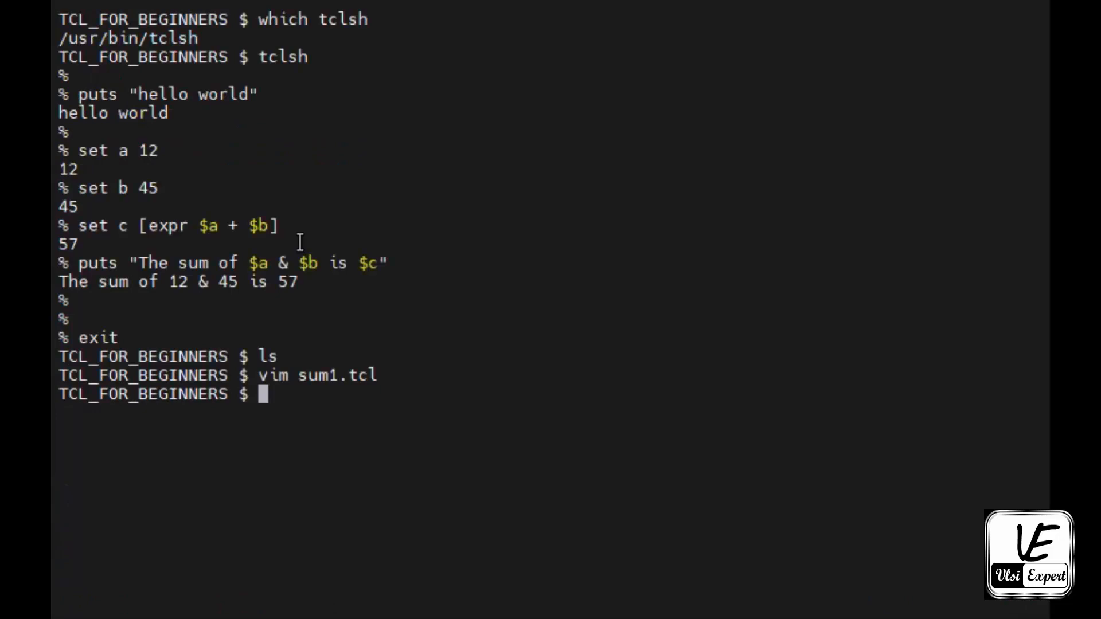
Run chmod 777 on sum1.tcl and execute ./sum1.tcl, printing sums 36 and later 56.
text(chmod)
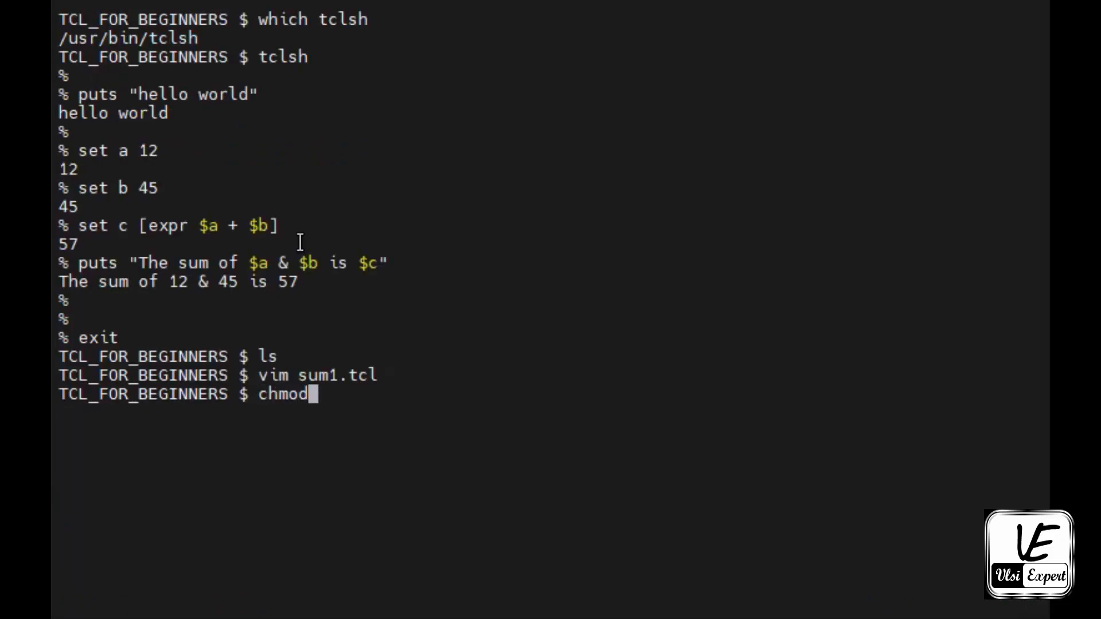
text(777 sum1.tcl)
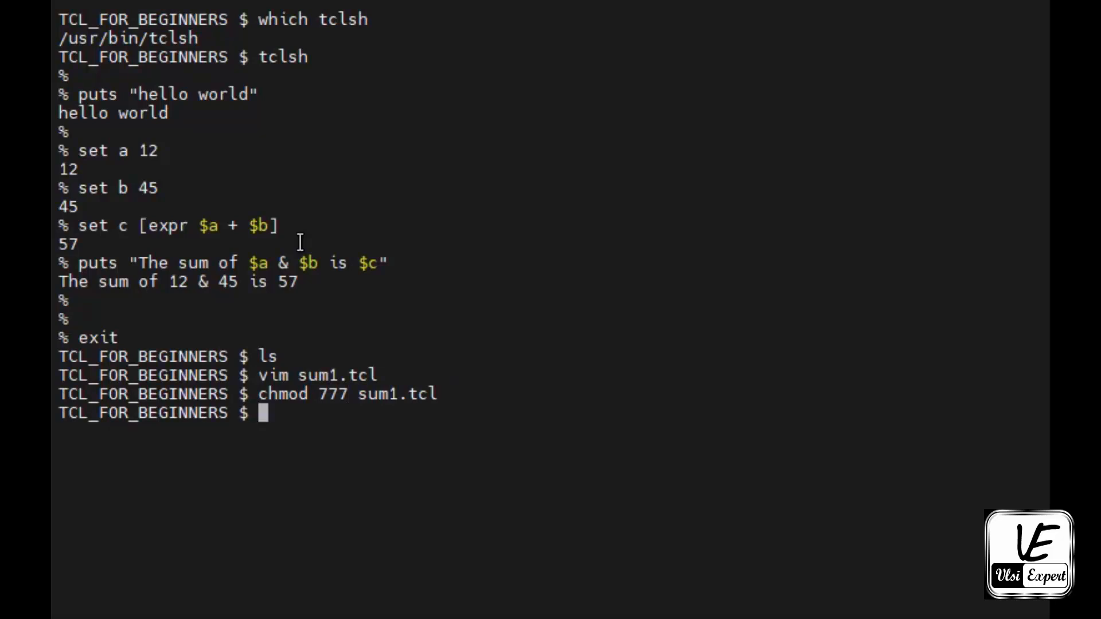
text(./)
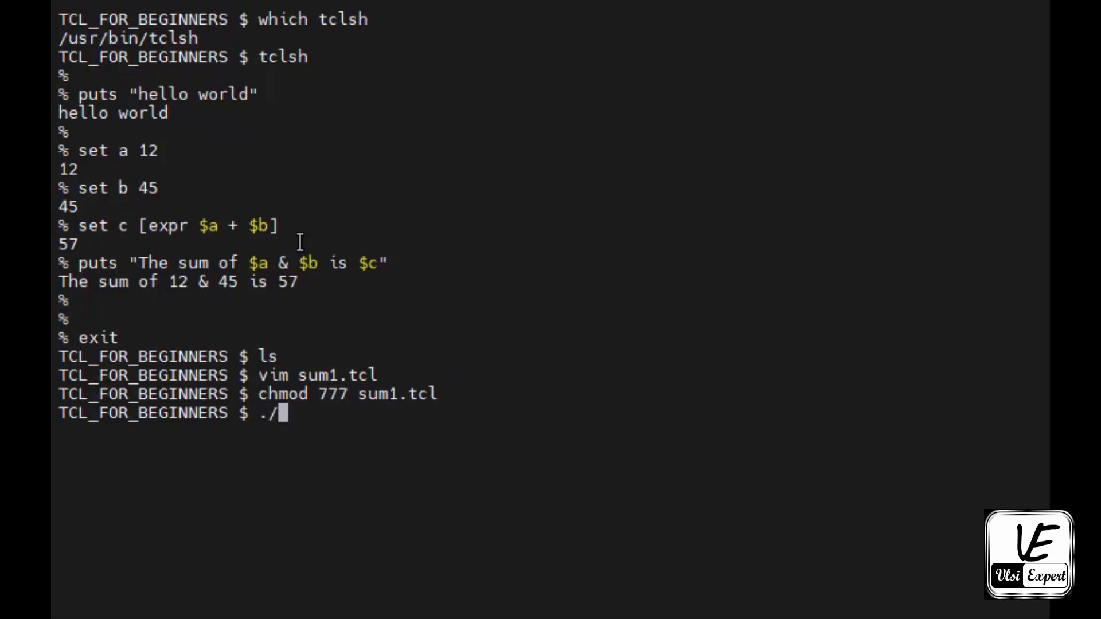
text(sum1.tcl)
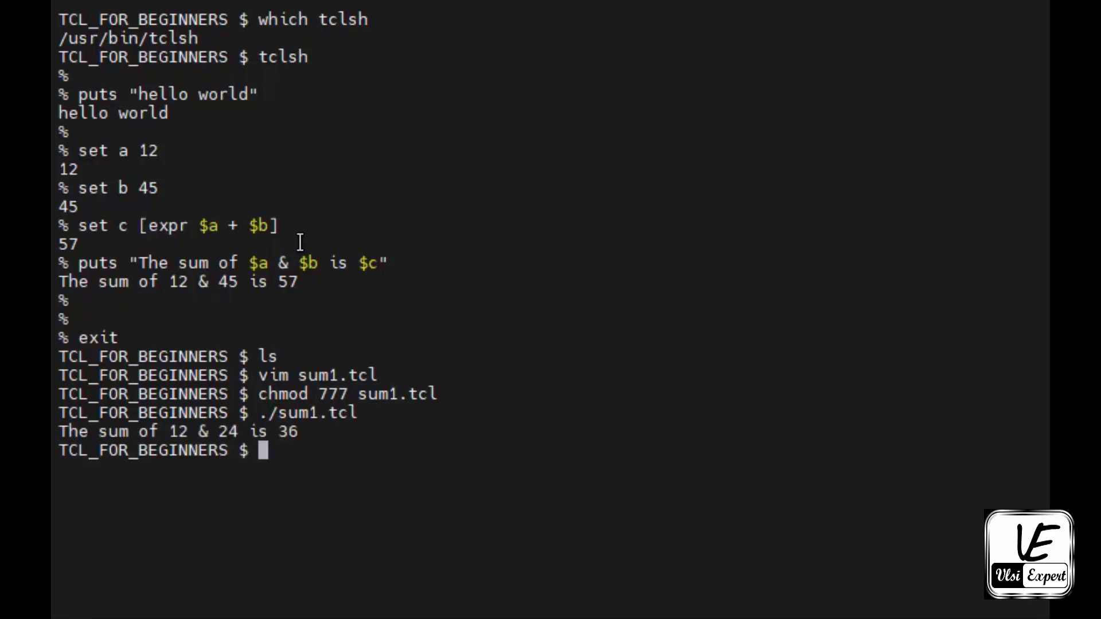
mouse_move(74, 439)
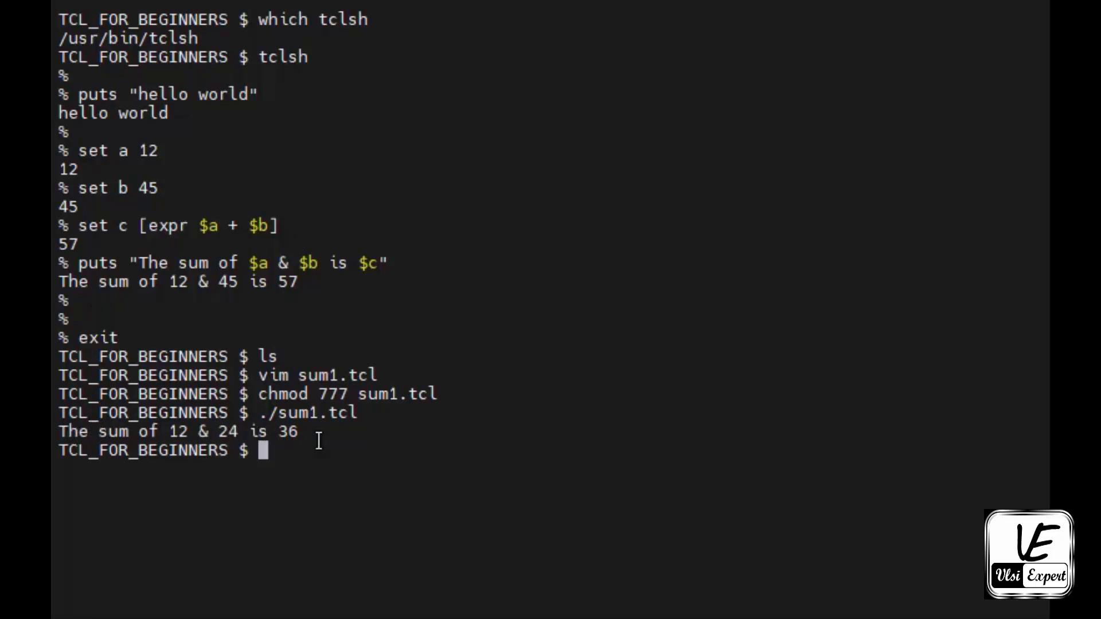
text(chmod 777 sum1.tcl)
text(vim sum1.tcl)
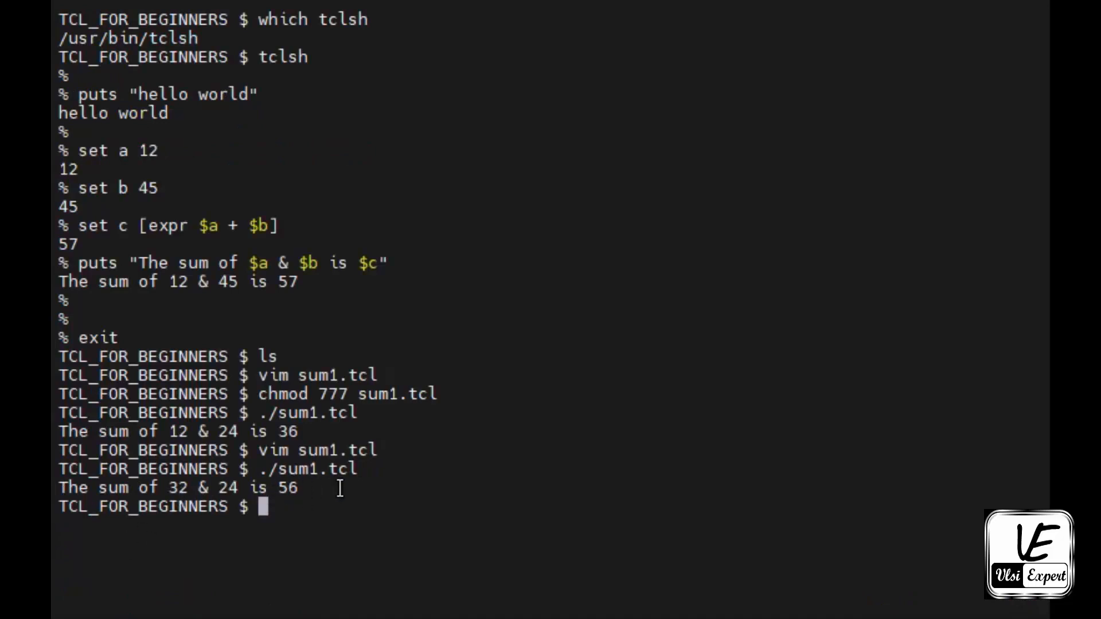
mouse_move(361, 502)
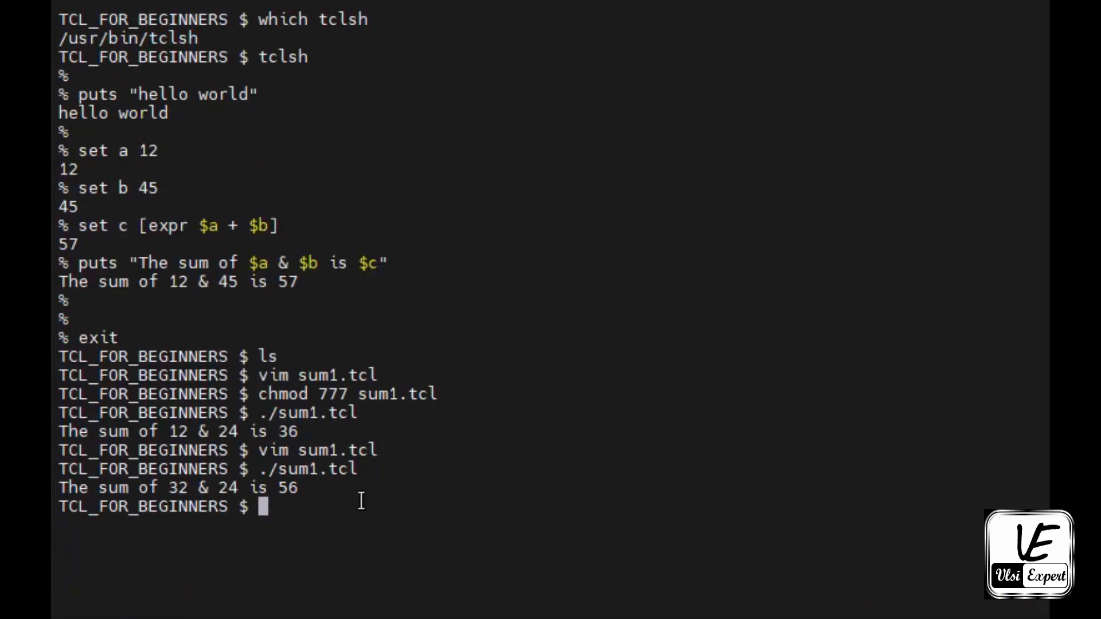
text(vim sum)
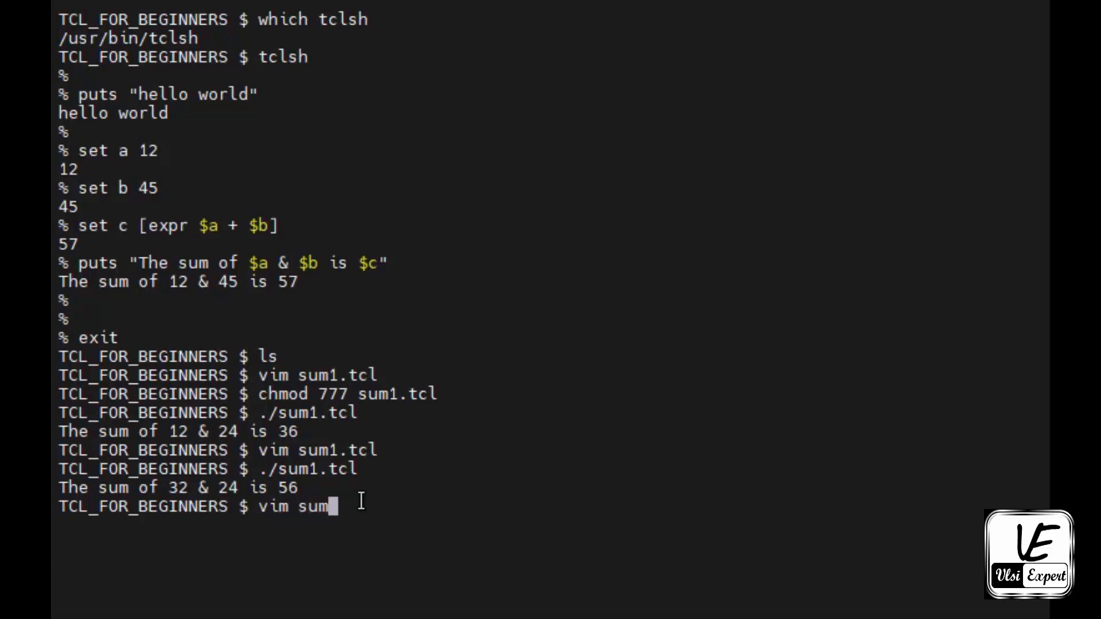
Open sum2.tcl in Vim and add the #!/usr/bin/tclsh line.
text(2.tcl)
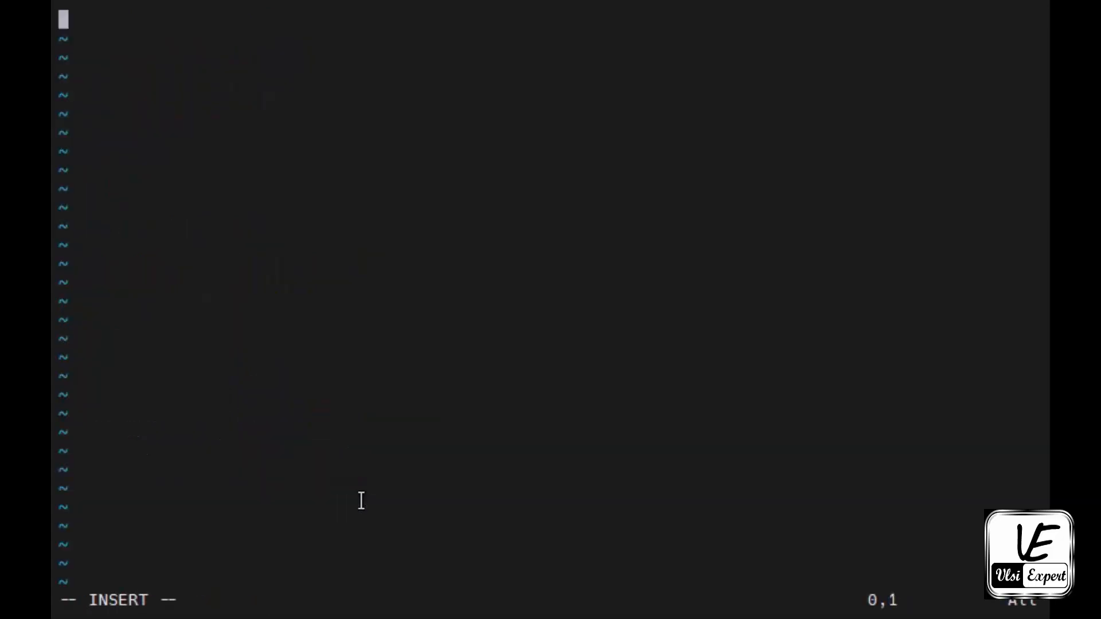
text(#!/usr)
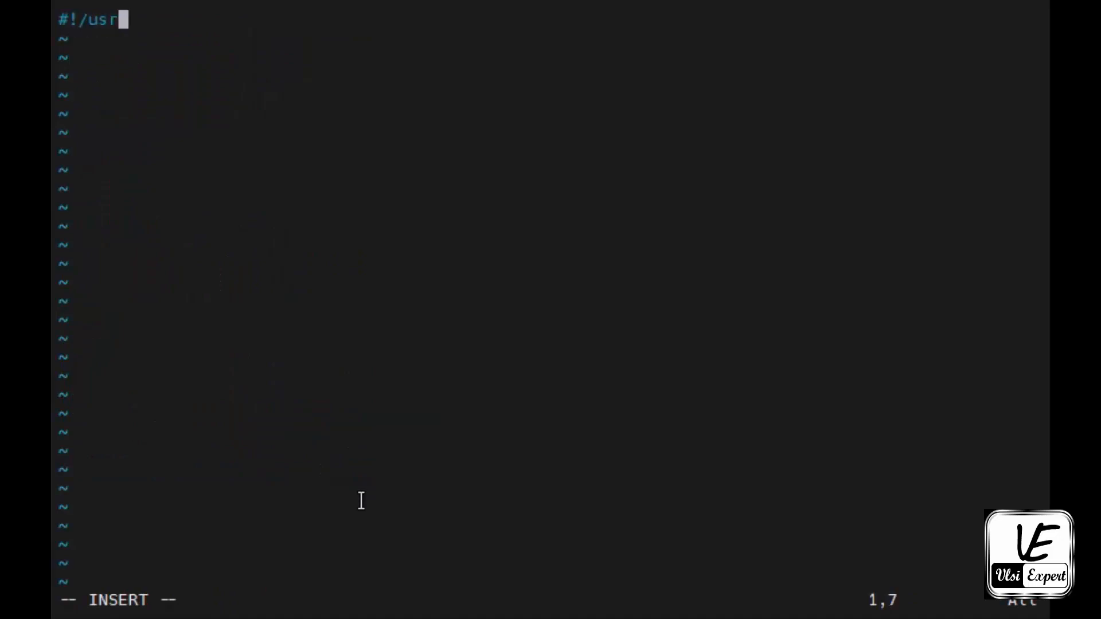
text(/bin/)
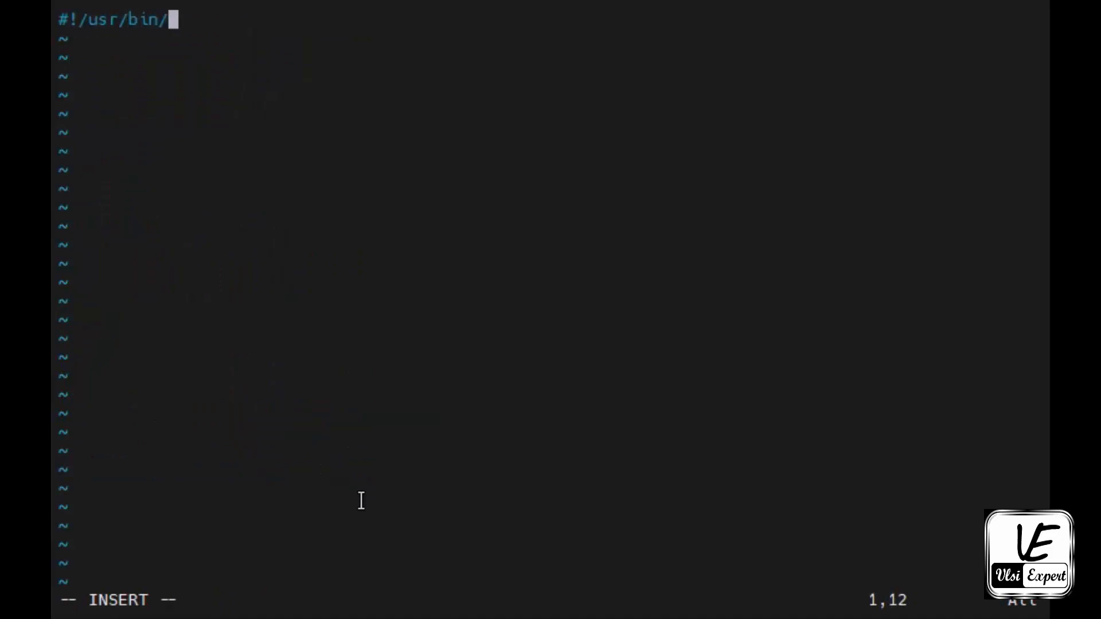
text(tclsh)
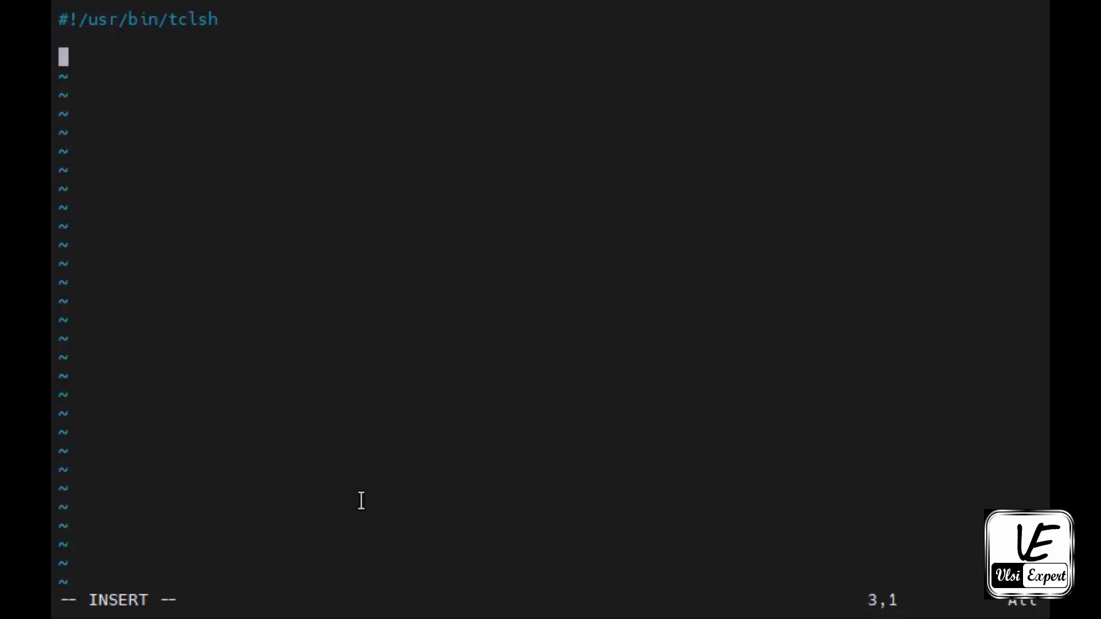
Add the line set list_of_numbers [list 34 56].
text(set)
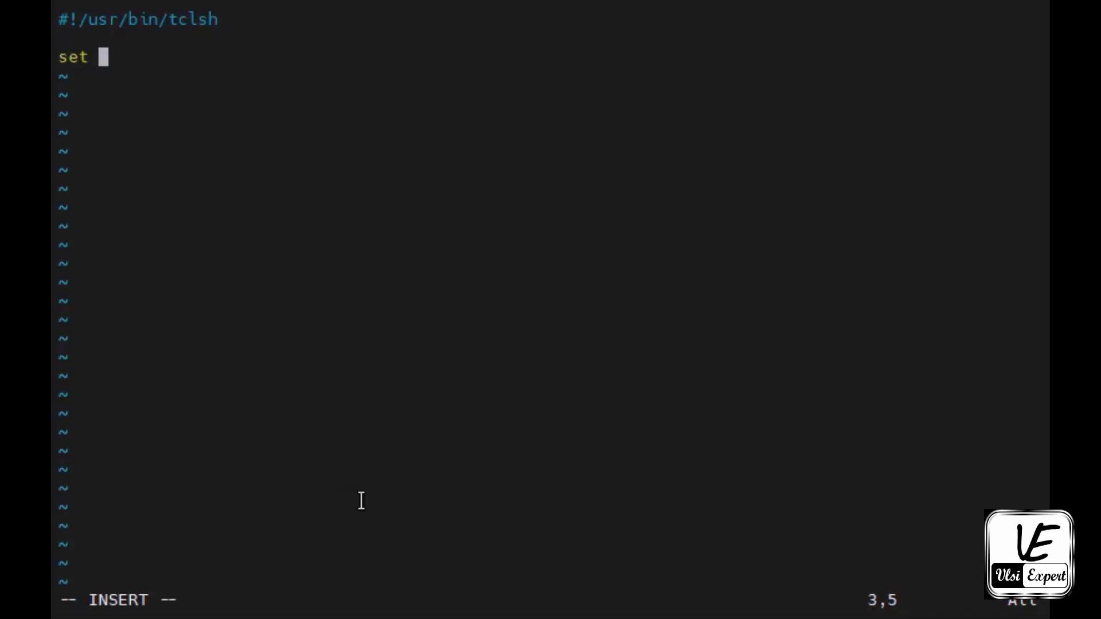
text(list_)
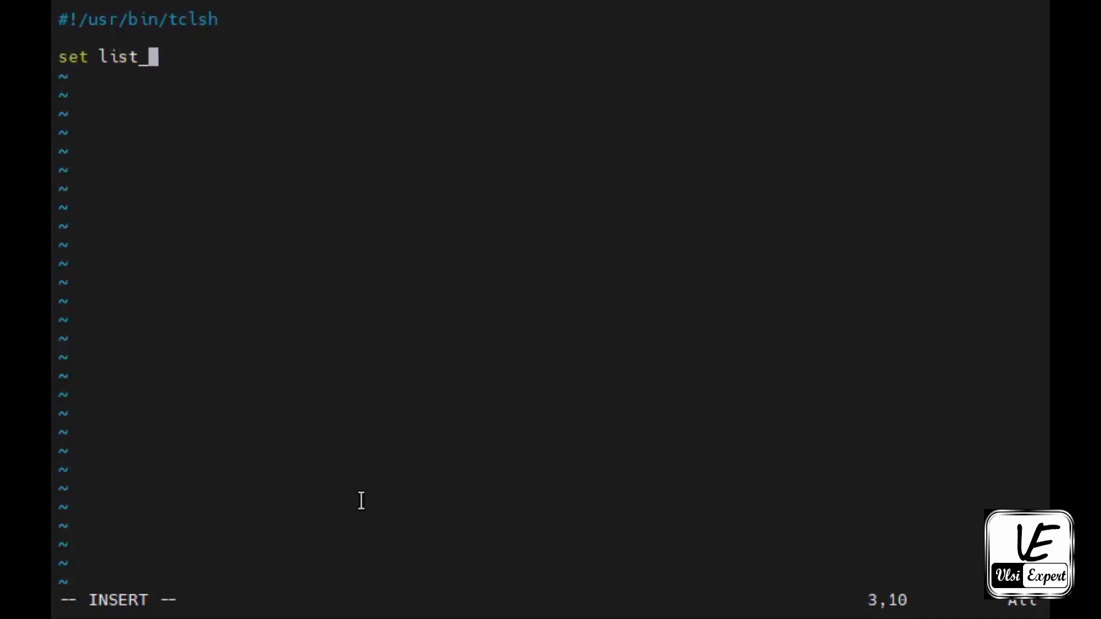
text(of_)
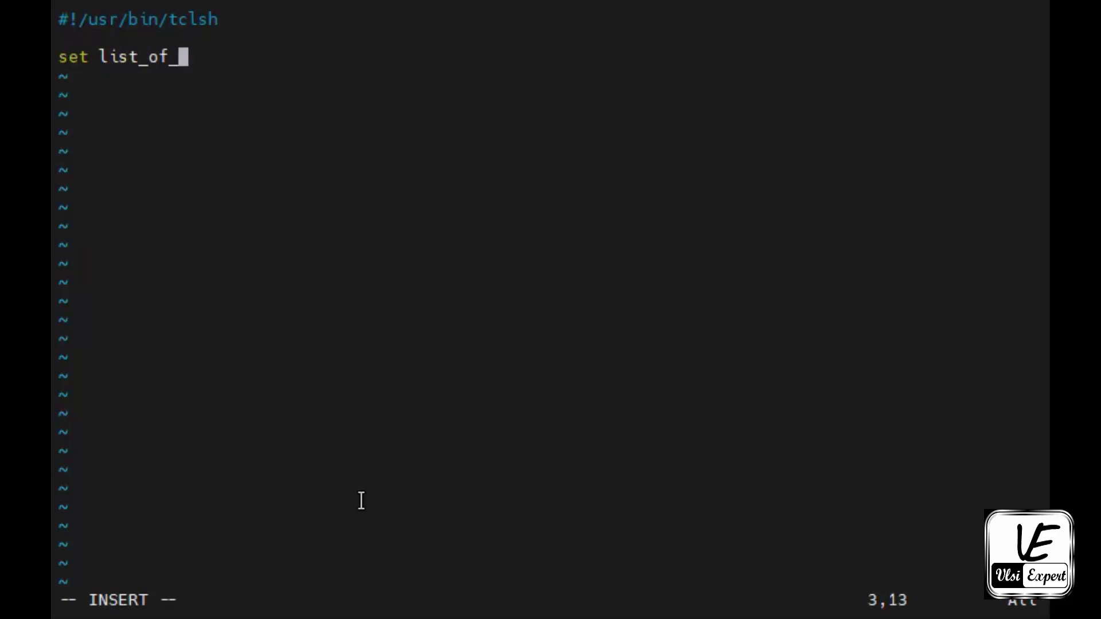
text(numbers)
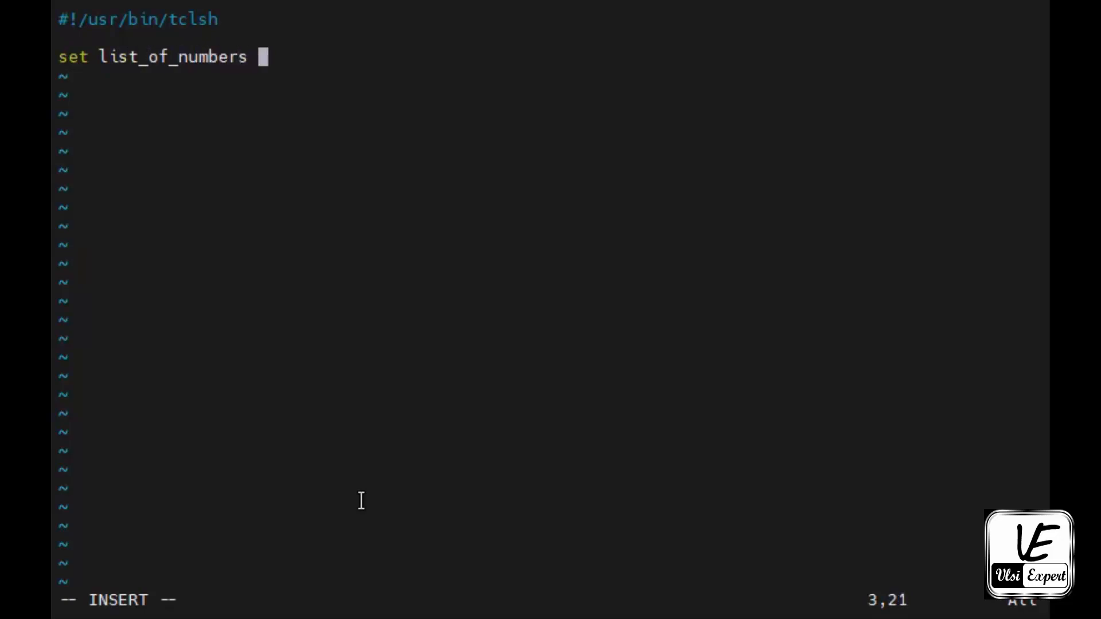
text([list)
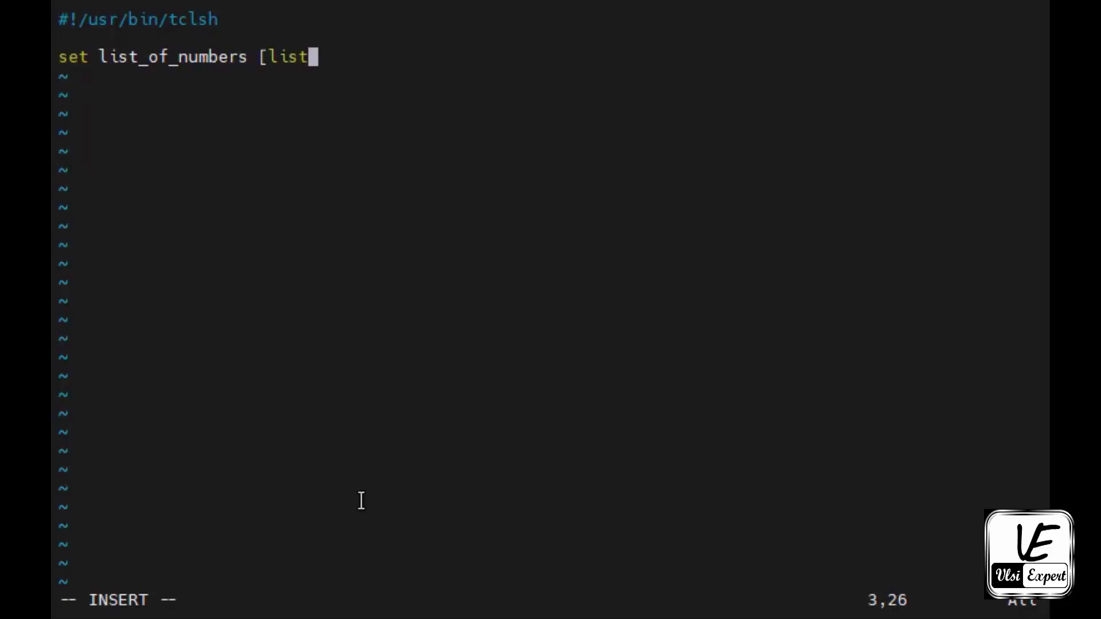
text(" ")
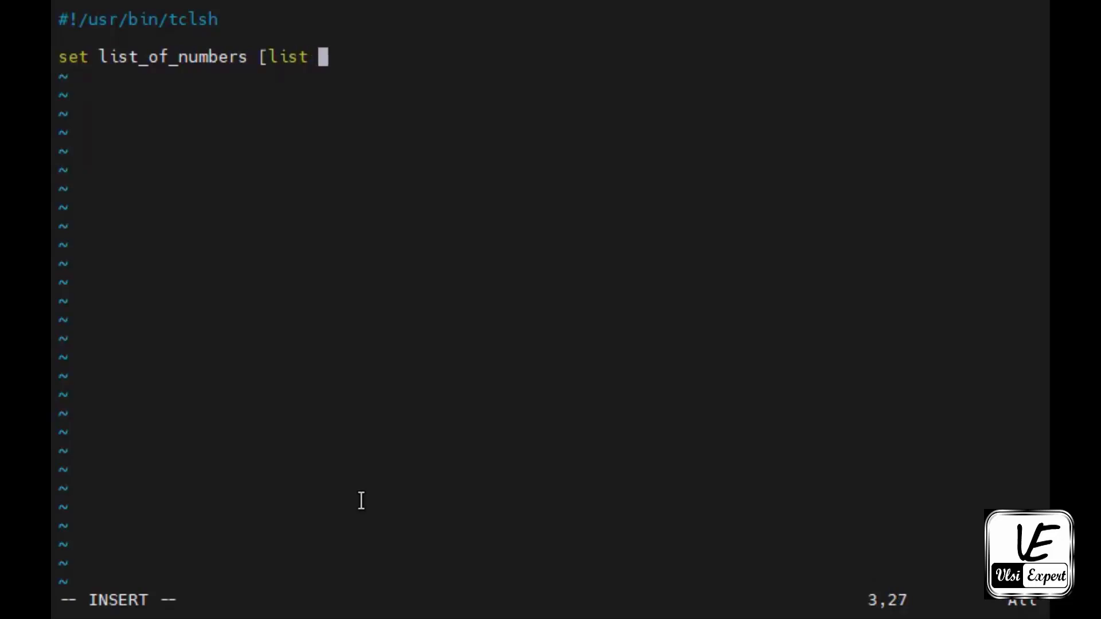
text(34 56)
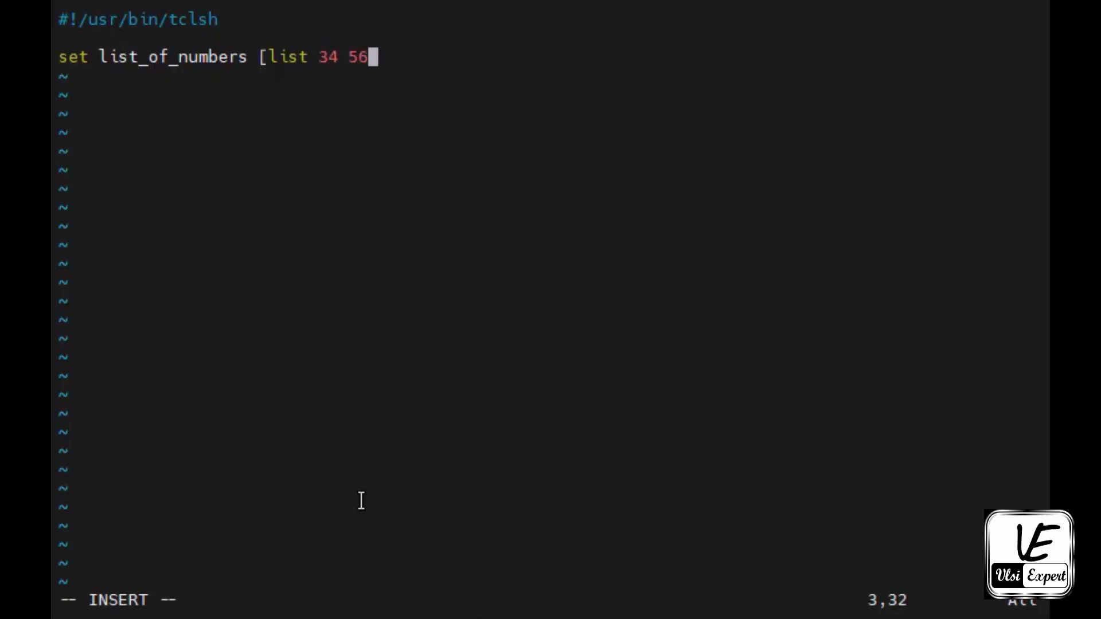
text(])
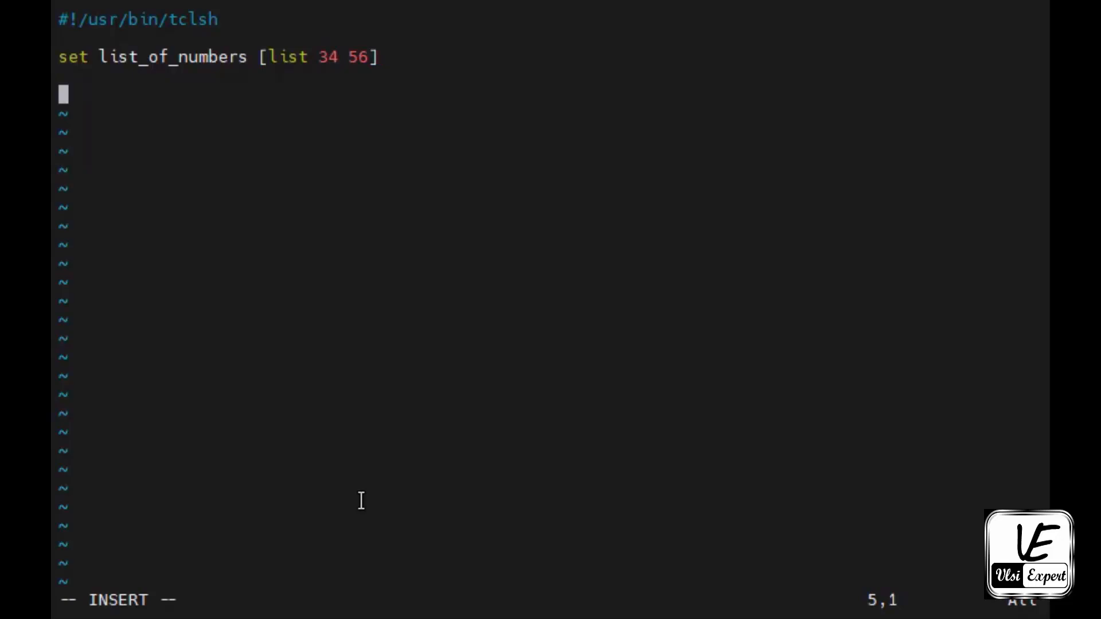
mouse_move(382, 380)
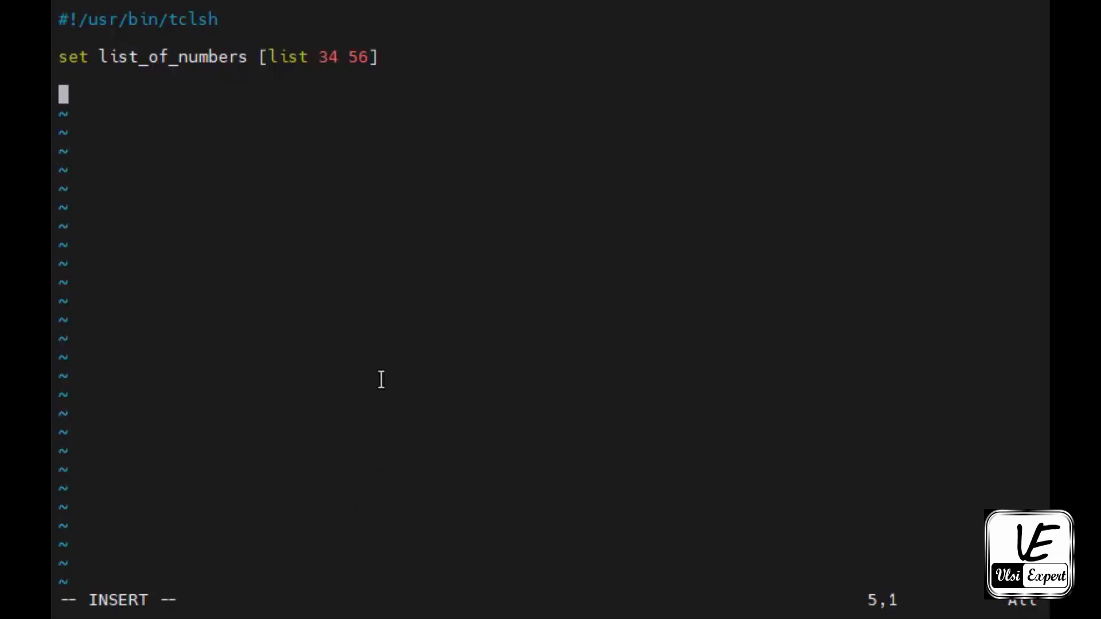
mouse_move(335, 53)
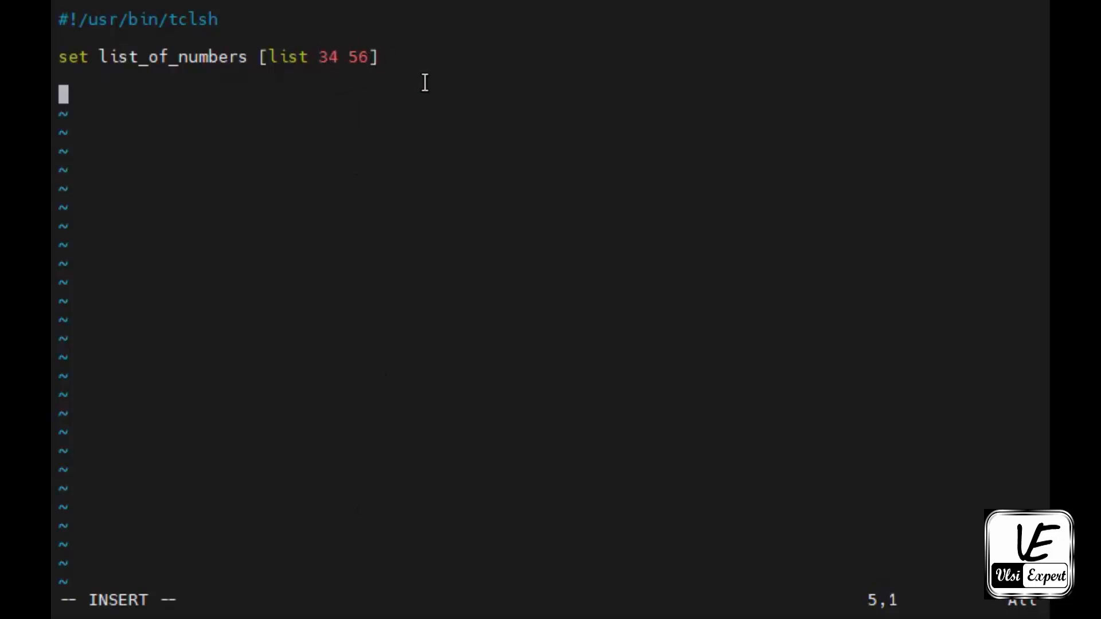
Set a to [lindex $list_of_numbers 0] and print it as the first value in list.
text(set)
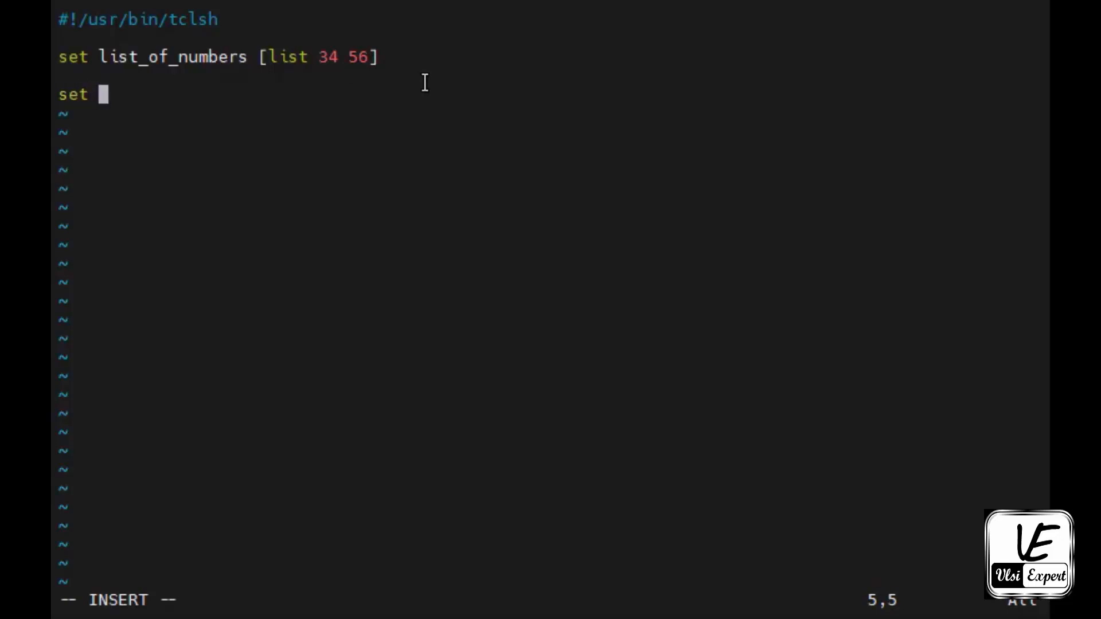
text(a [)
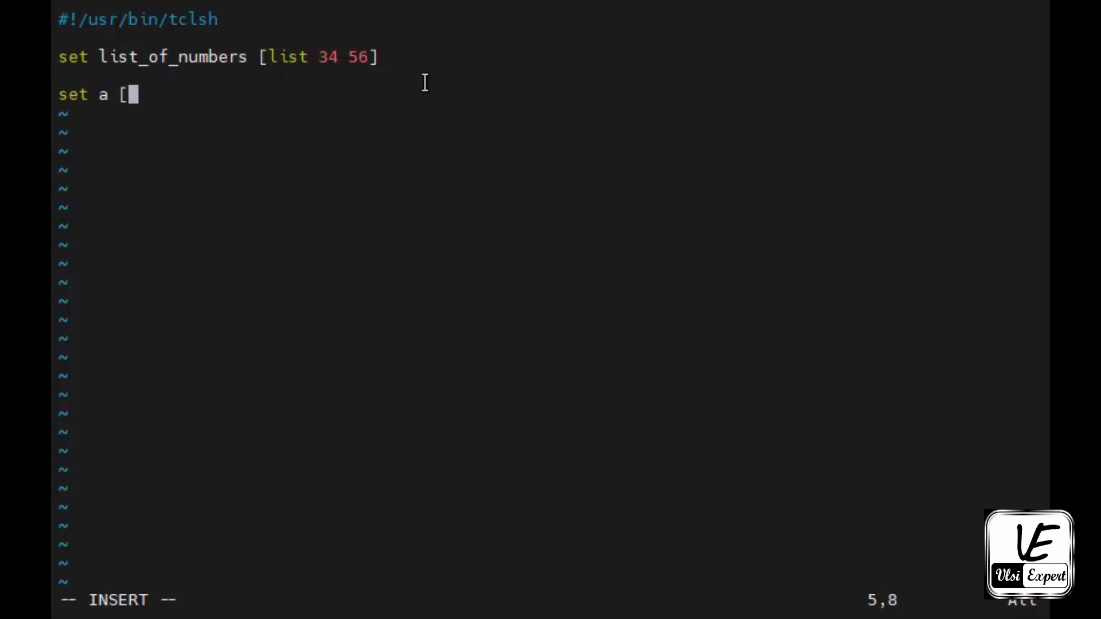
text(lindex)
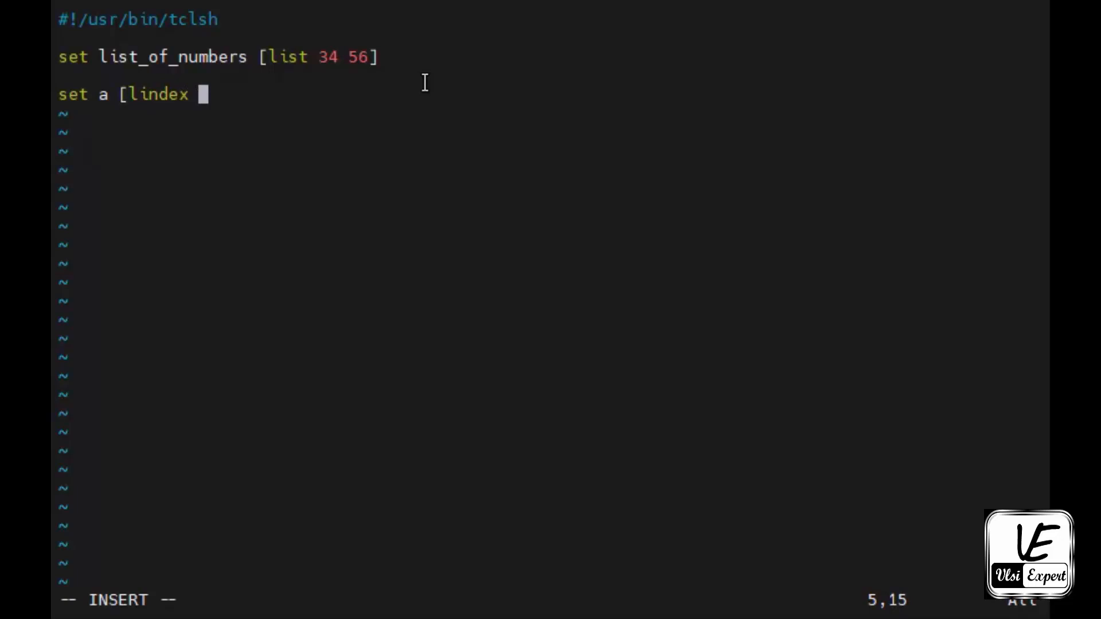
text($)
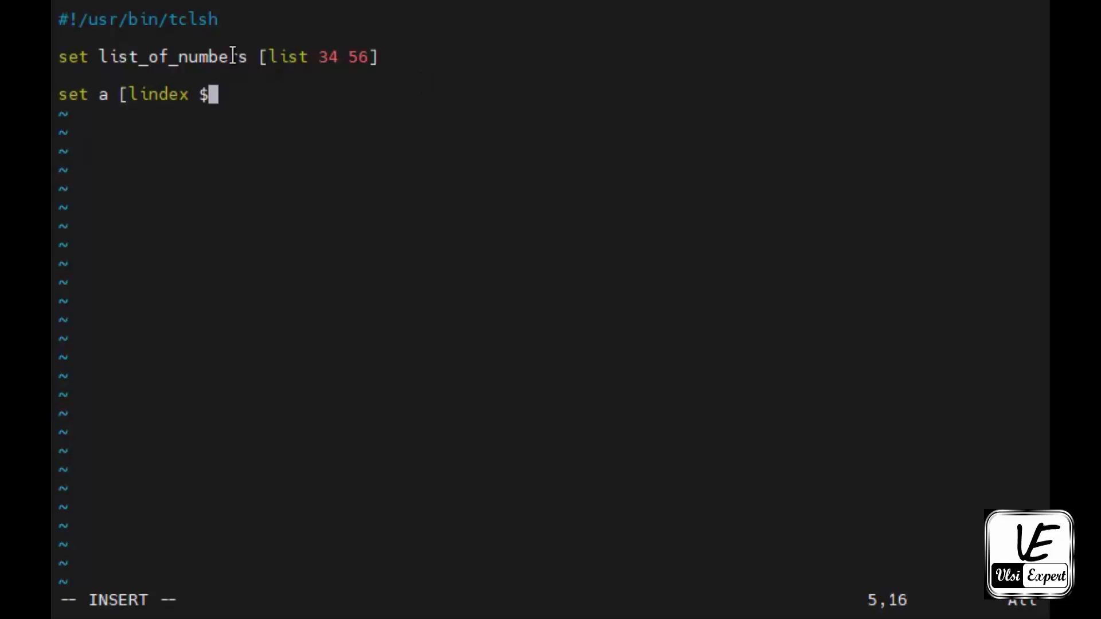
text(list_of_numbers)
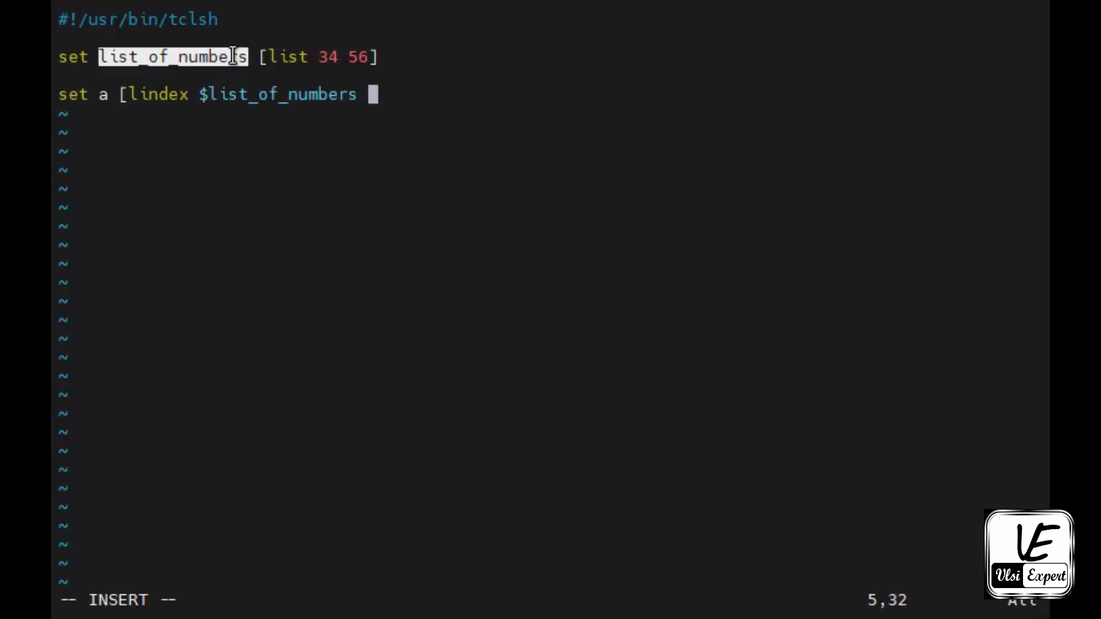
text(0])
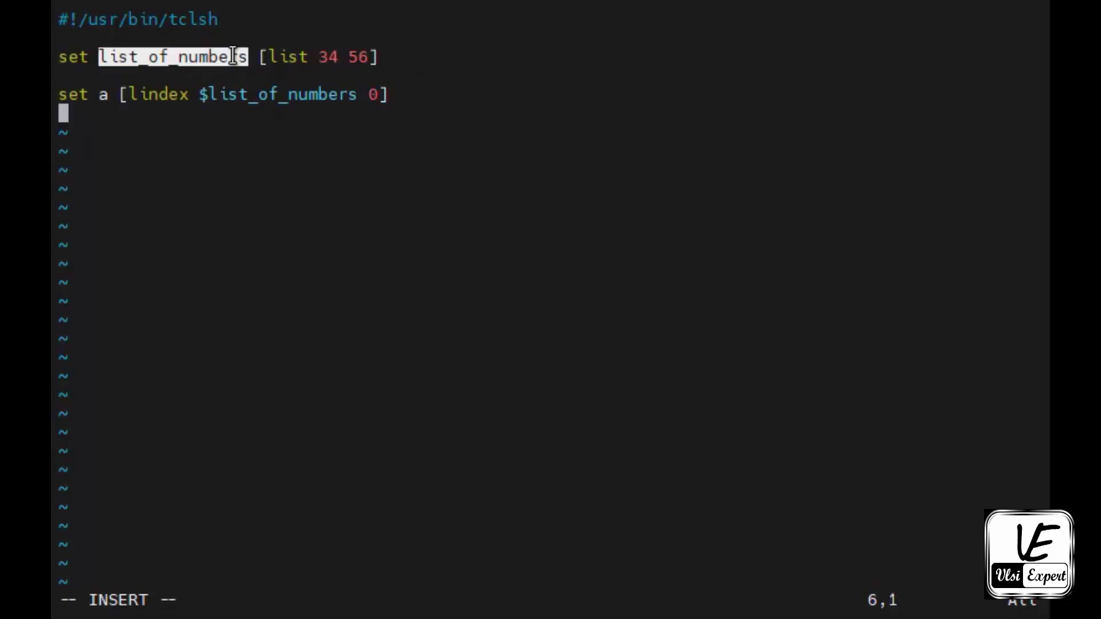
text(puts "the)
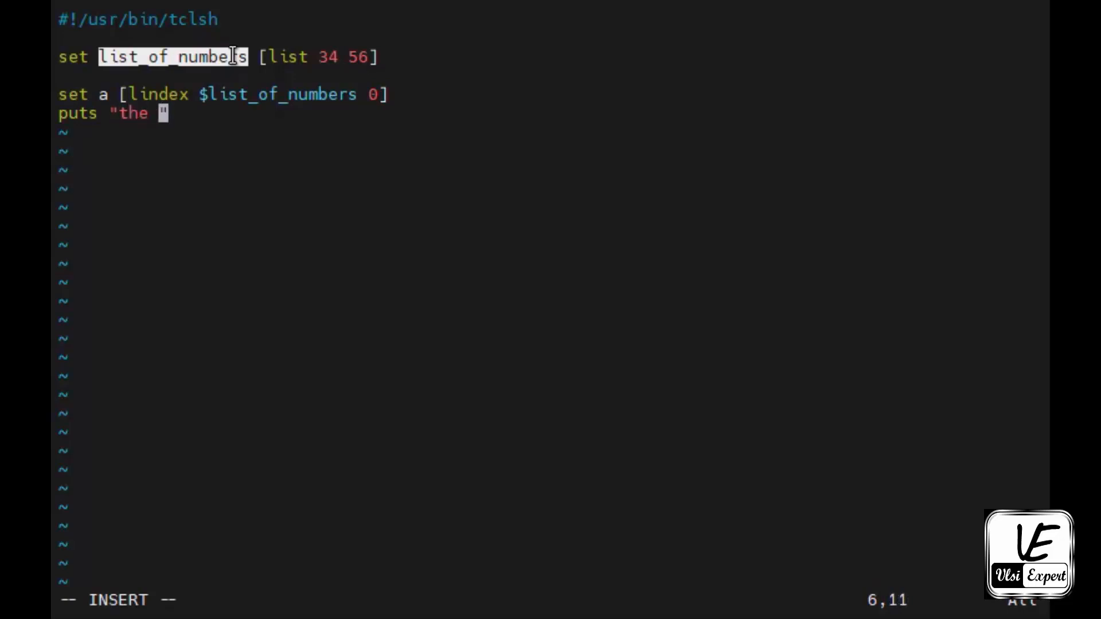
text(first val)
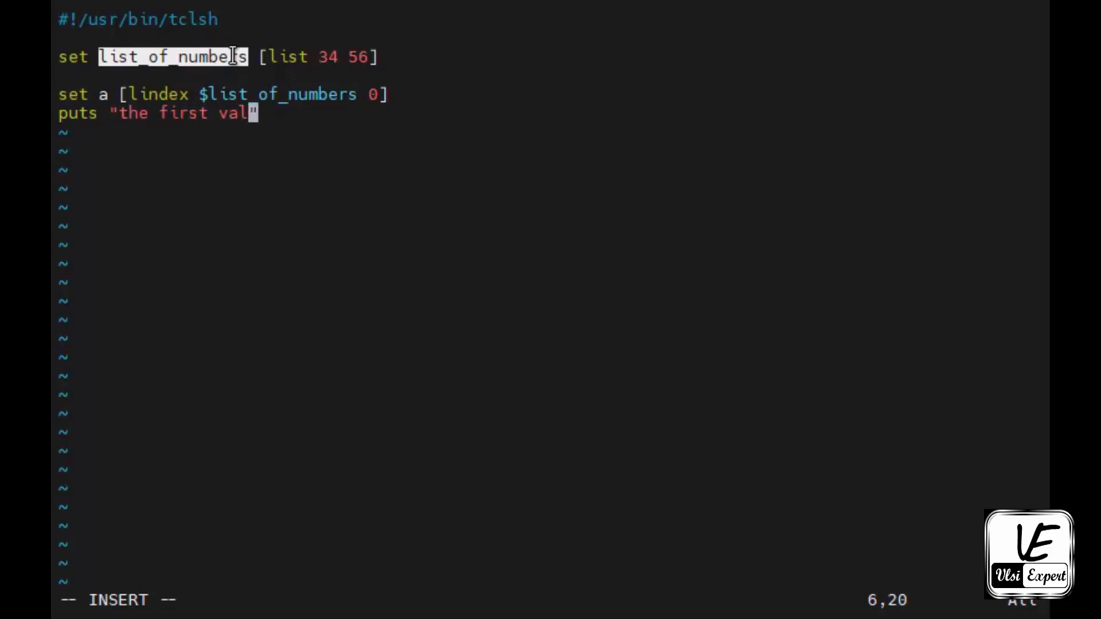
text(ue in list is $)
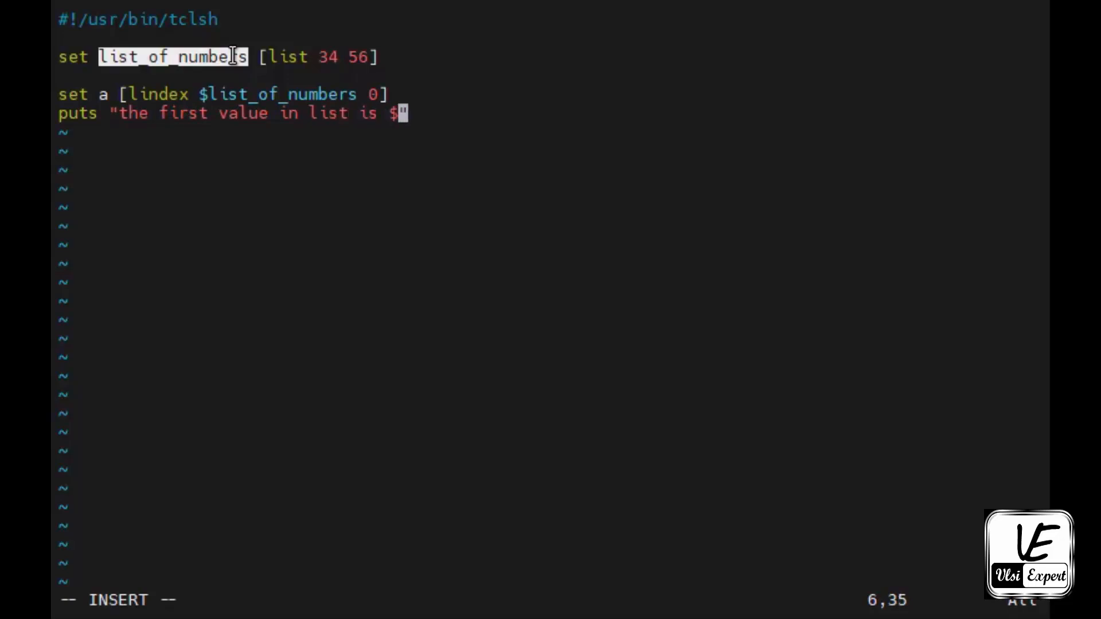
text(a")
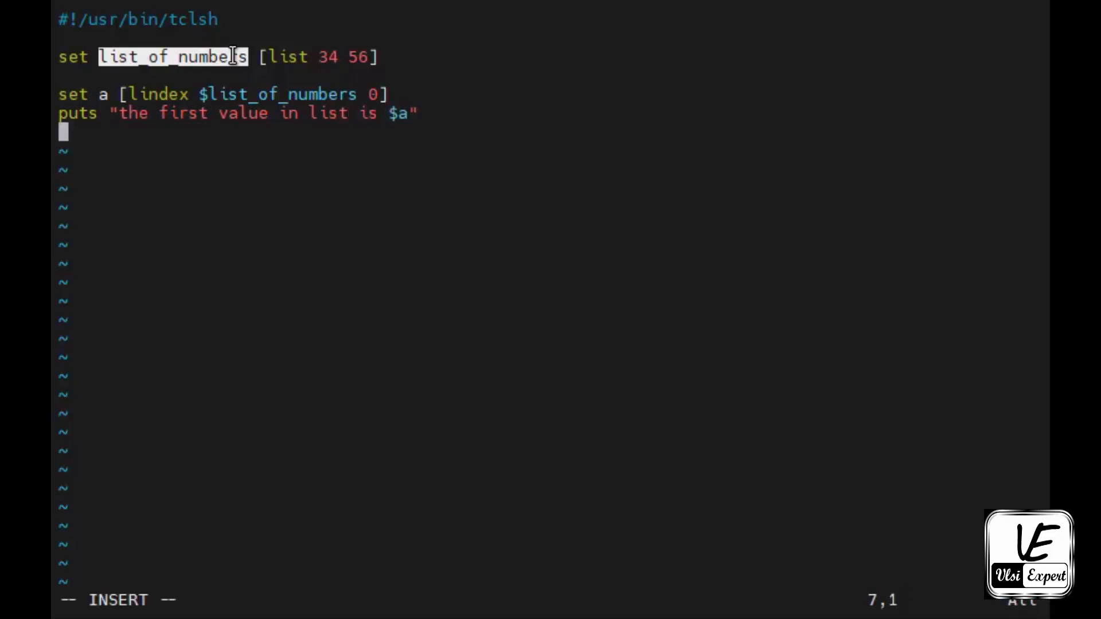
Set b to [lindex $list_of_numbers 1] and print it as the second value, then save.
text(set)
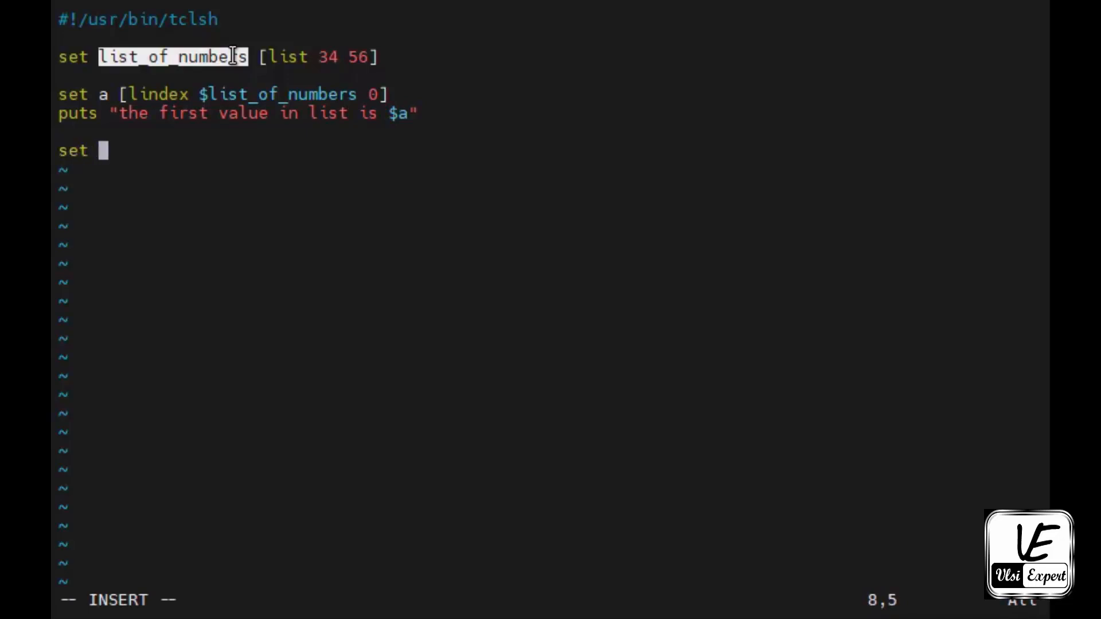
text(b)
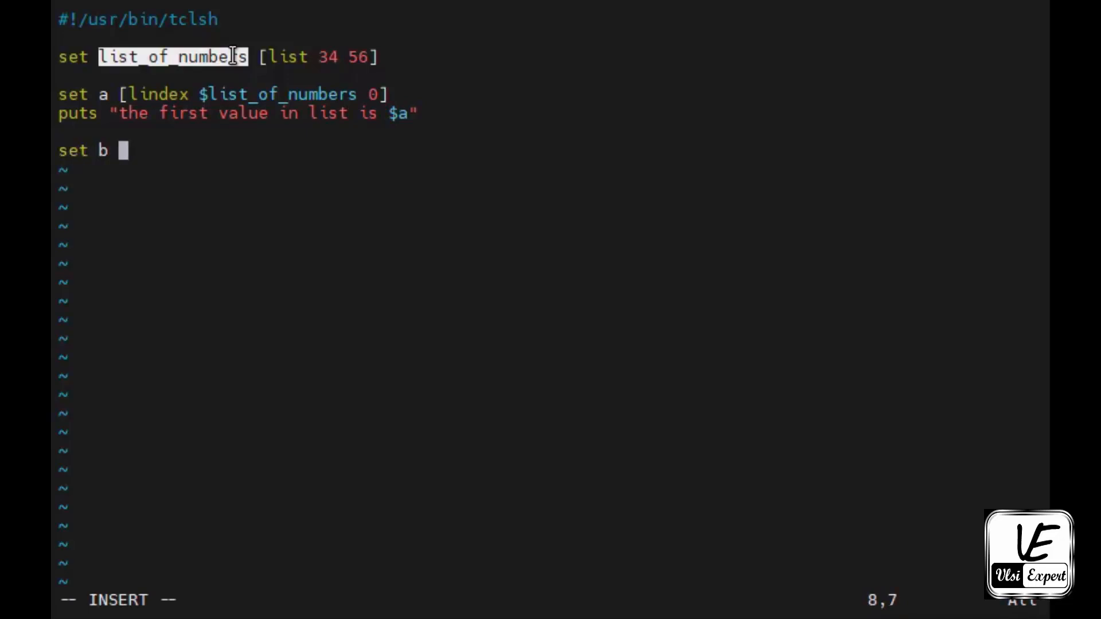
text([lindex $)
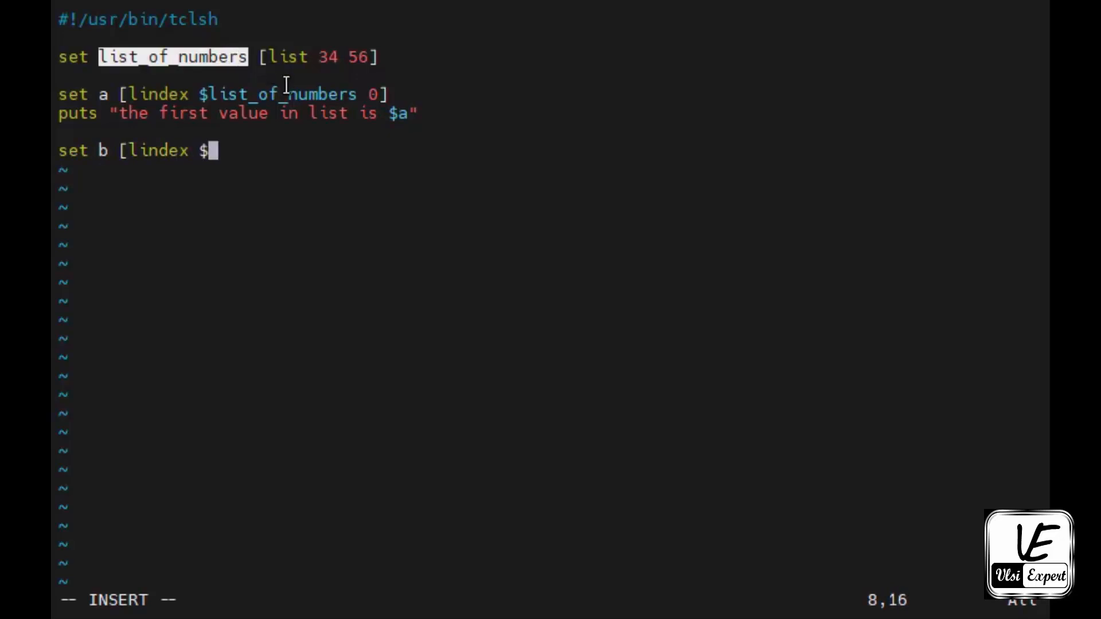
text(list_of_numbers 1)
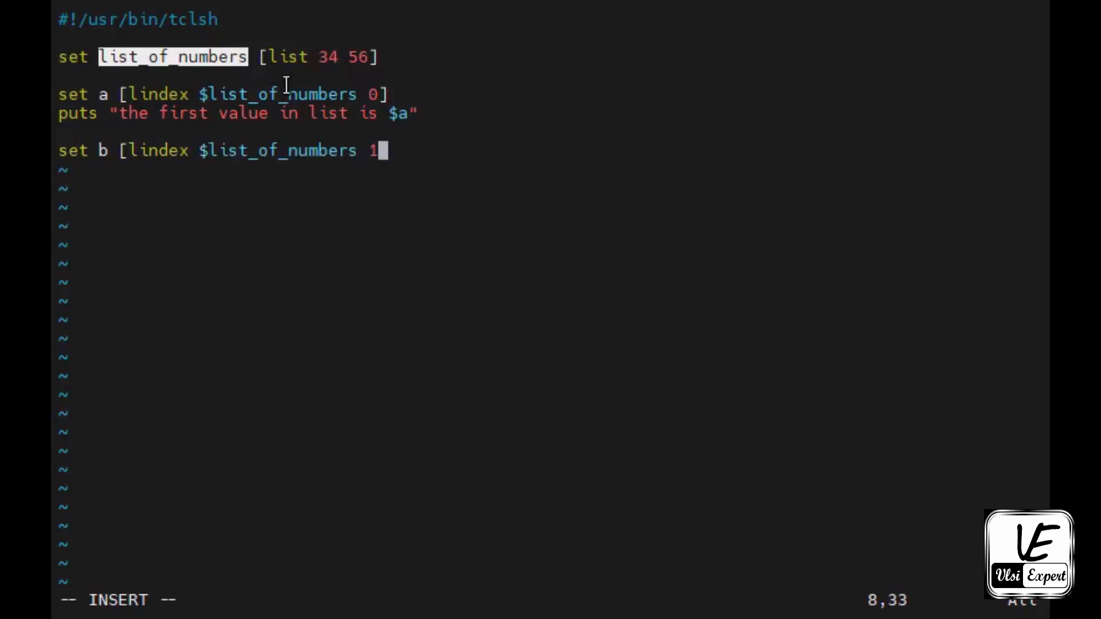
text(])
text(puts)
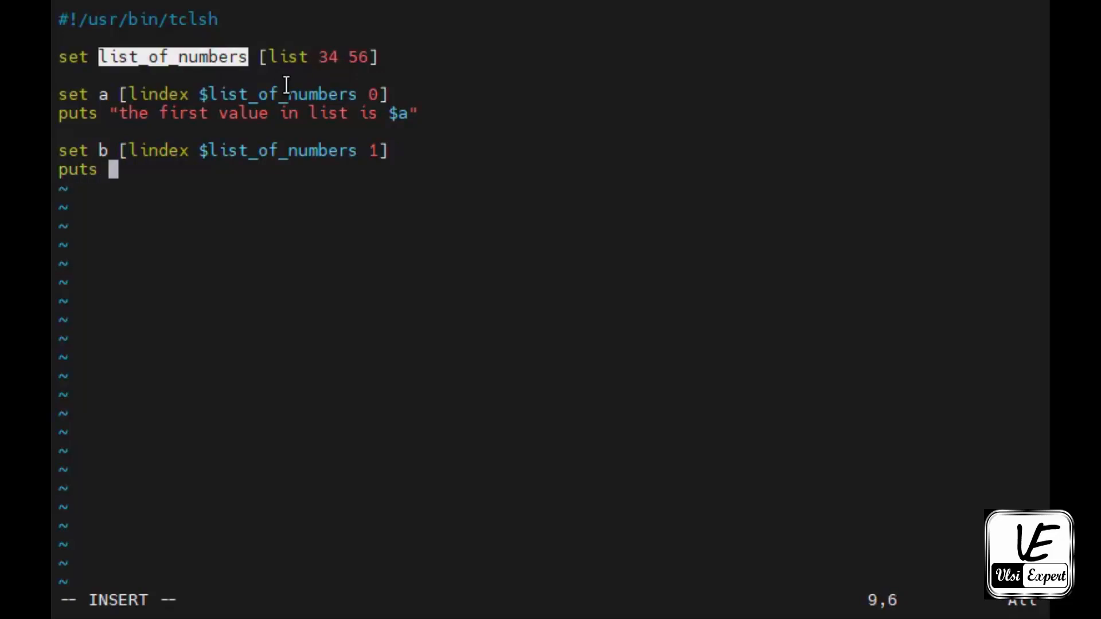
text("the se")
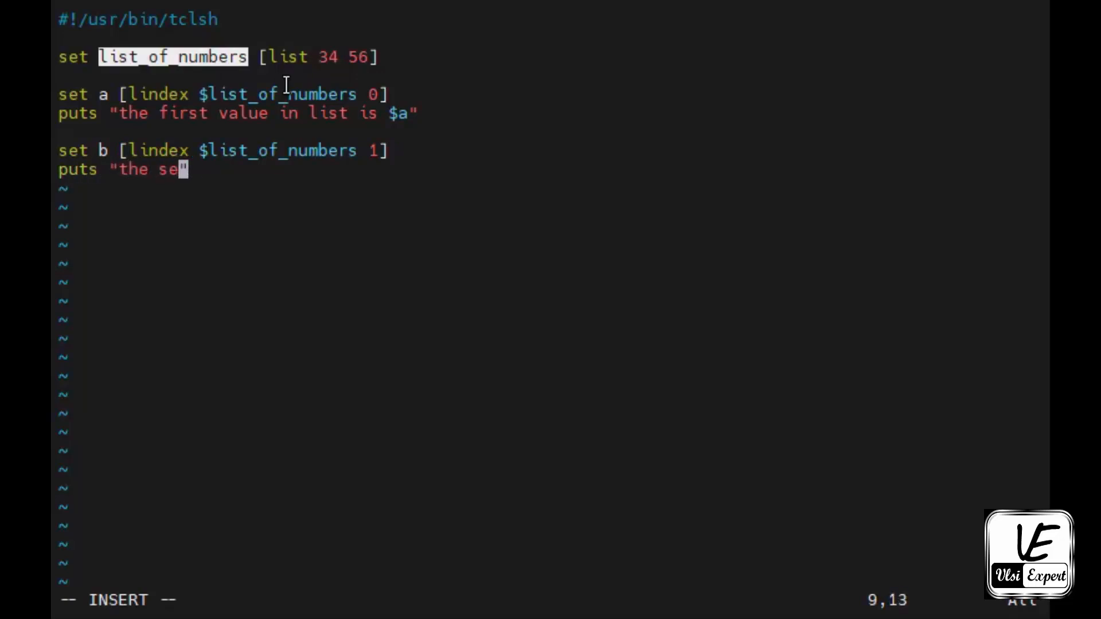
text(cond)
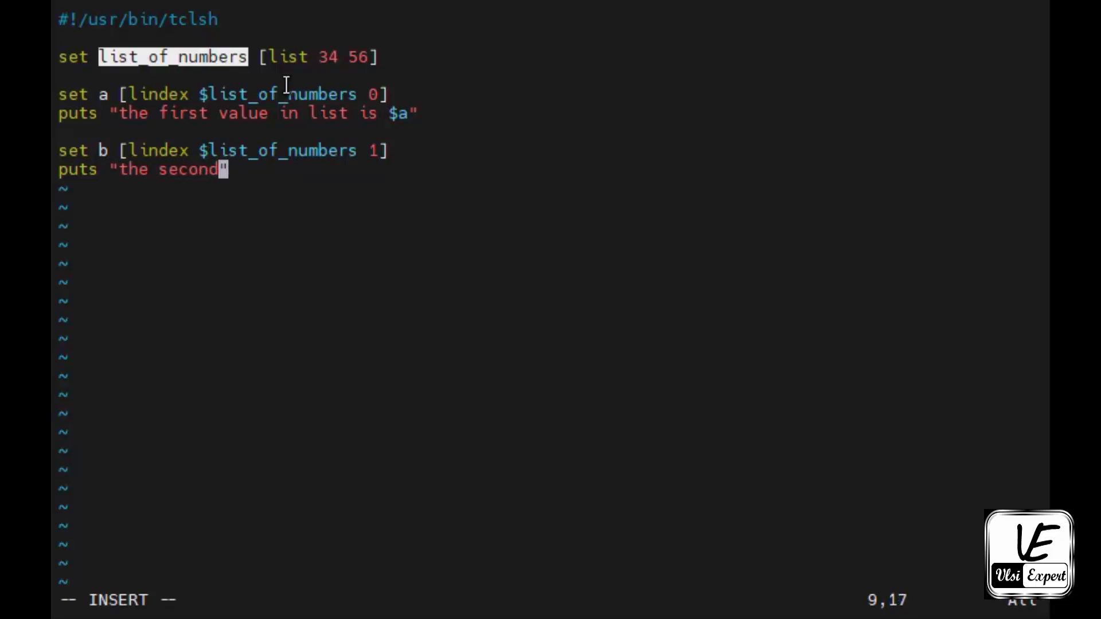
text(b)
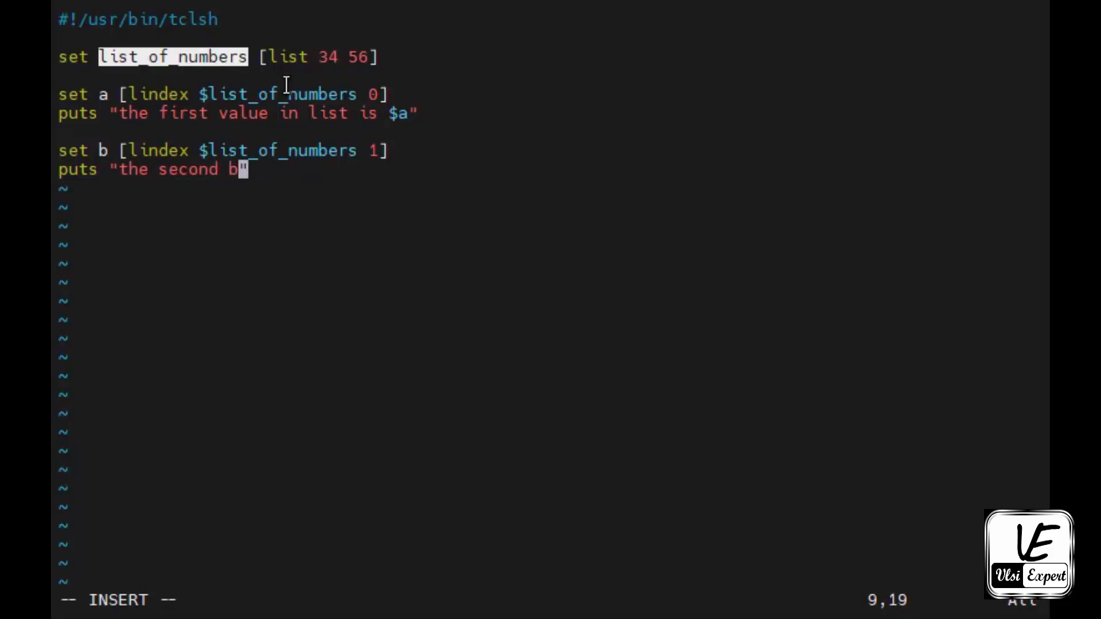
text(value in the list)
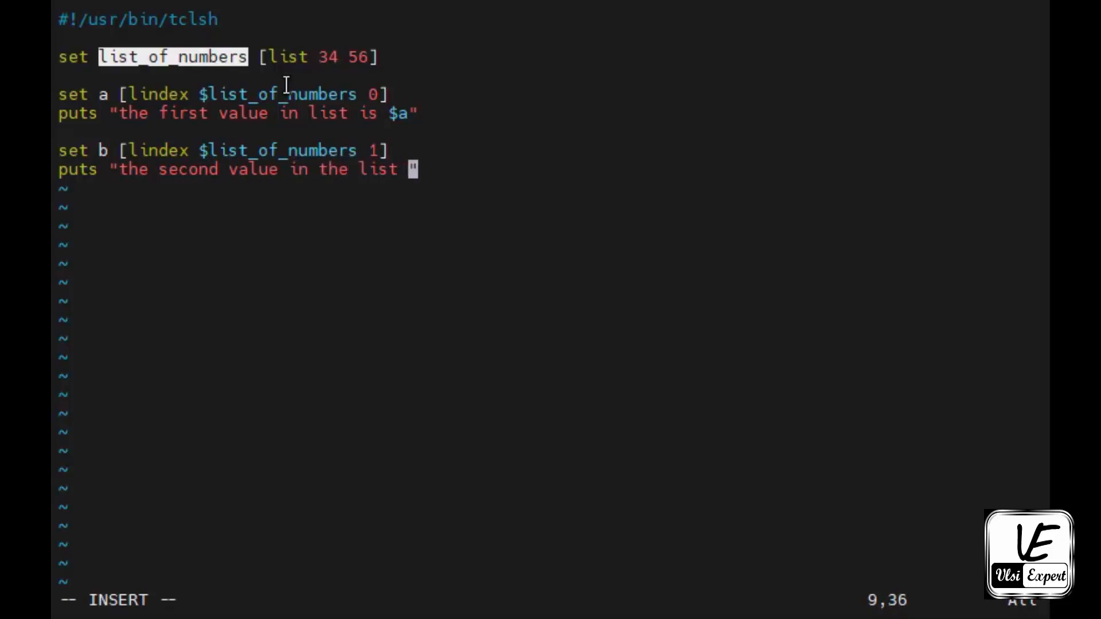
text(id)
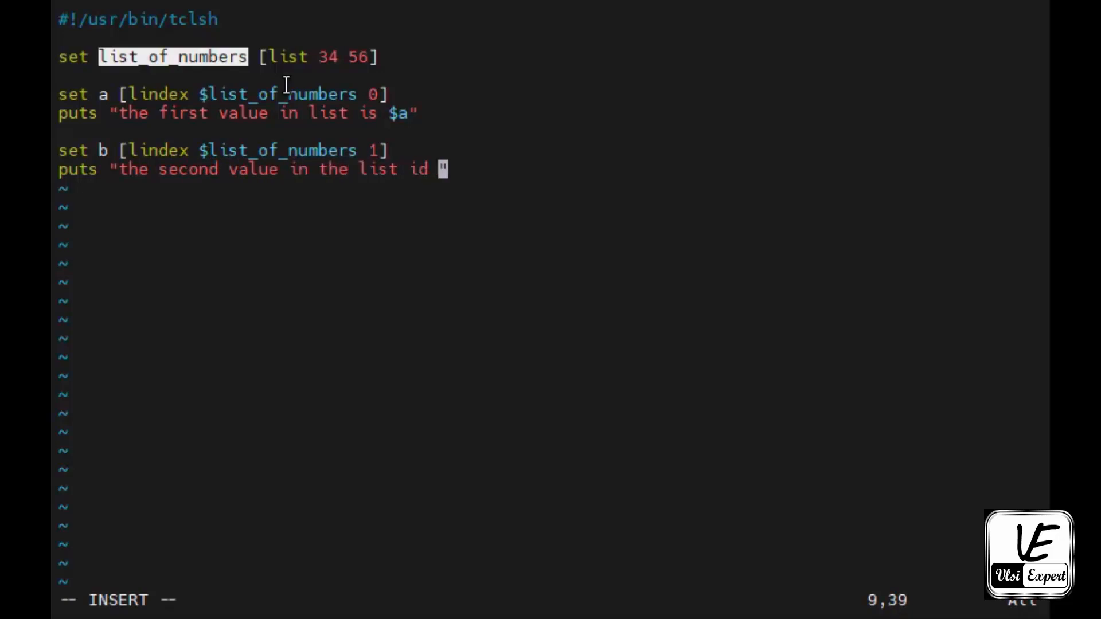
text($b)
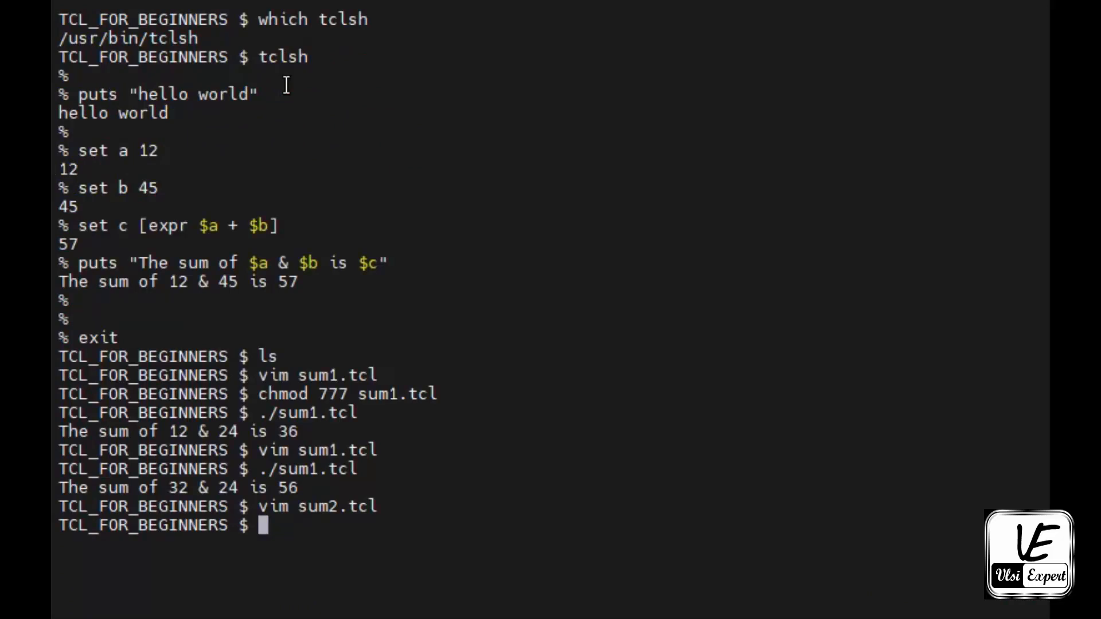
Apply chmod 777 to sum2.tcl so it can run as ./sum2.tcl.
text(chmod)
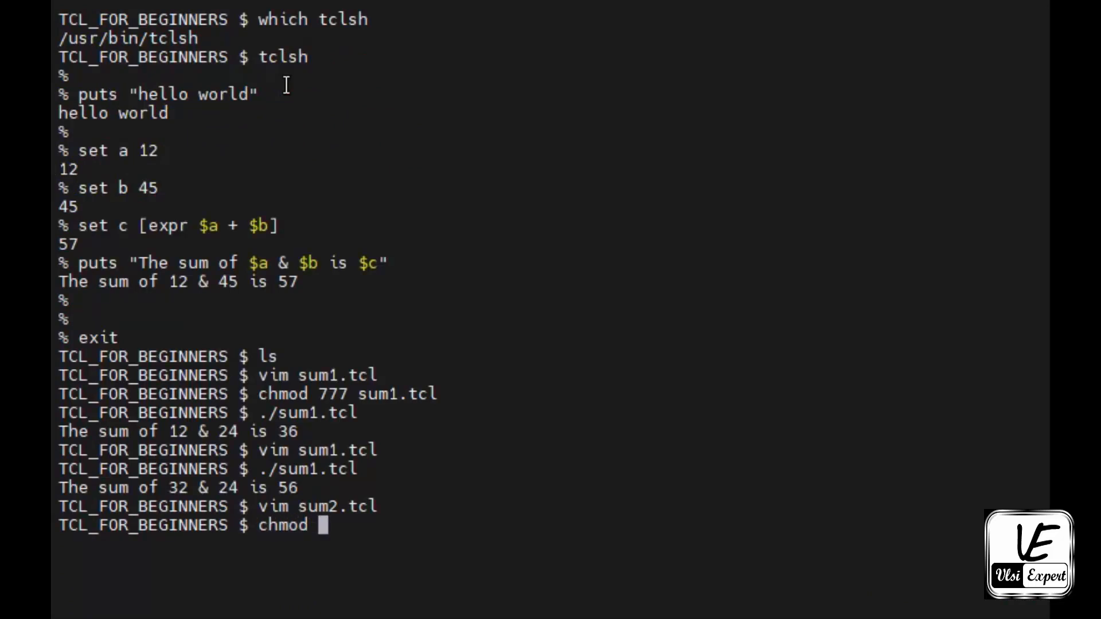
text(777 se)
text(./sum2.tcl)
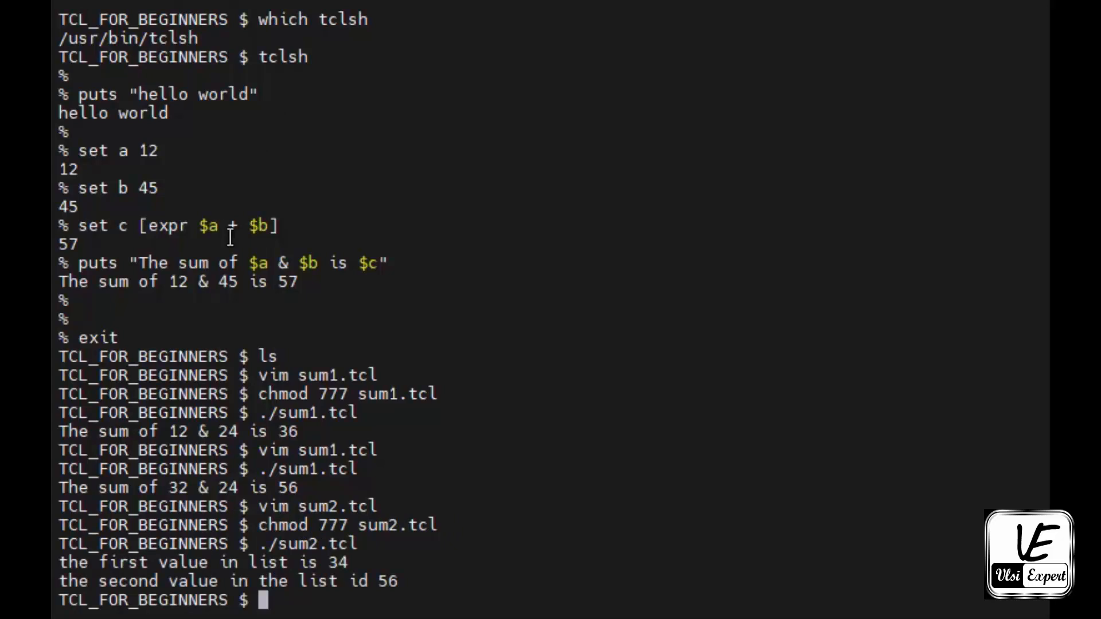
mouse_move(448, 588)
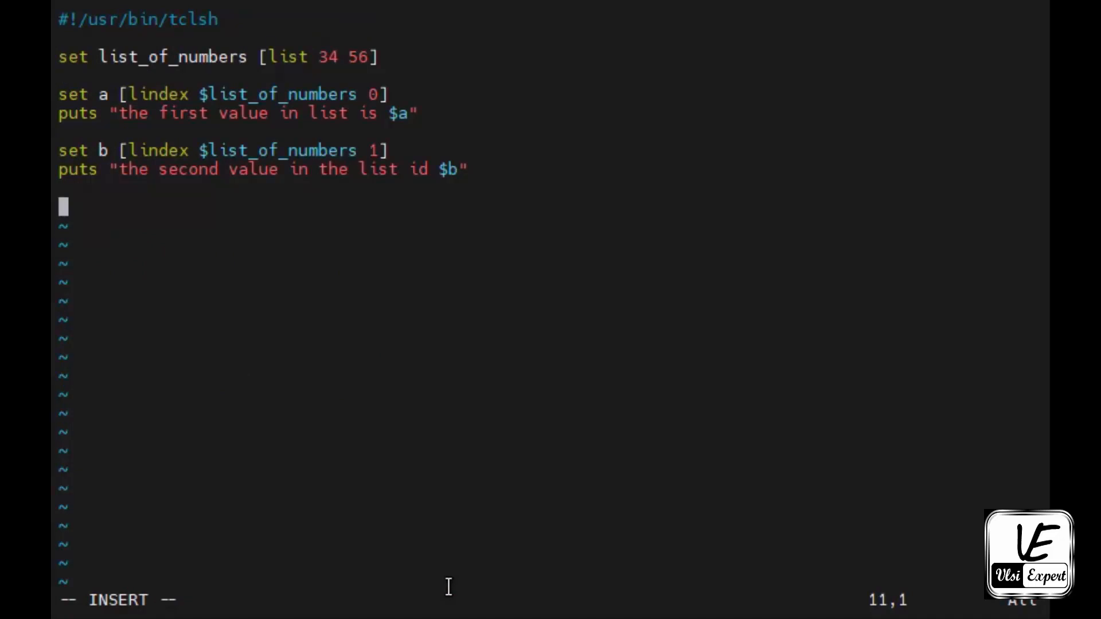
Add the line set c [expr $a + $b] to compute the sum.
text(set c [)
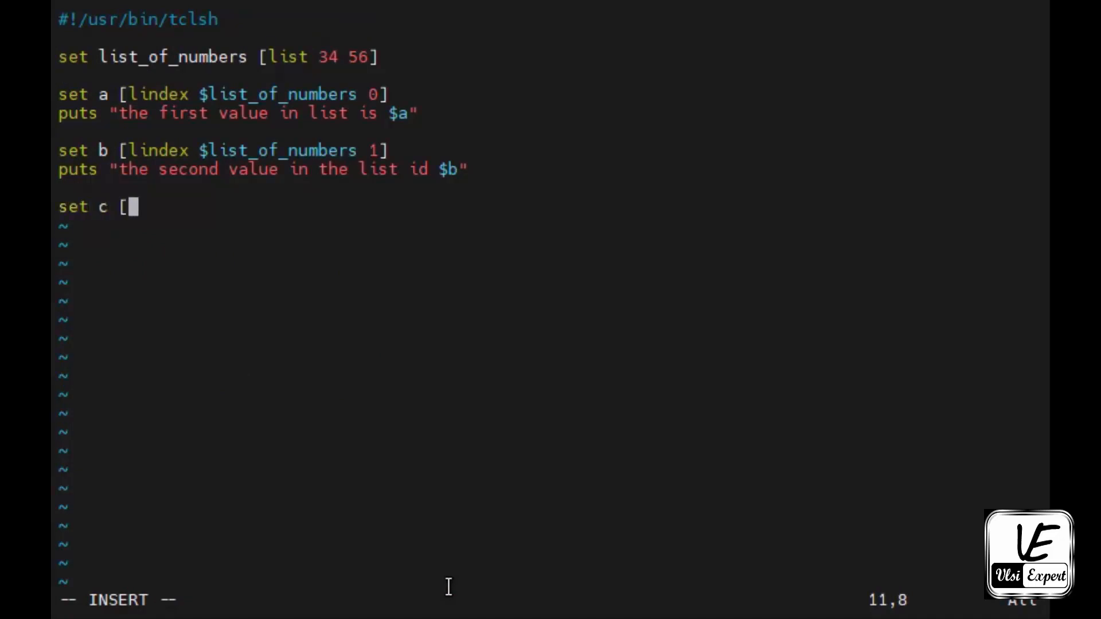
text(expr $)
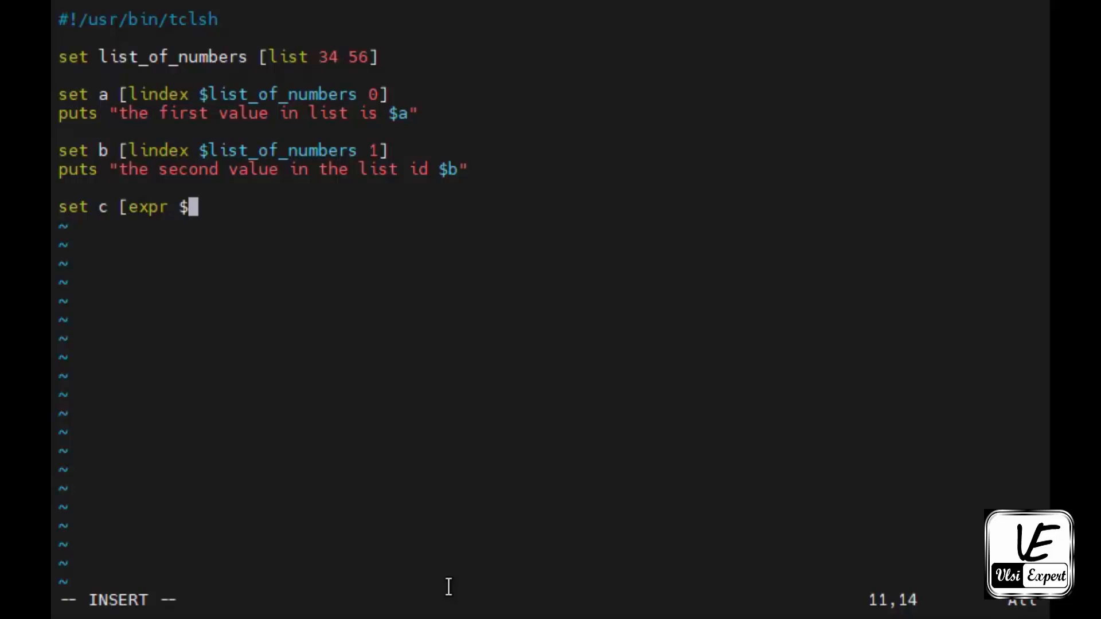
text(a + $)
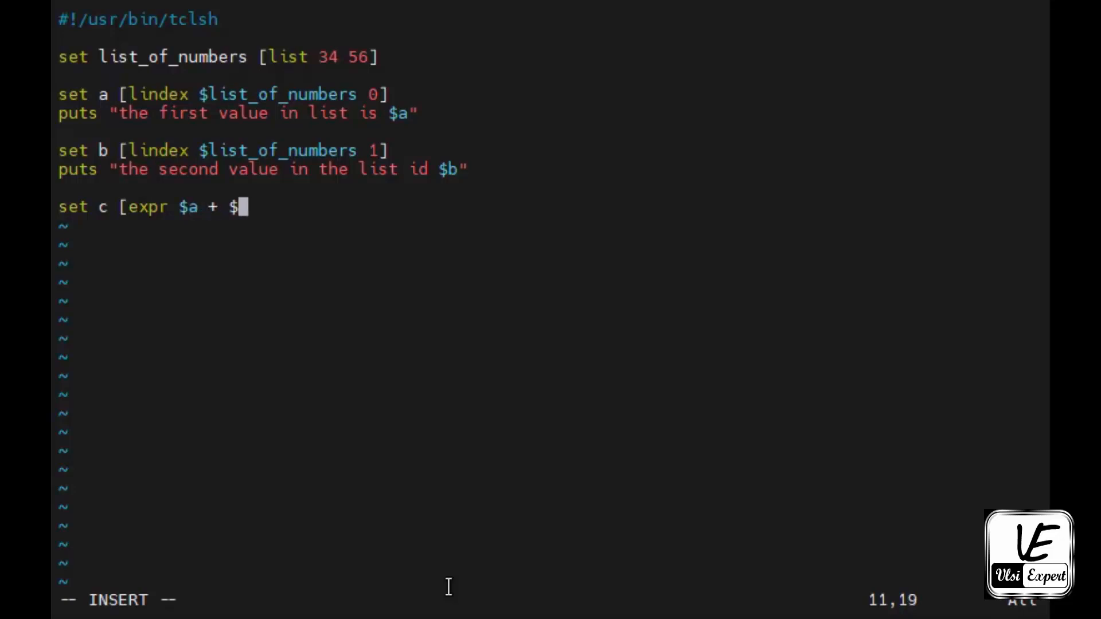
text(b])
text(p)
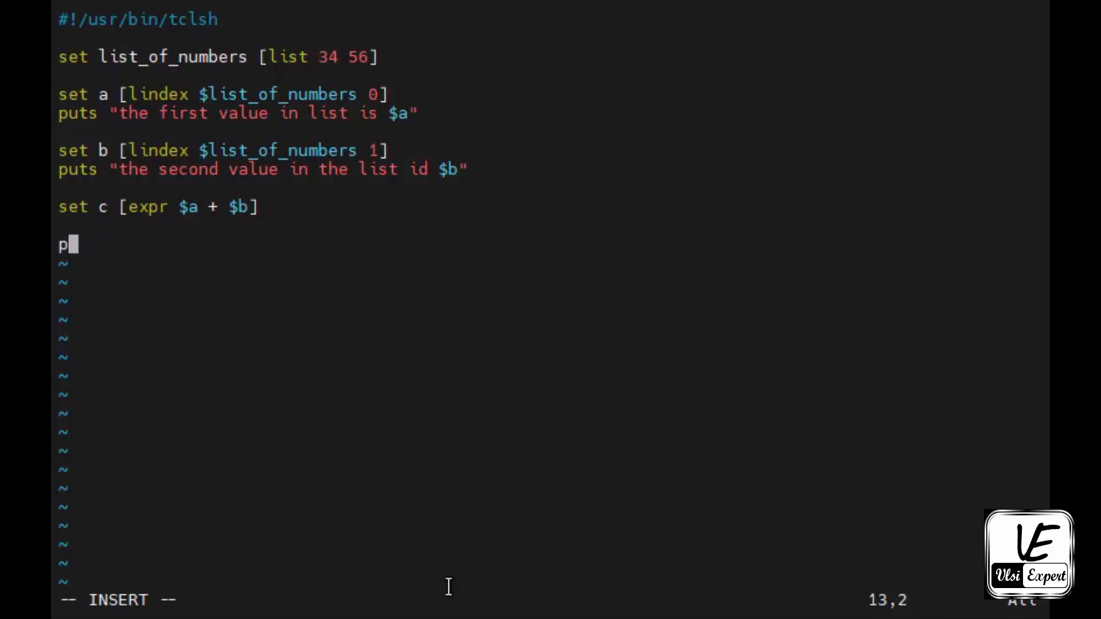
Add puts "The sum of $a & $b is $c" as the message line.
text(uts ")
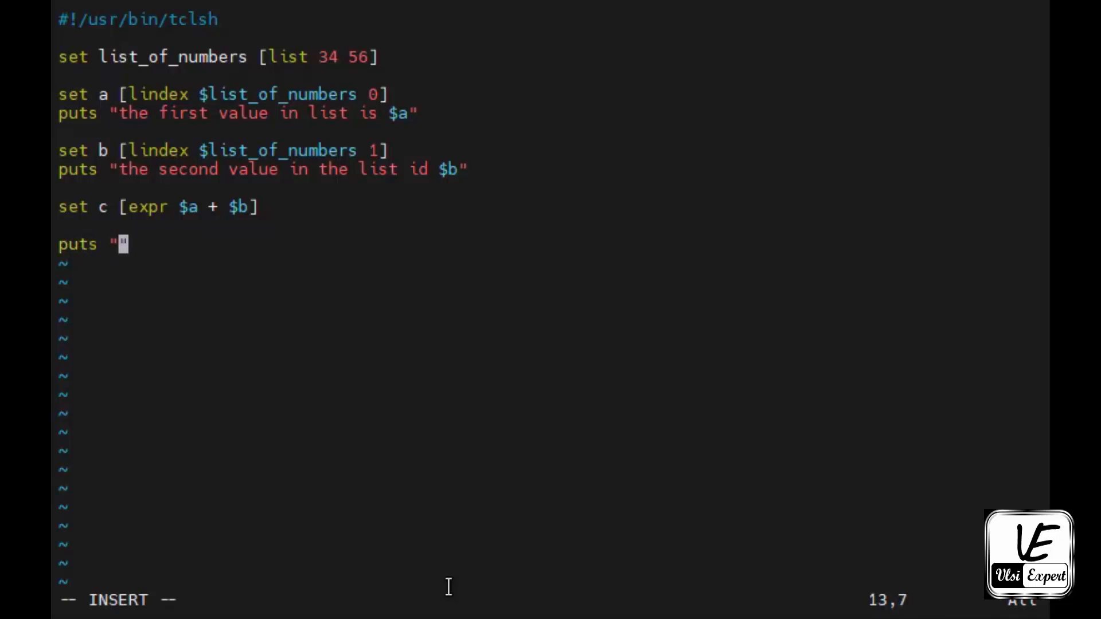
text(The sum)
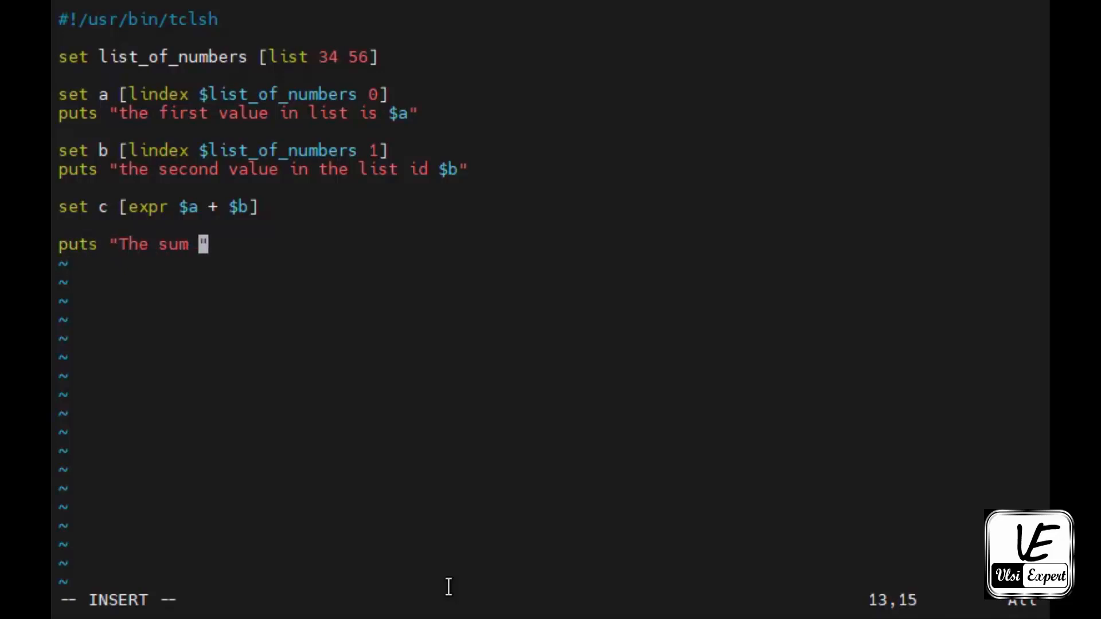
text(of $a &)
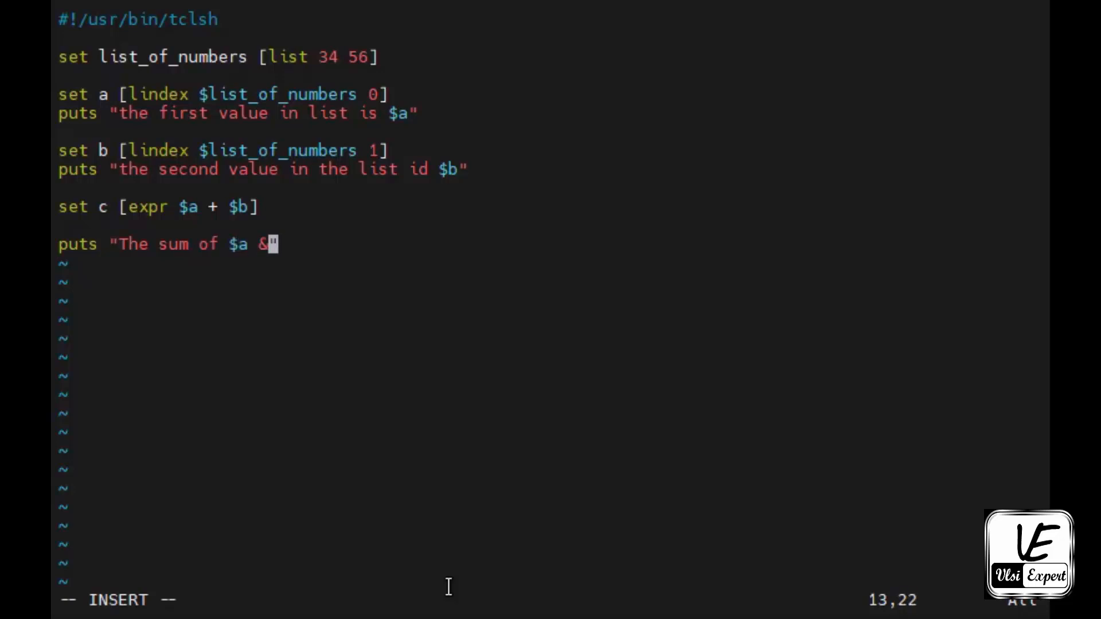
text($b is)
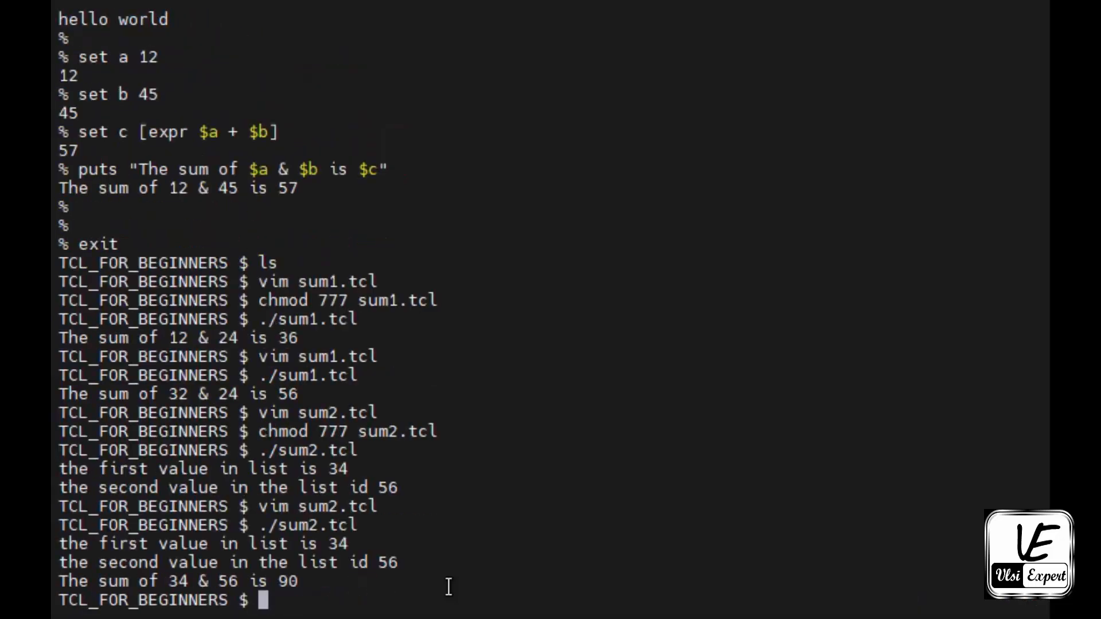
mouse_move(174, 582)
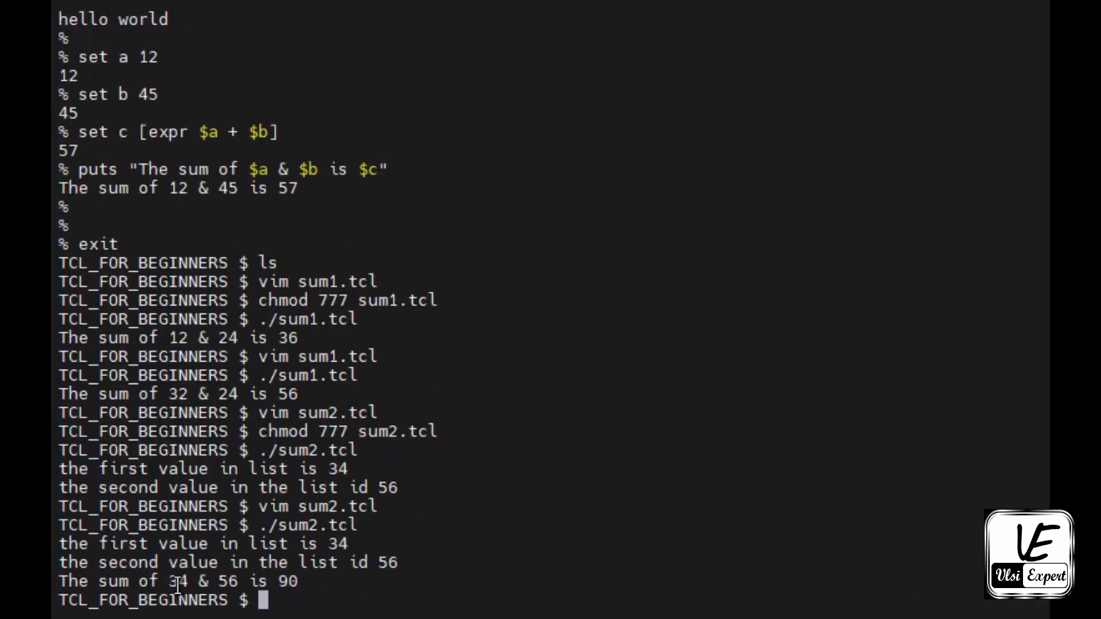
mouse_move(431, 577)
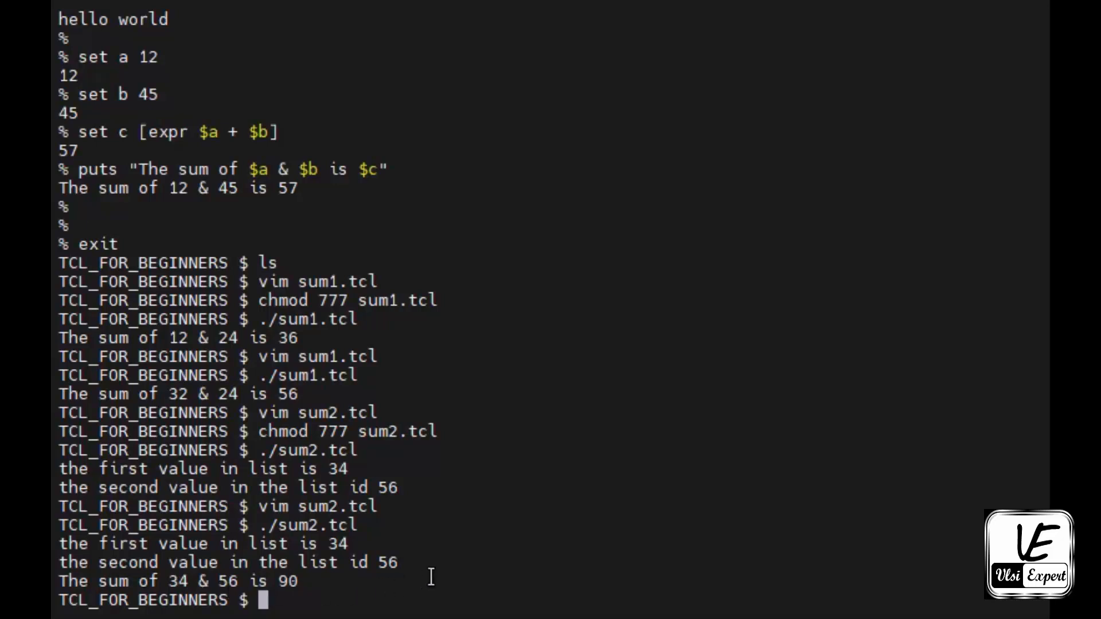
text(vim sum2.tcl)
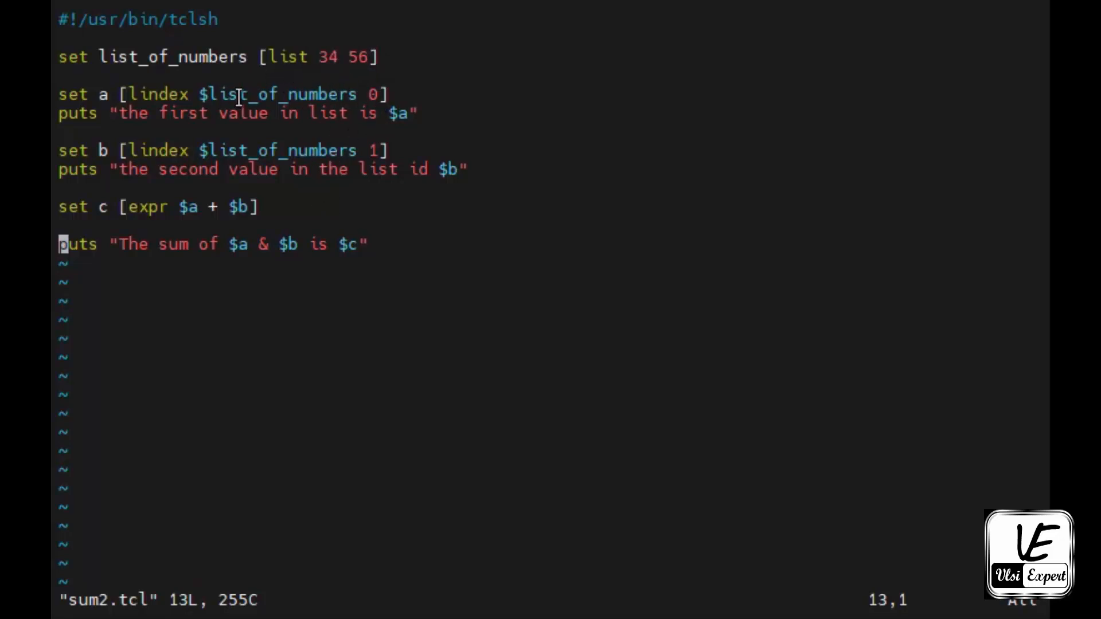
mouse_move(292, 117)
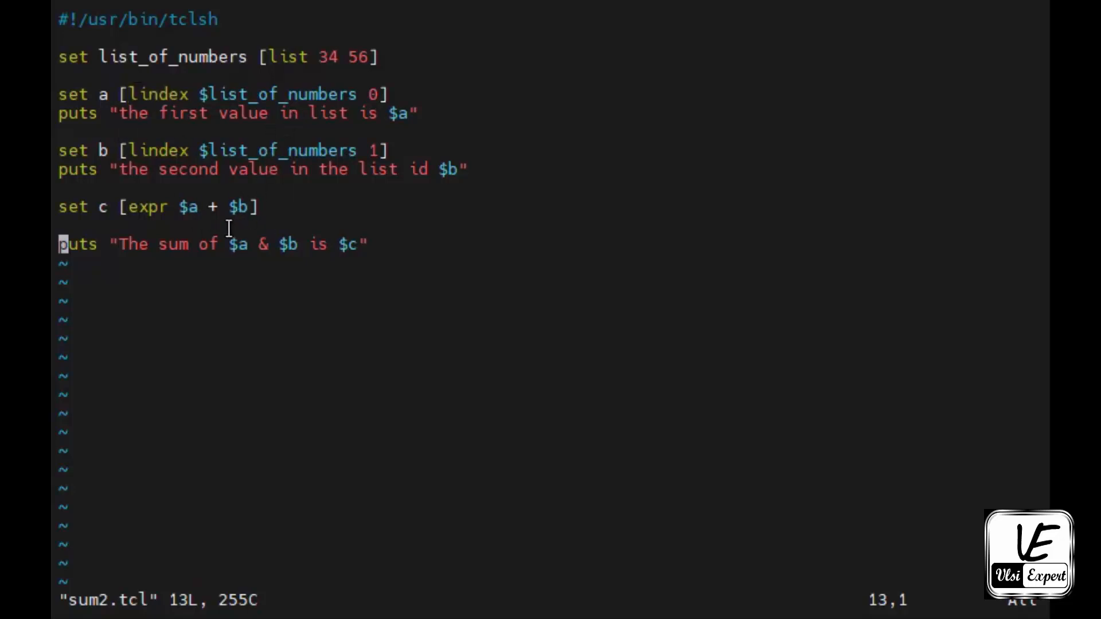
mouse_move(421, 274)
text(vim)
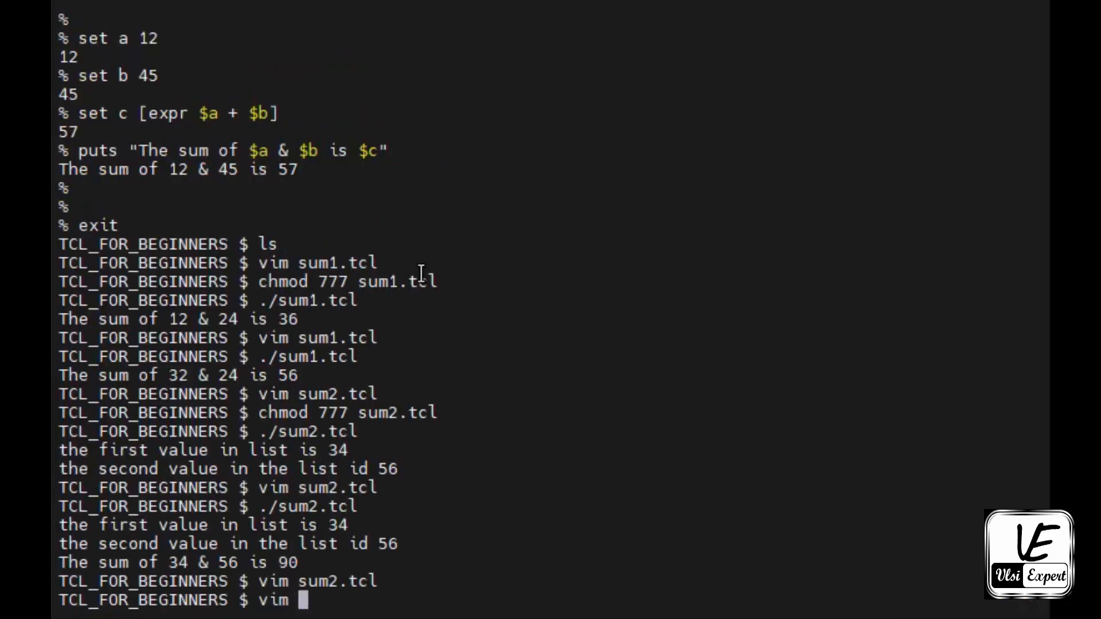
Open sum3.tcl in Vim and enter the #!/usr/bin/tclsh header.
text(sum3.)
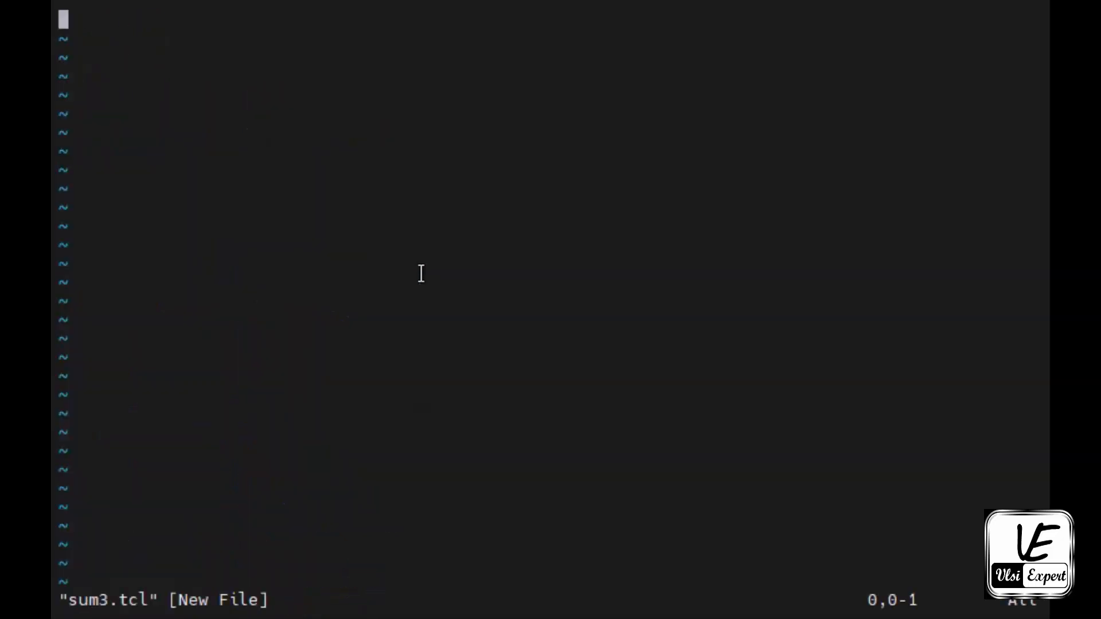
text(#)
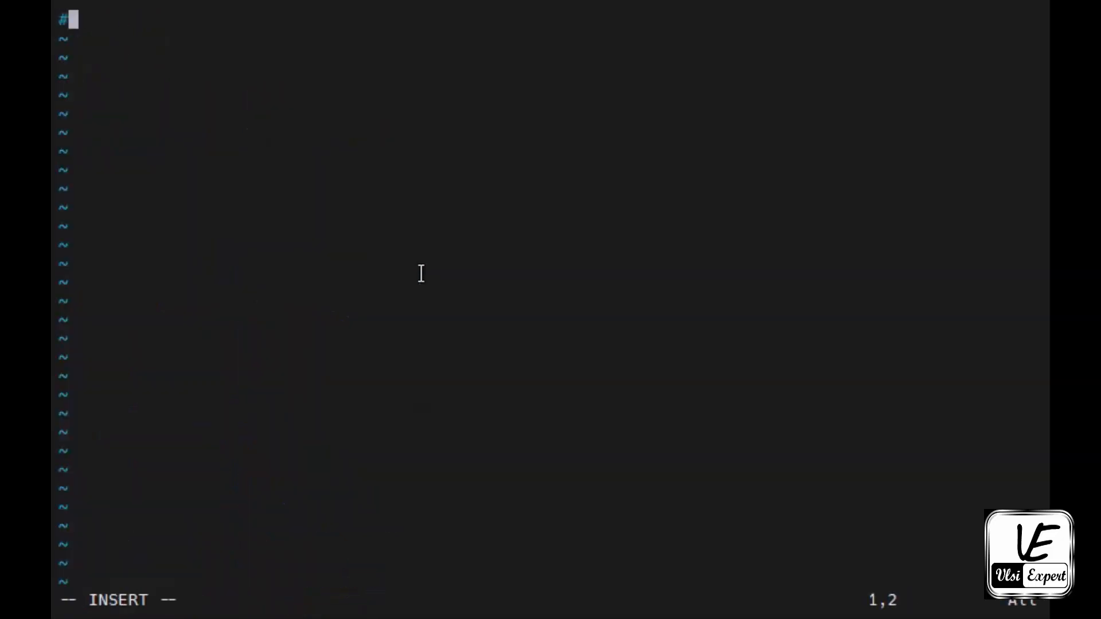
text(!/usr/bin/tclsh)
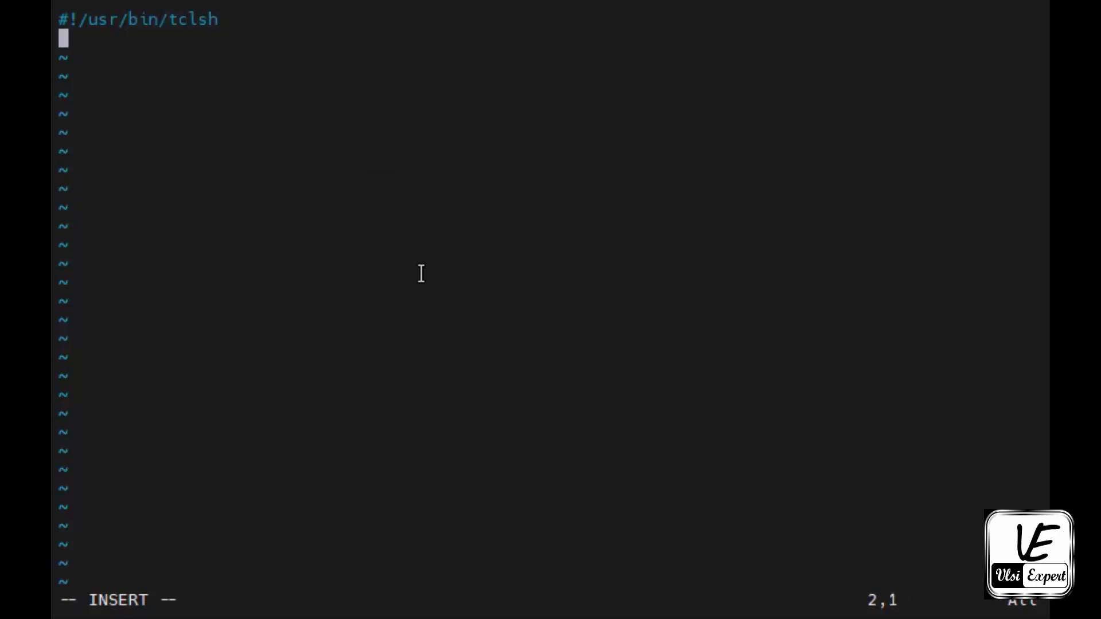
key(Enter)
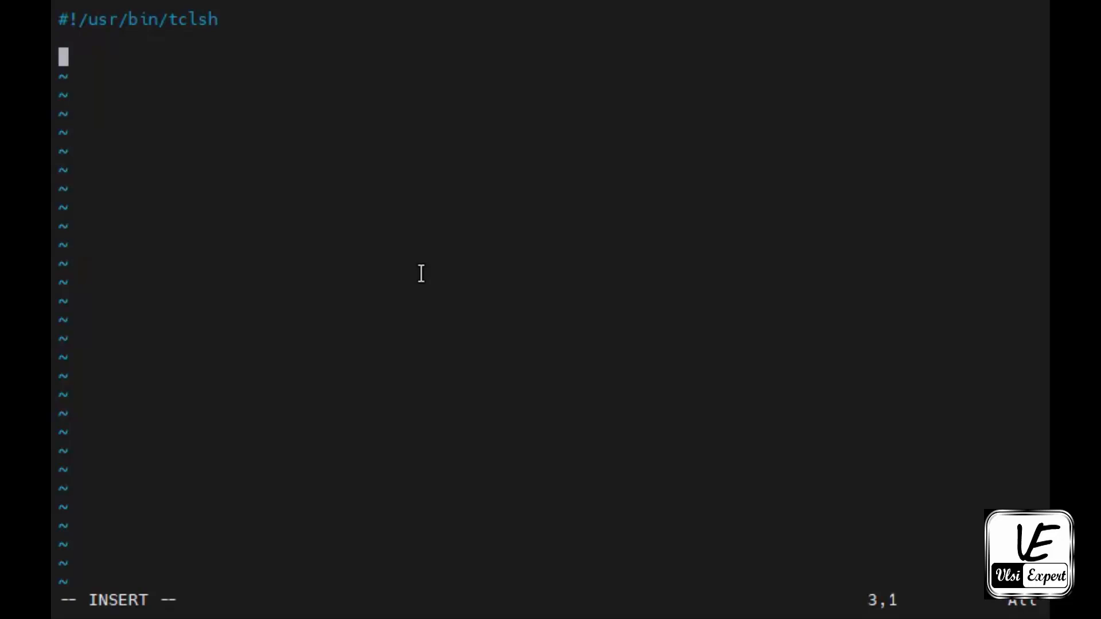
text(set li)
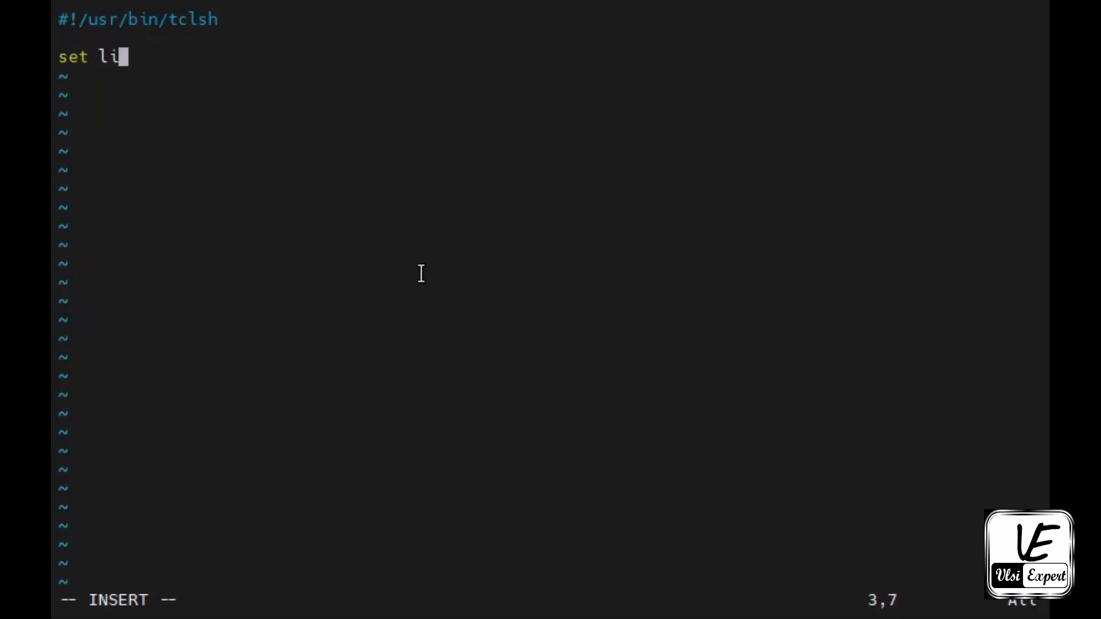
text(st_of_n)
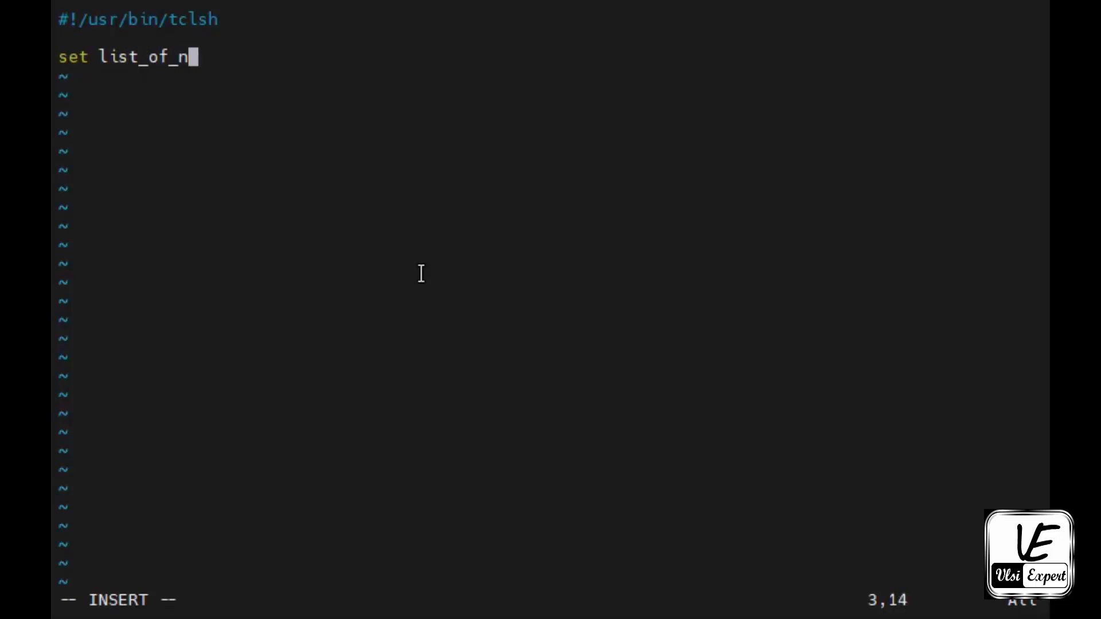
text(umbers)
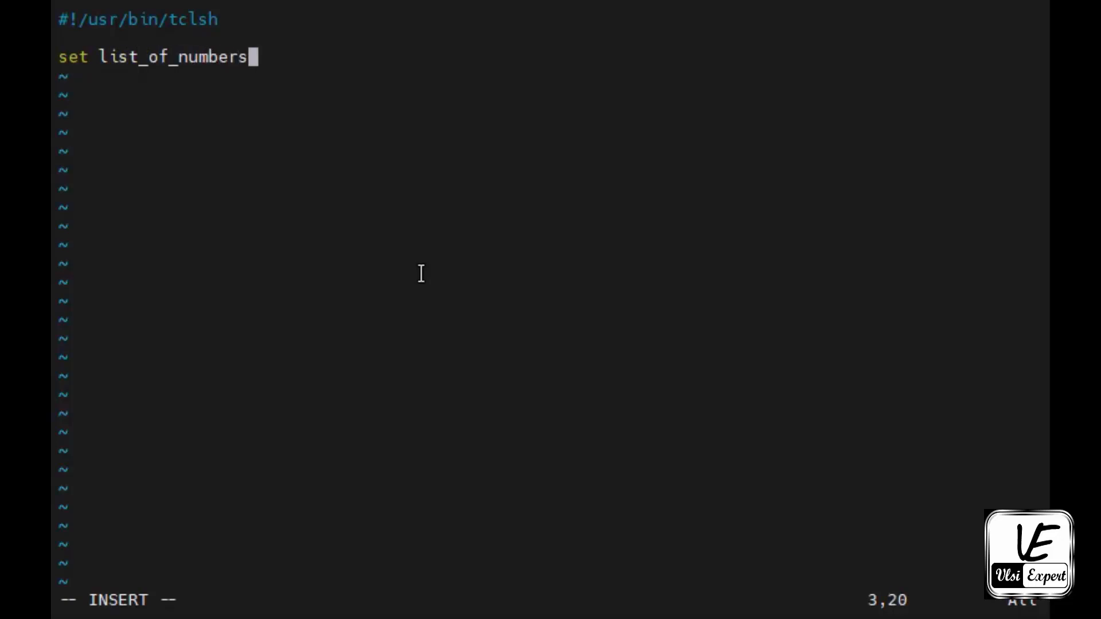
text([list)
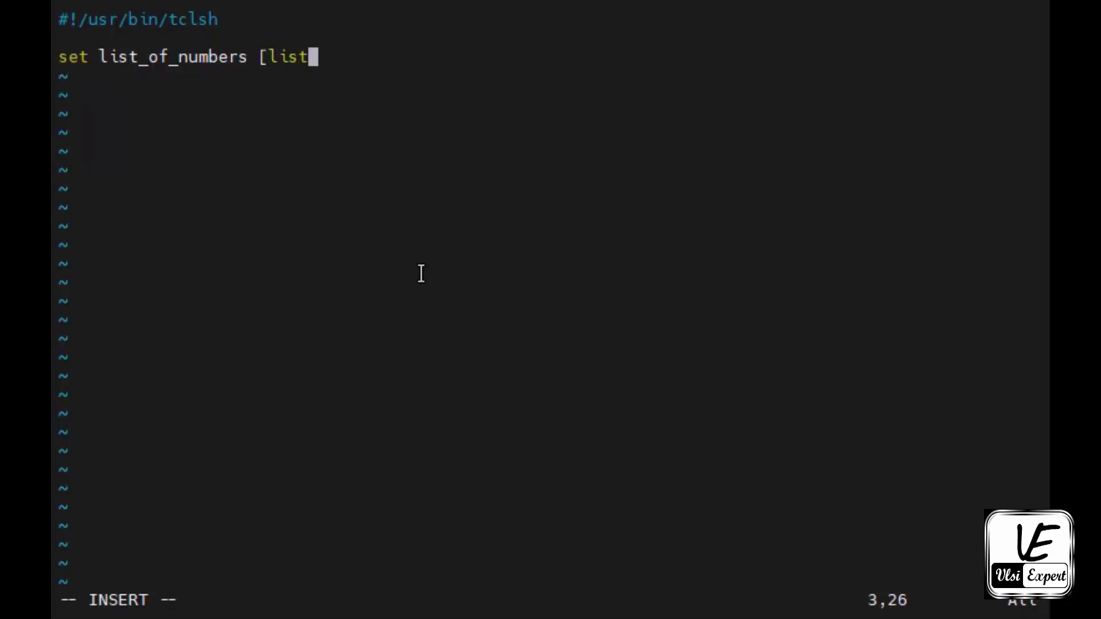
text(12)
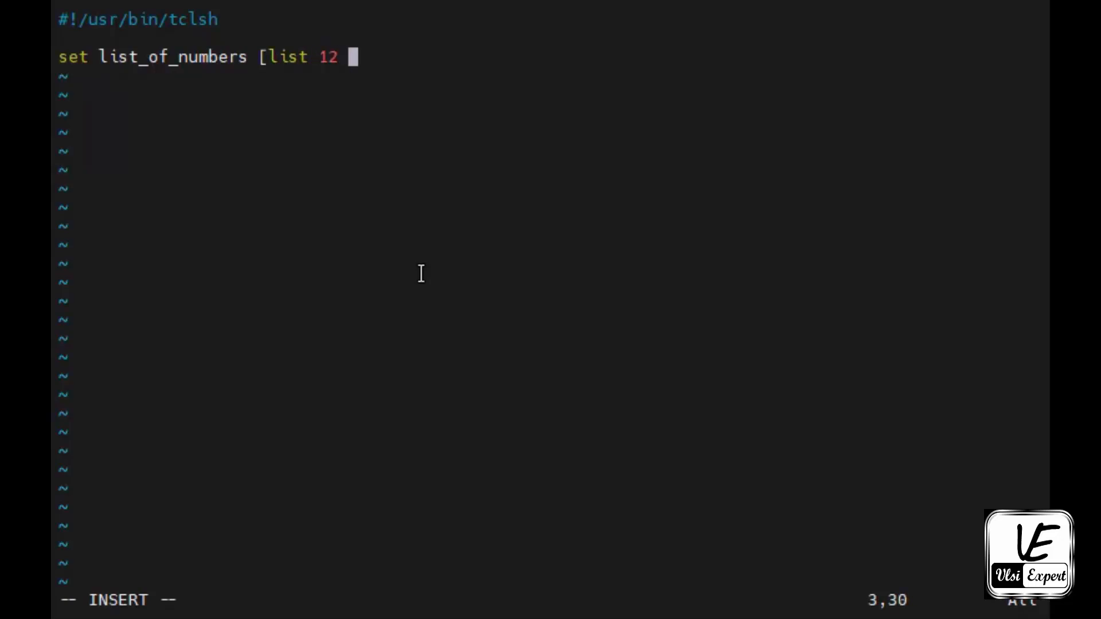
text(34 45 67)
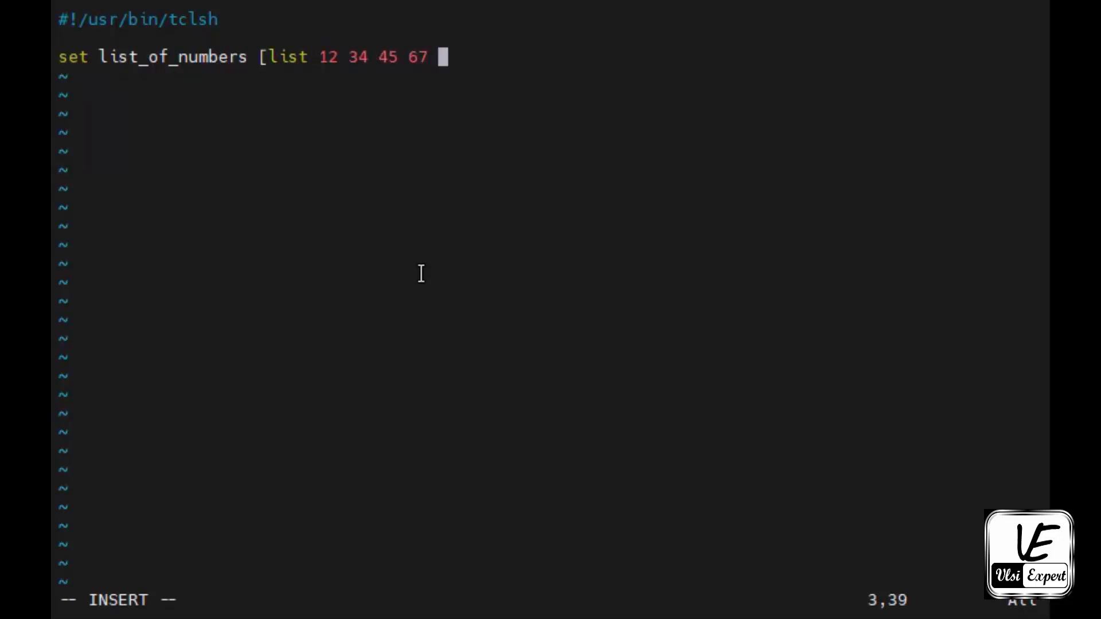
text(78 23)
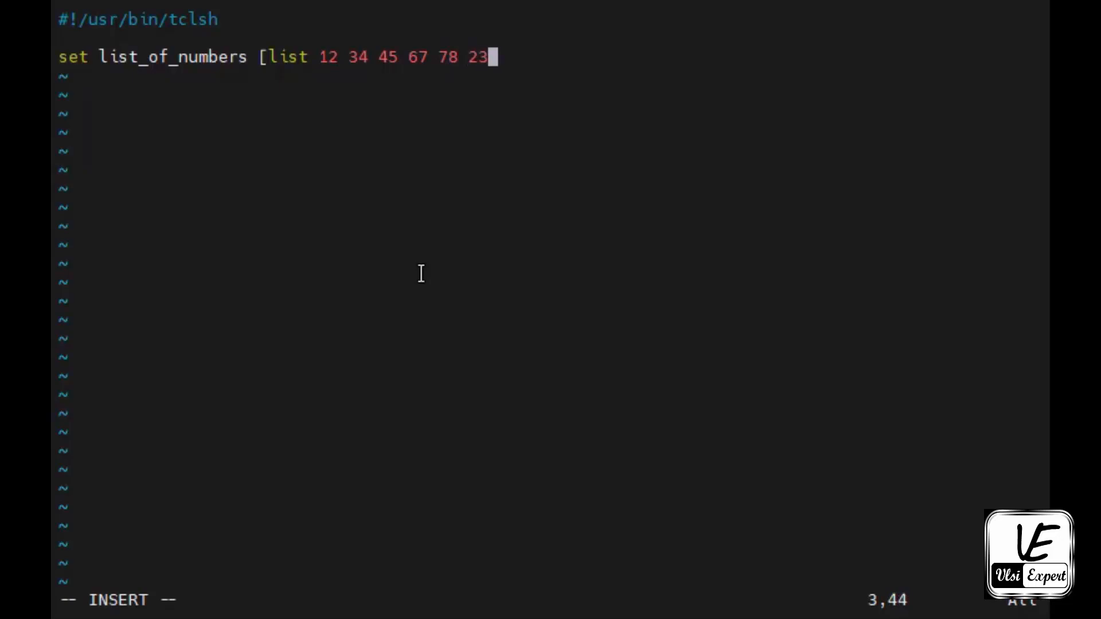
text(])
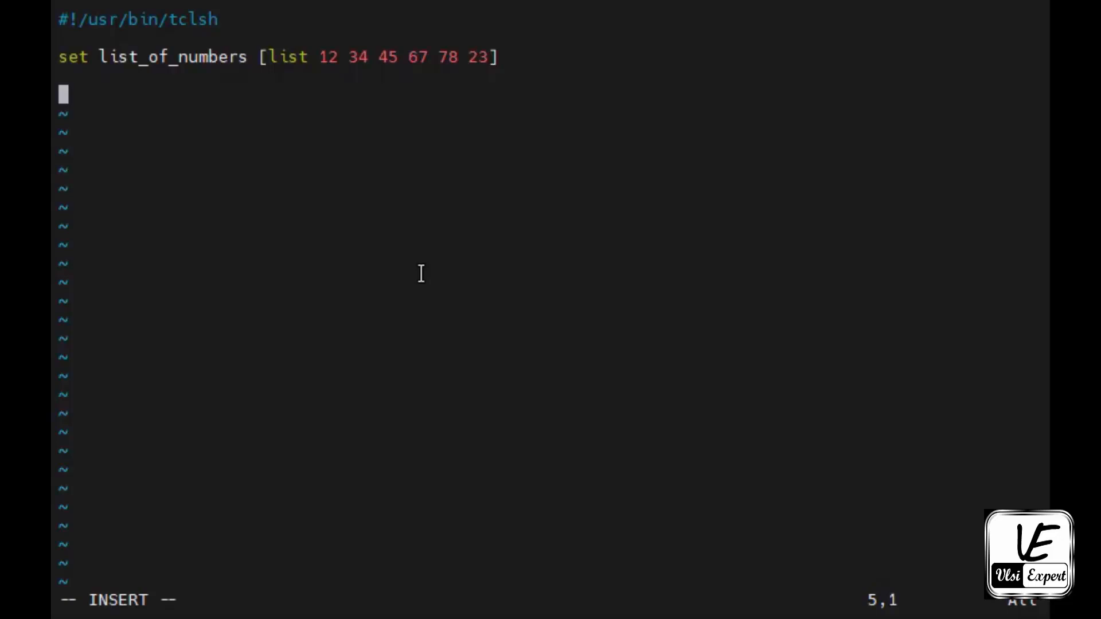
Start a foreach loop over list_of_numbers using var1.
text(foreach)
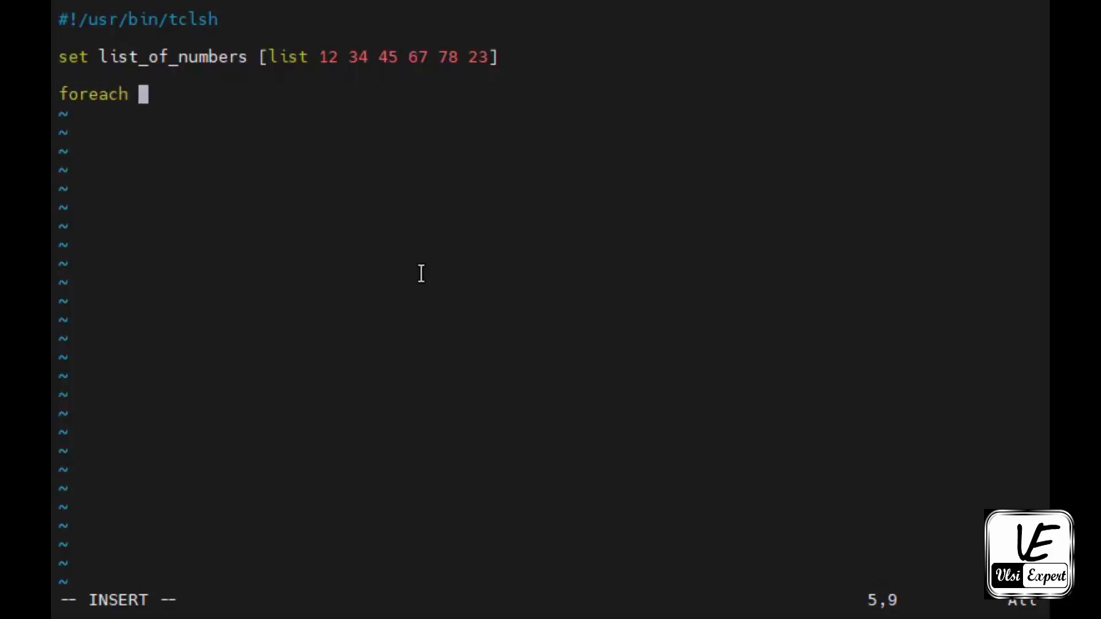
text(var1 $)
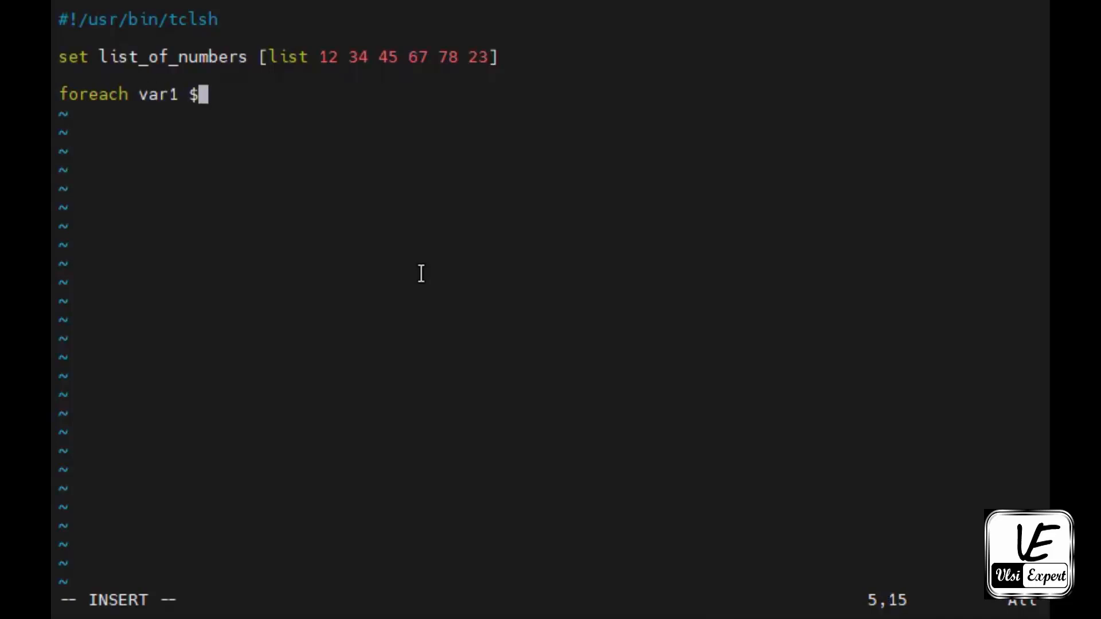
text(list_of_numbers)
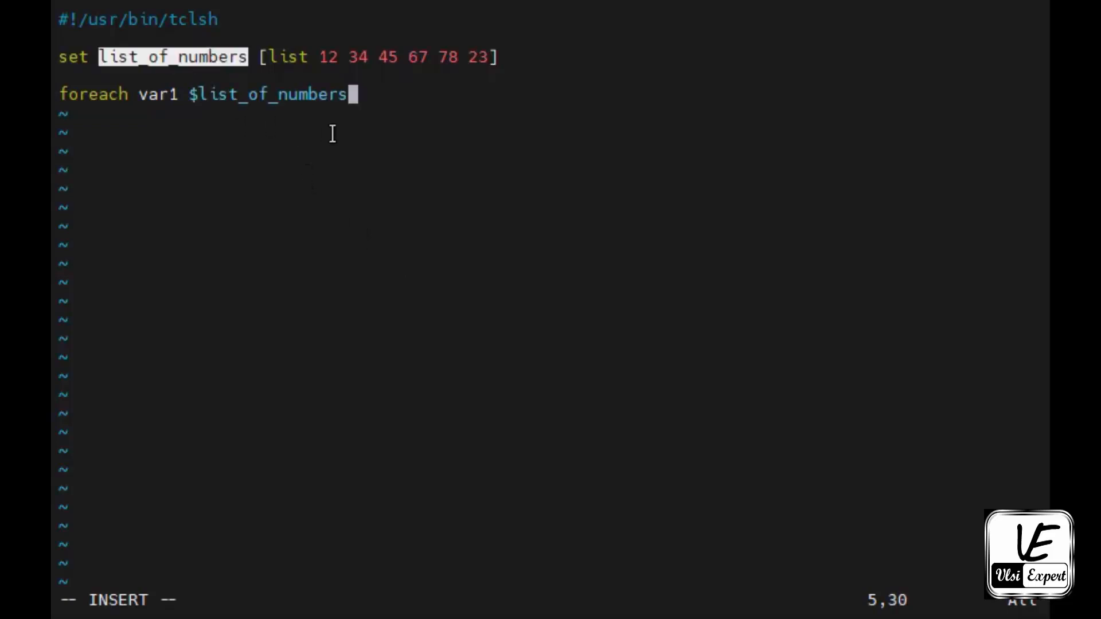
text({)
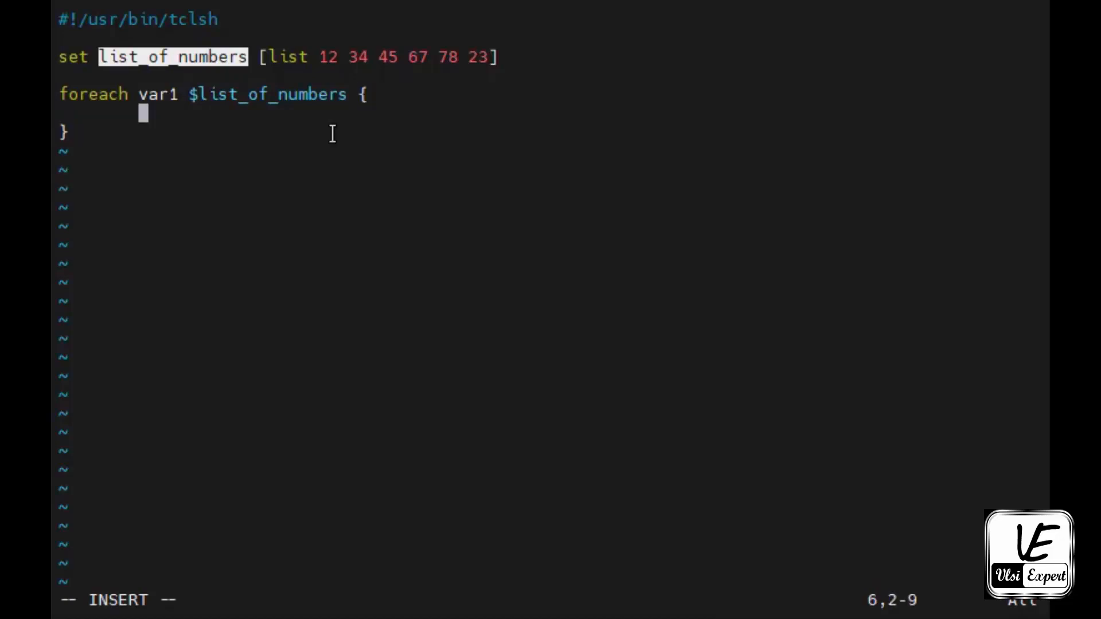
Add set sum [expr $sum + $var1] inside the loop and set sum 0 above it.
text(set)
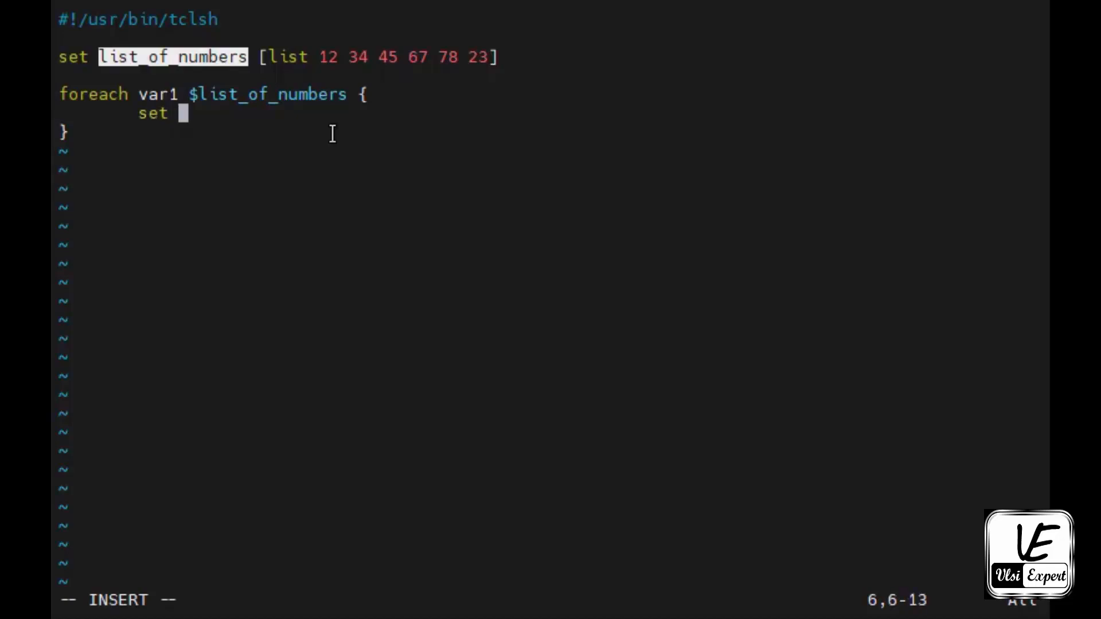
text(sum)
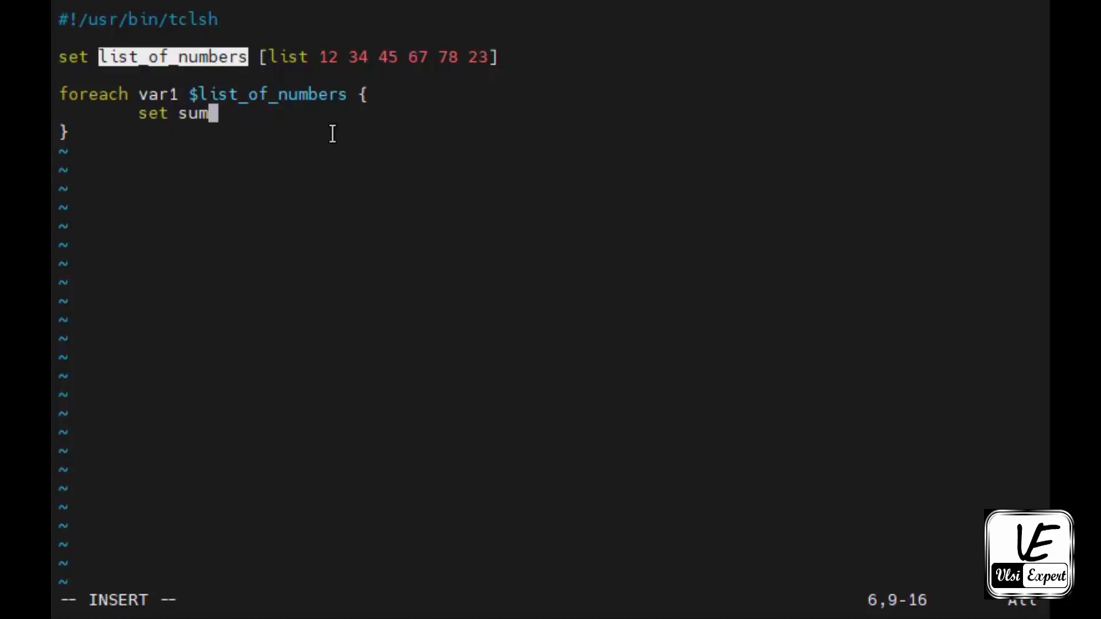
text([)
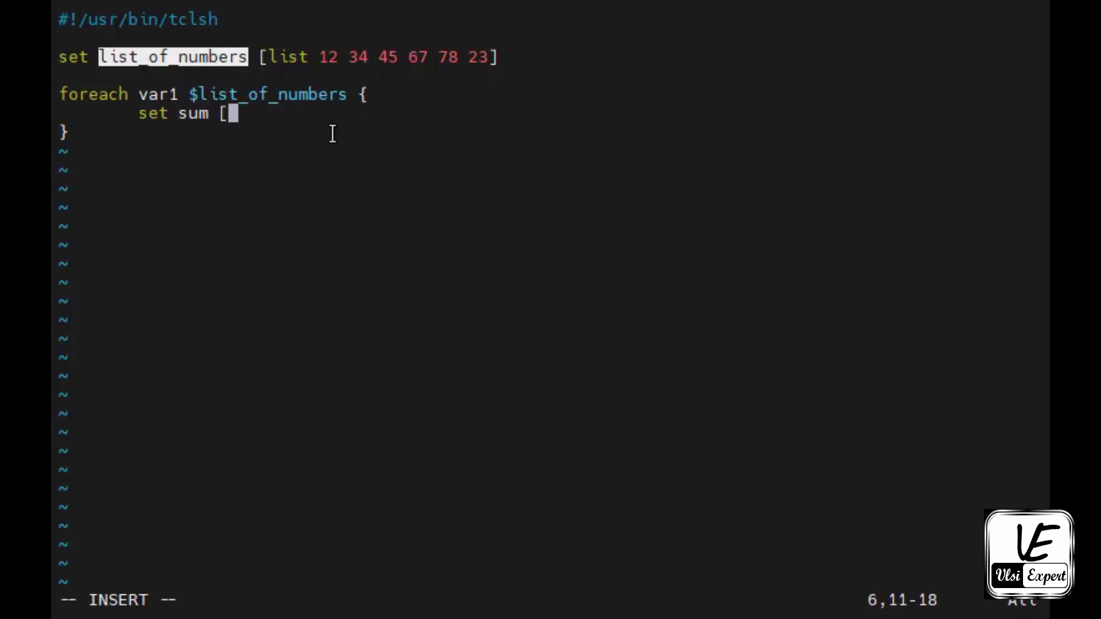
text(expr $)
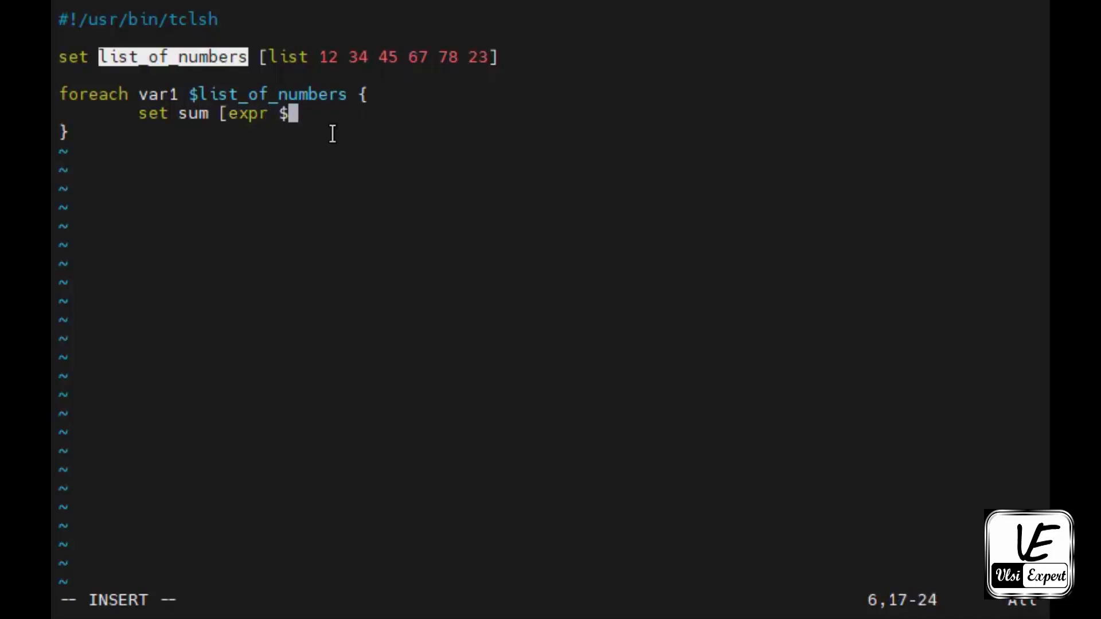
text(sum +)
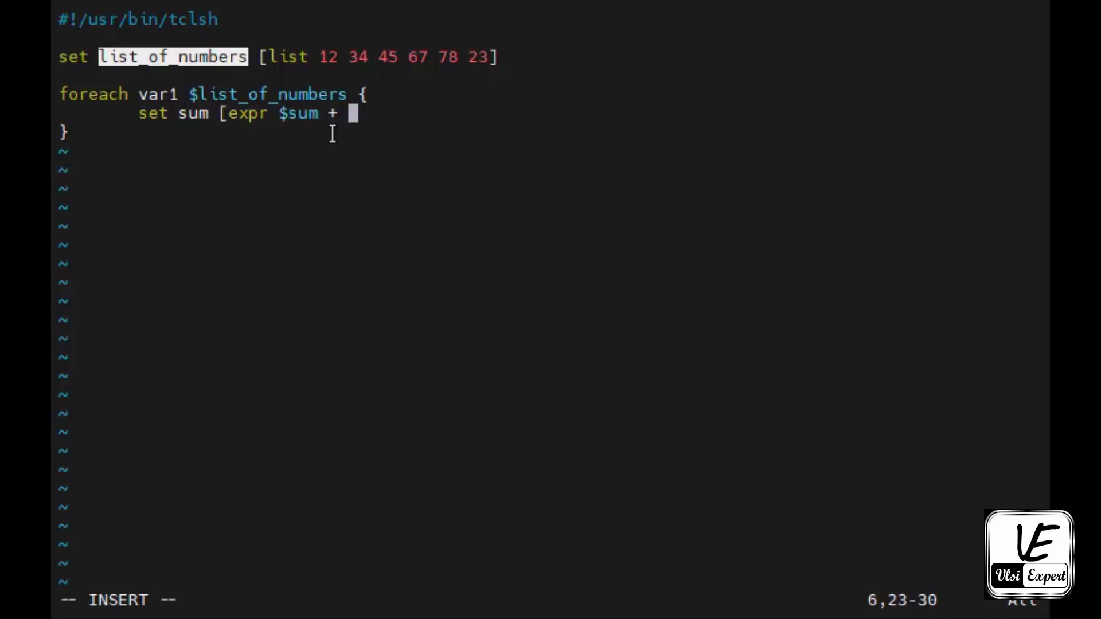
text($)
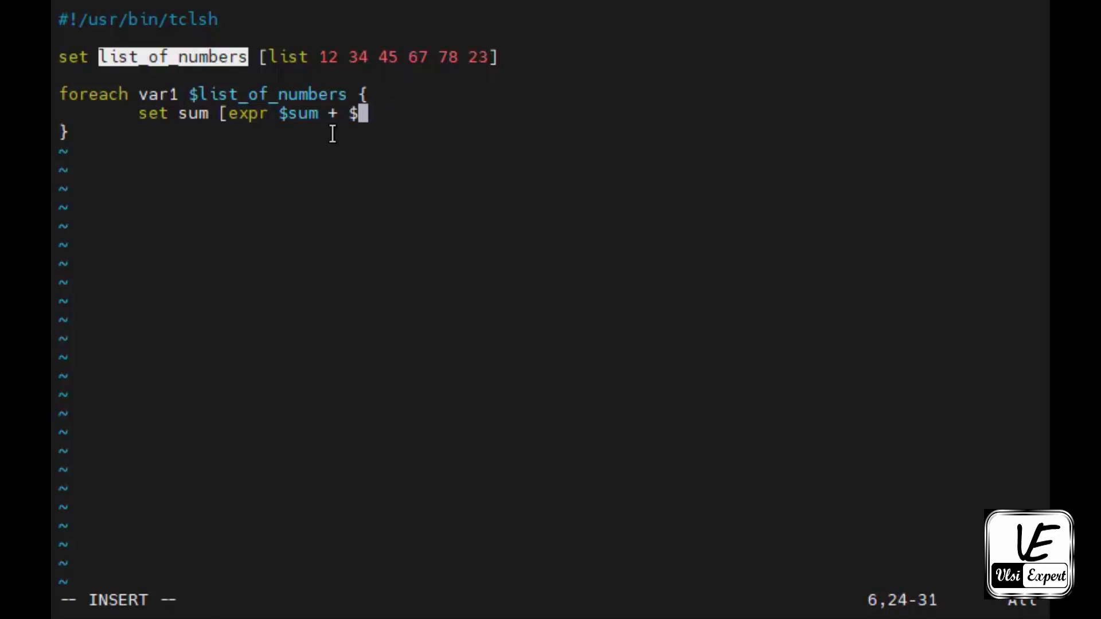
text(var1])
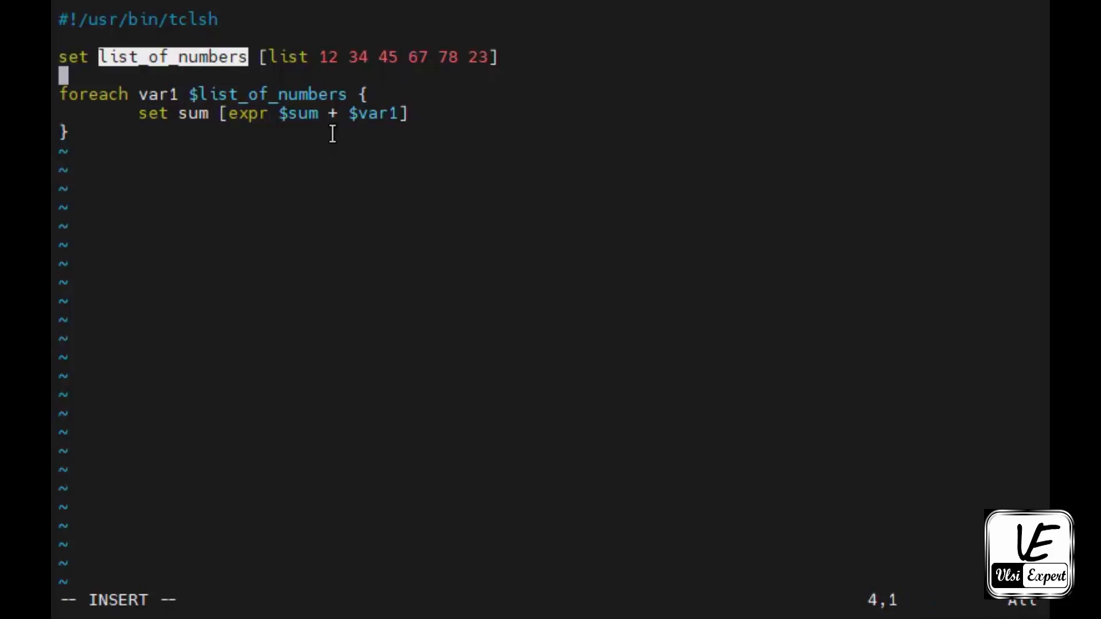
text(set su)
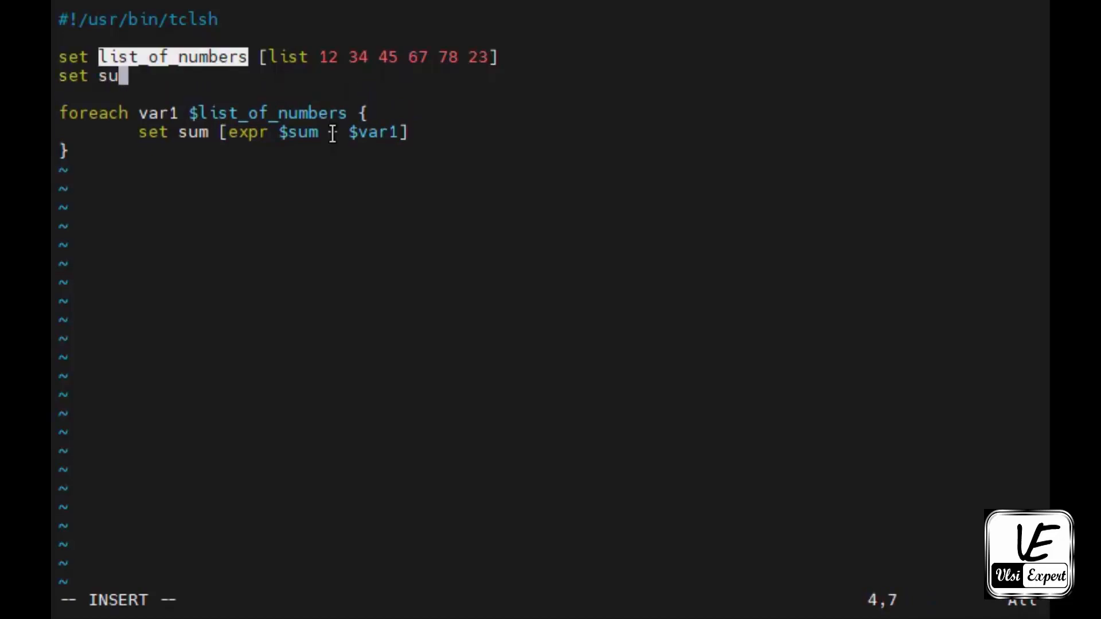
text(m 0)
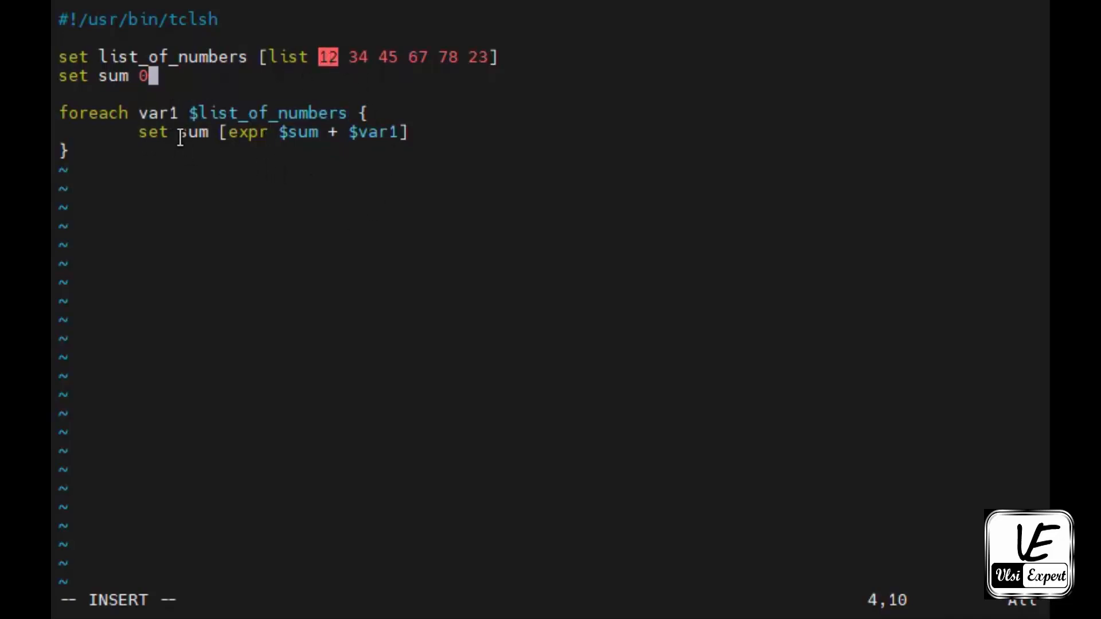
mouse_move(77, 132)
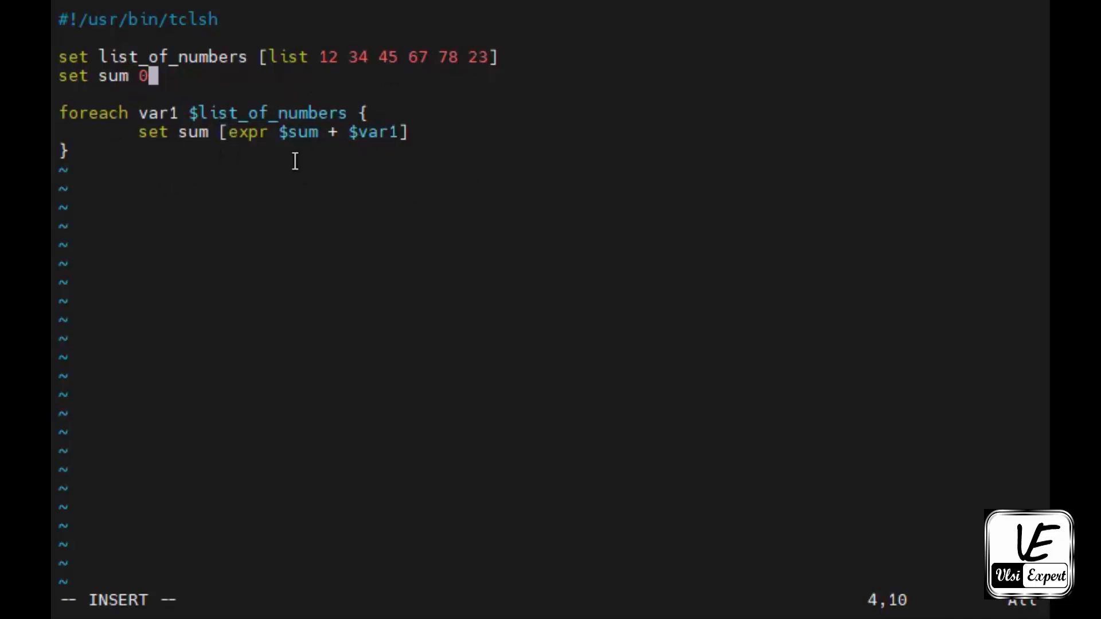
mouse_move(276, 170)
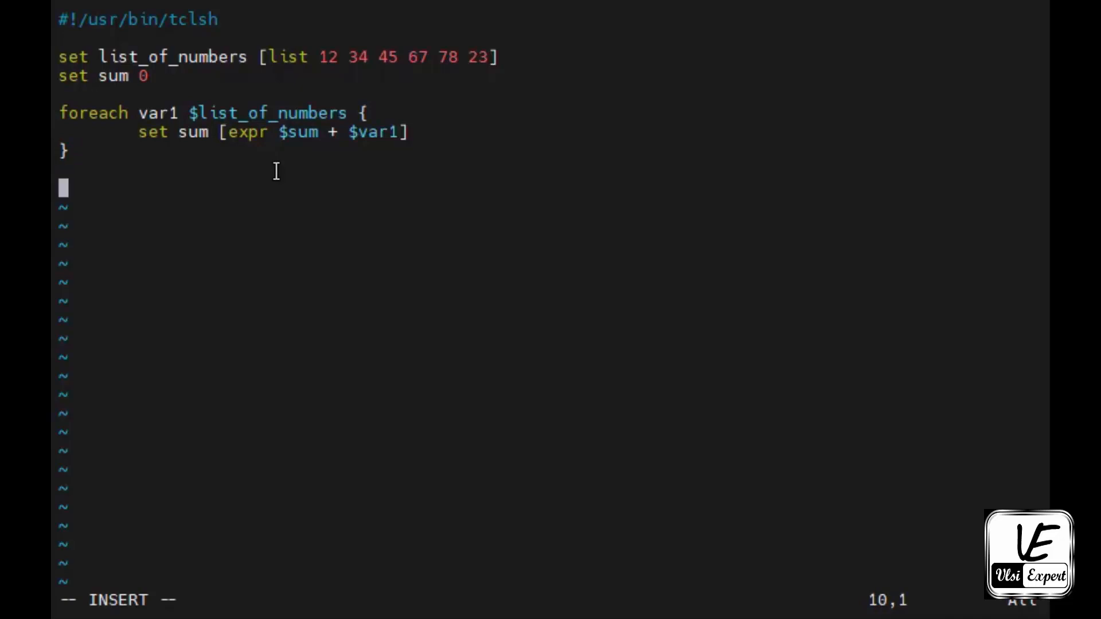
Add puts "The sum of $list_of_numbers numbers is $sum" as the final line.
text(puts)
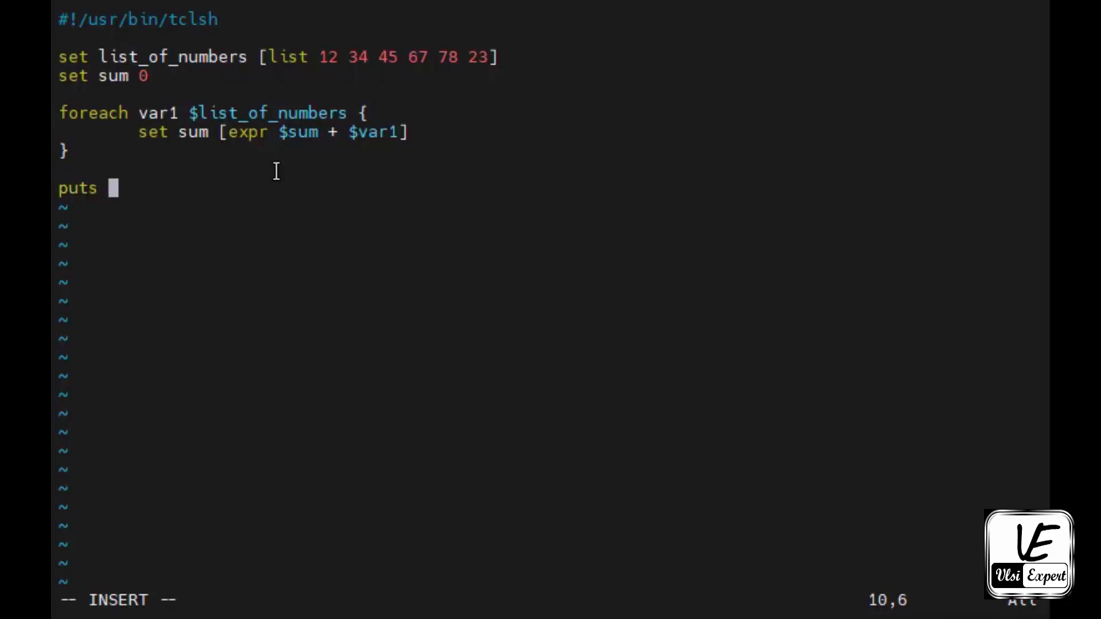
text("The)
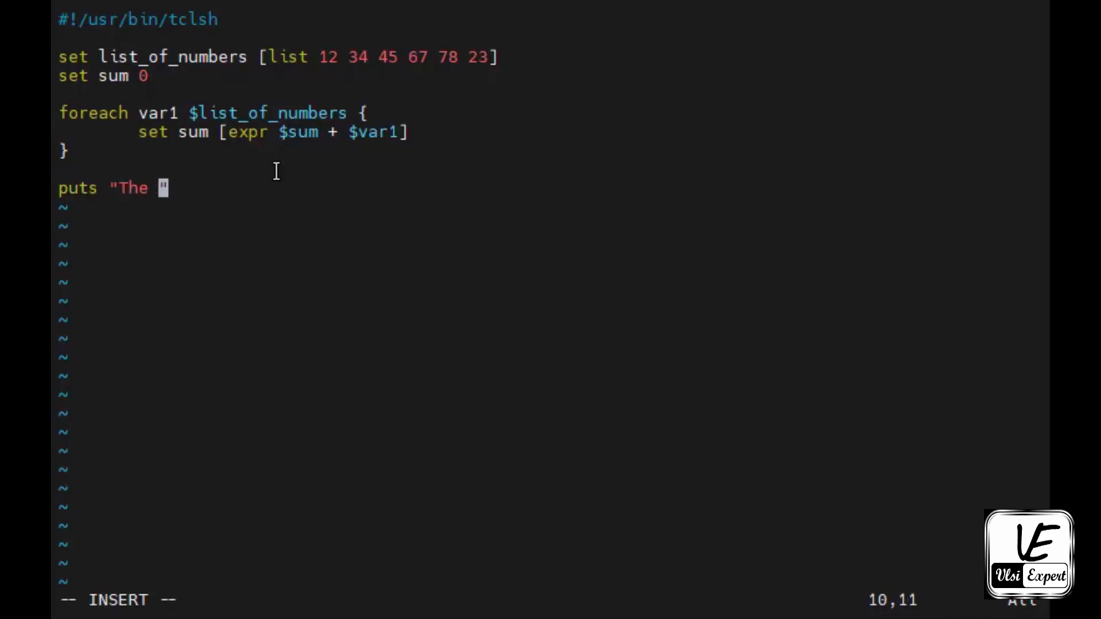
text(sum of)
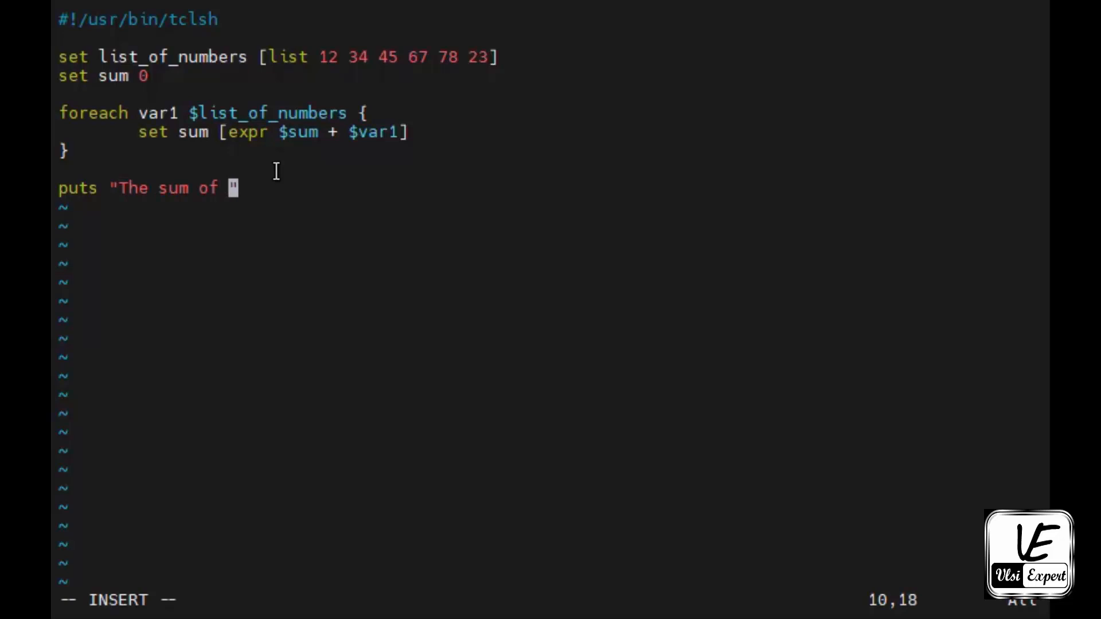
text($list_of_numbers nu)
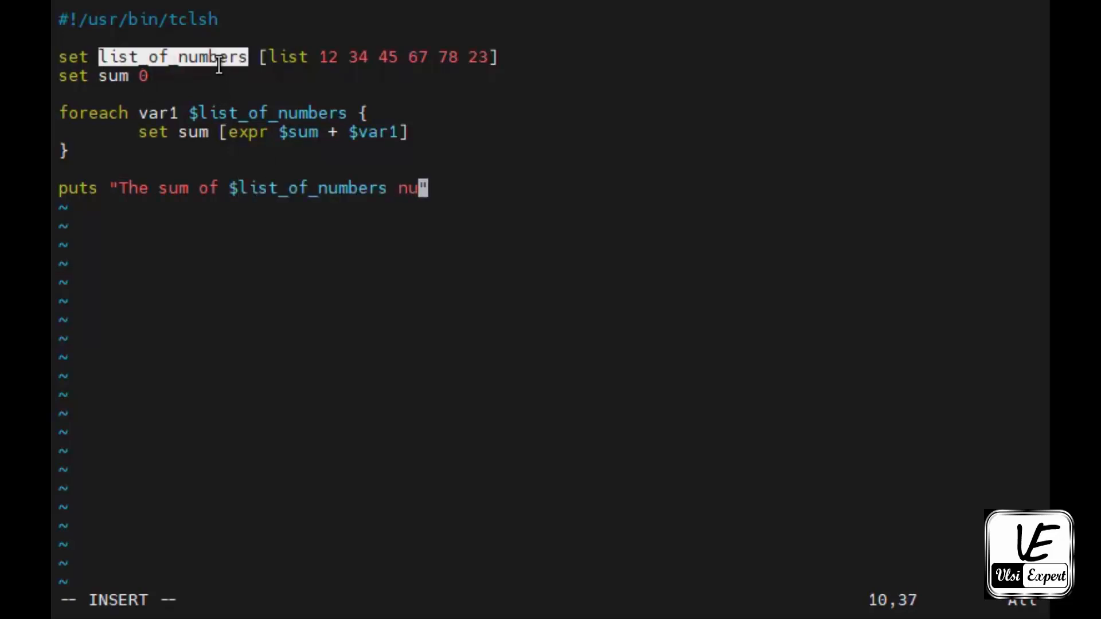
text(mbers is)
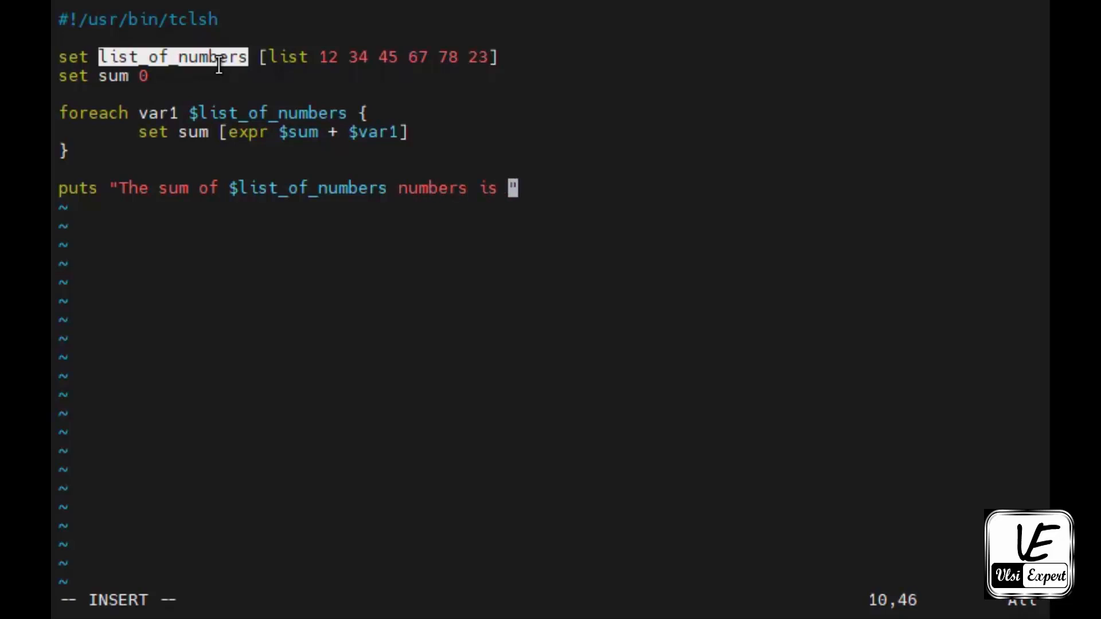
text($su)
text(.)
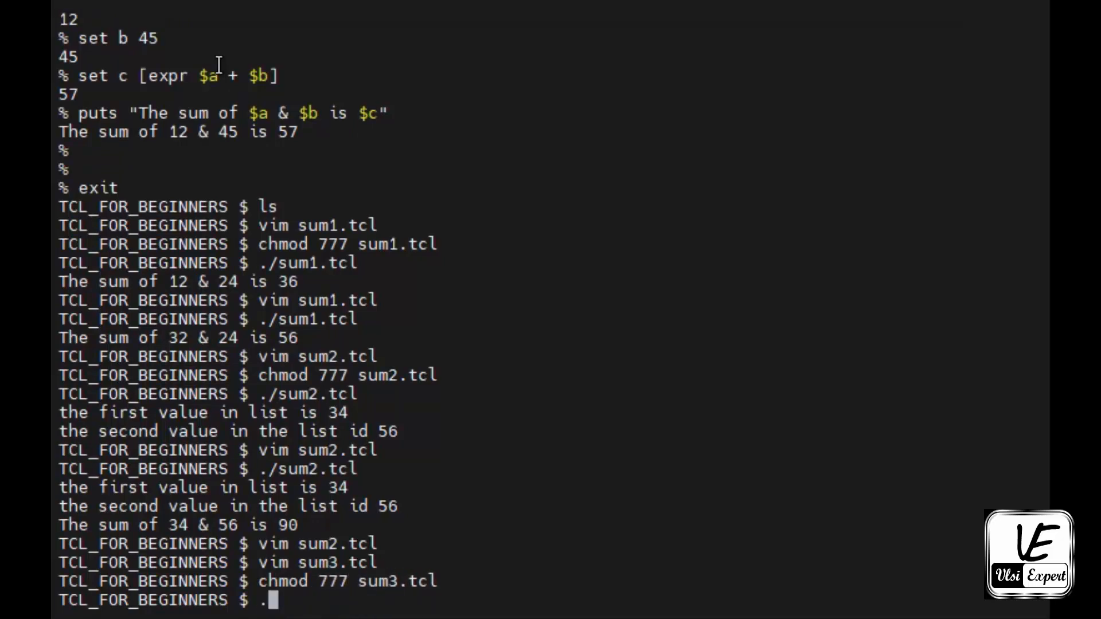
Run ./sum3.tcl, which prints the total 259.
text(/sum3.tcl)
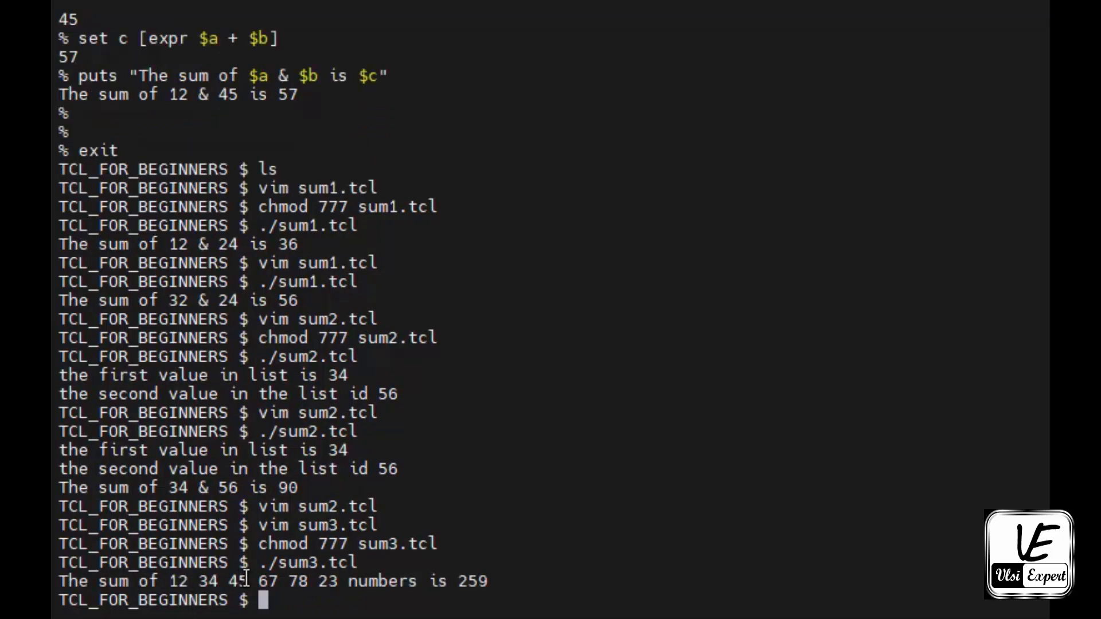
mouse_move(387, 581)
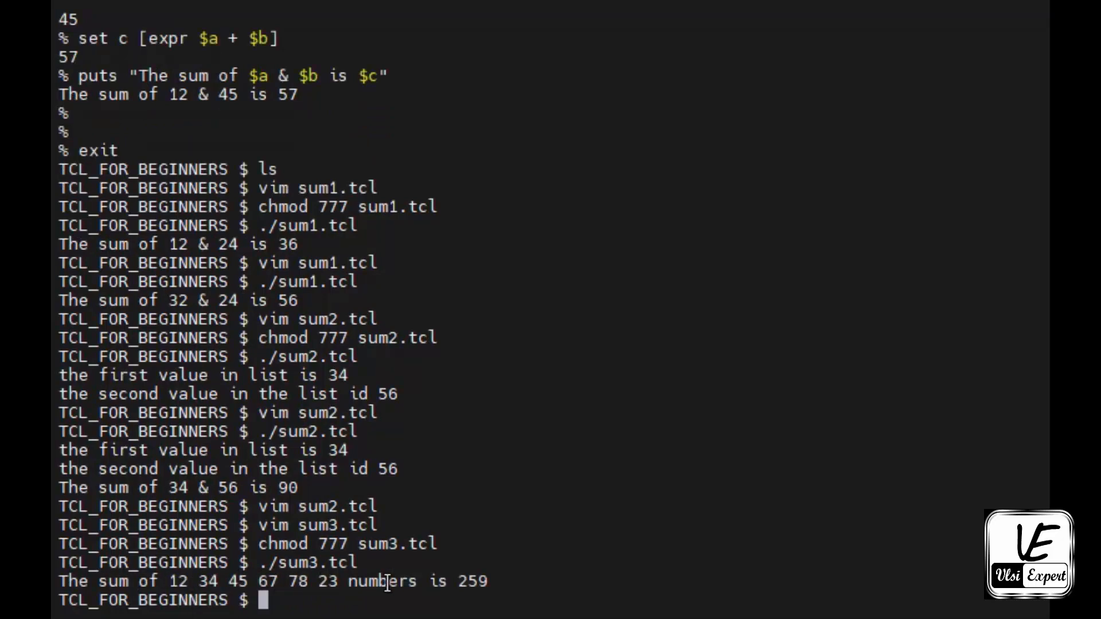
mouse_move(612, 583)
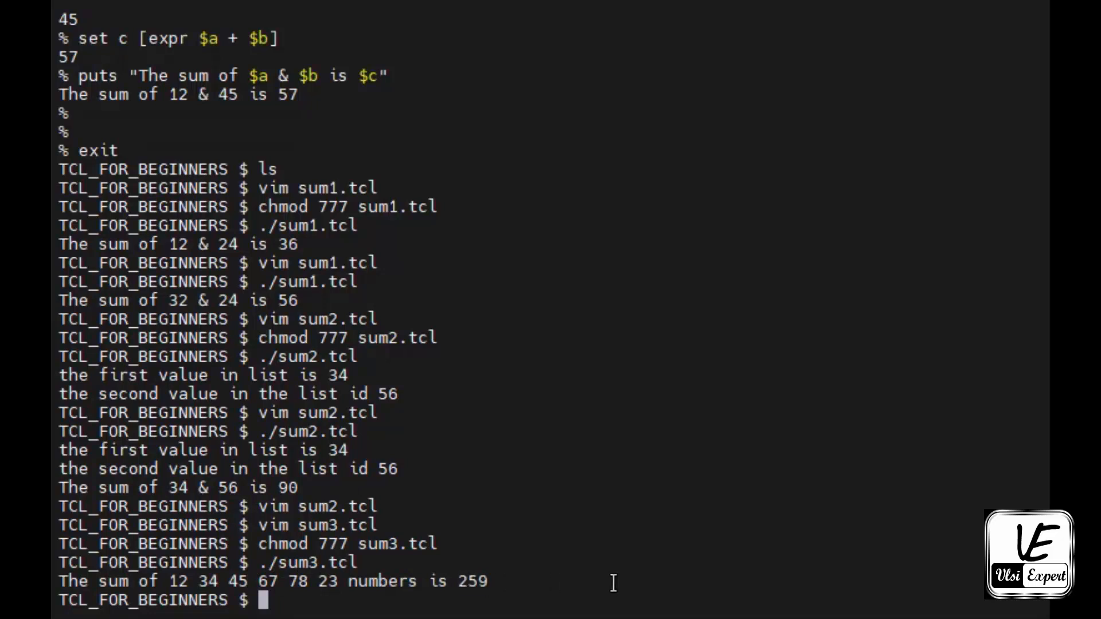
Prepend 1 2 3 4 5 to sum3.tcl's list and rerun it, getting 274.
text(vim sum3.tcl)
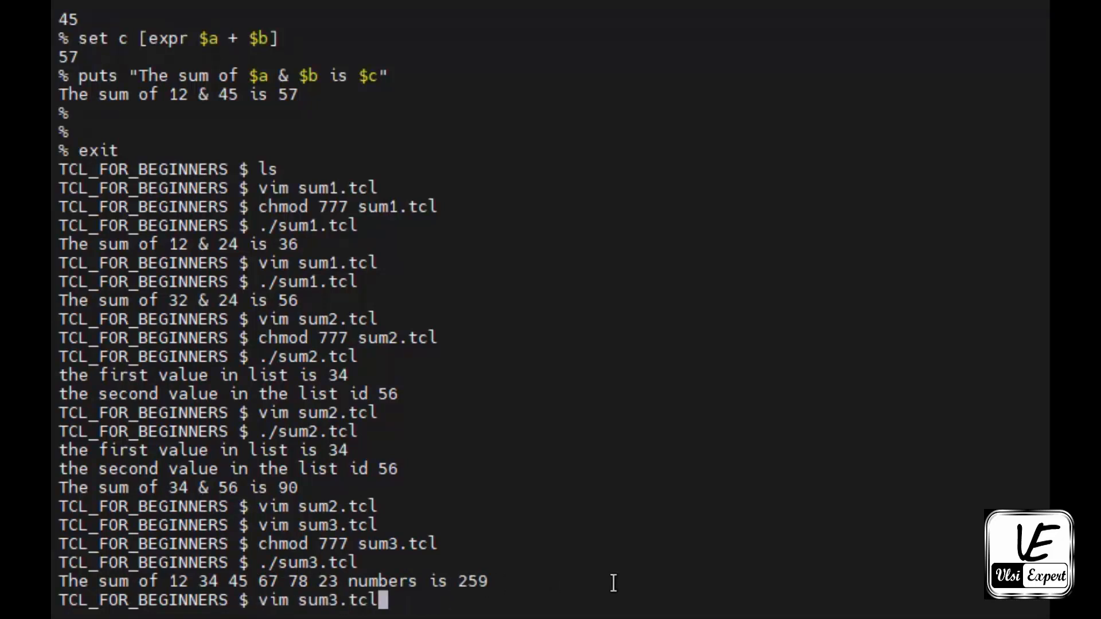
key(Enter)
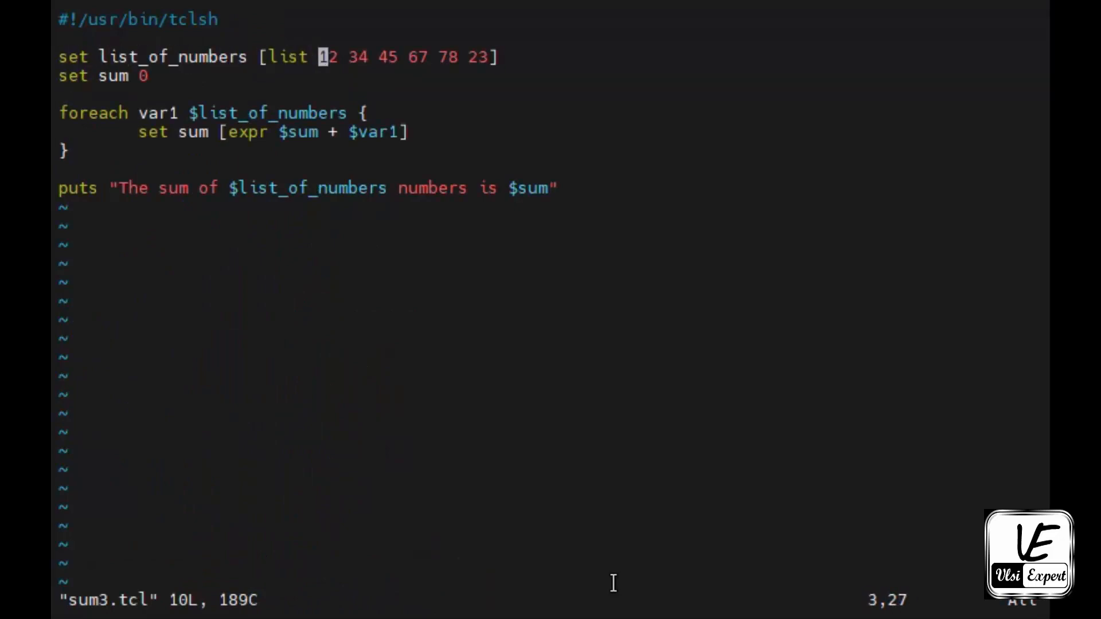
text(1 2)
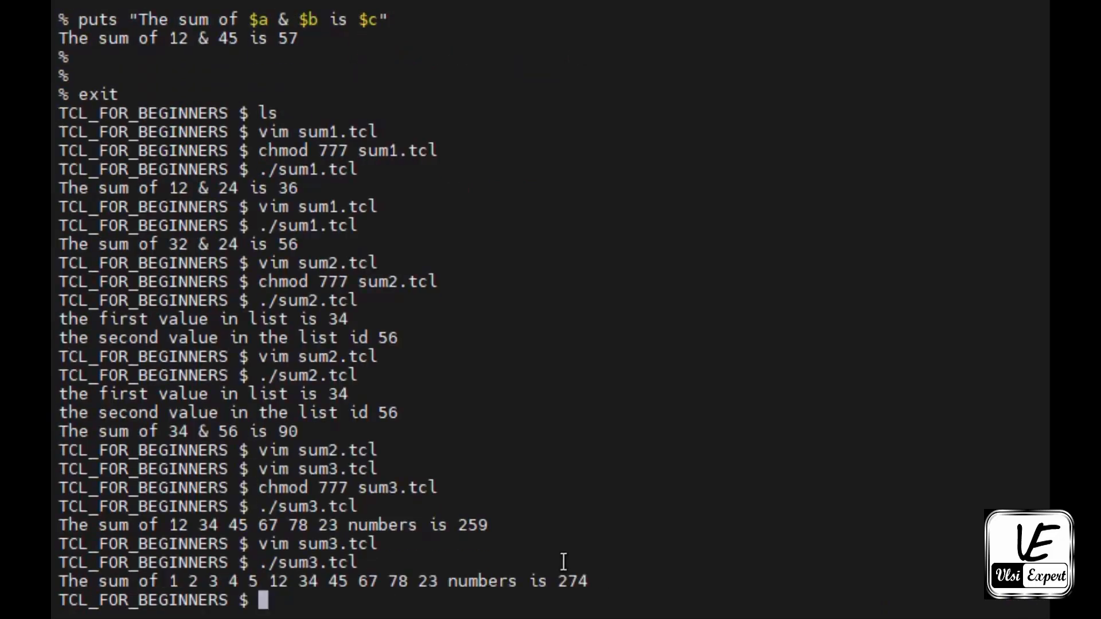
mouse_move(281, 583)
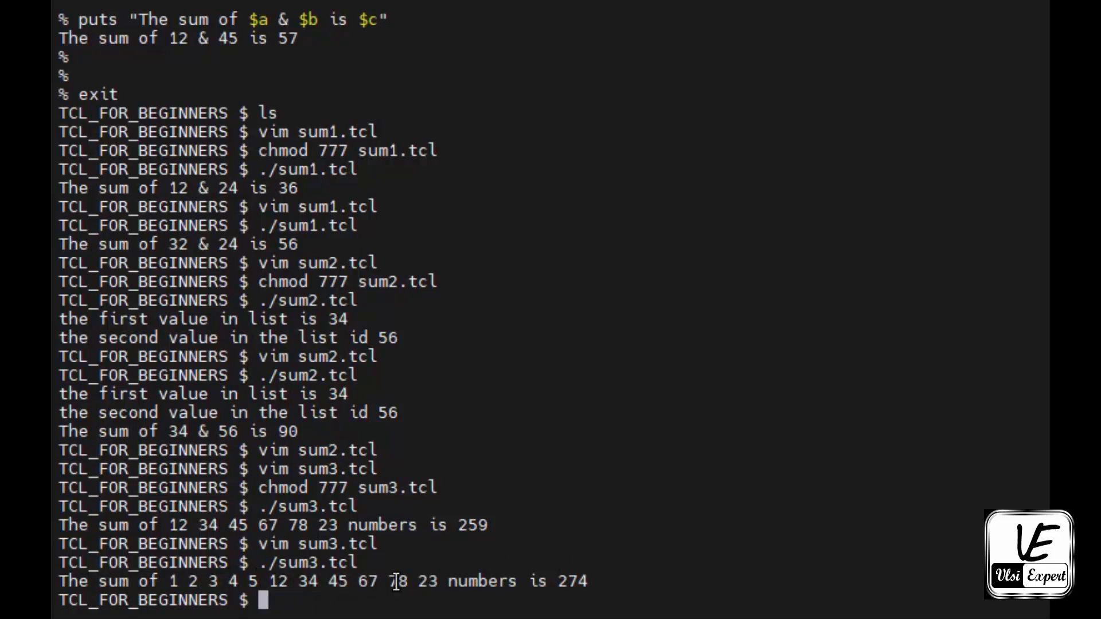
double_click(573, 581)
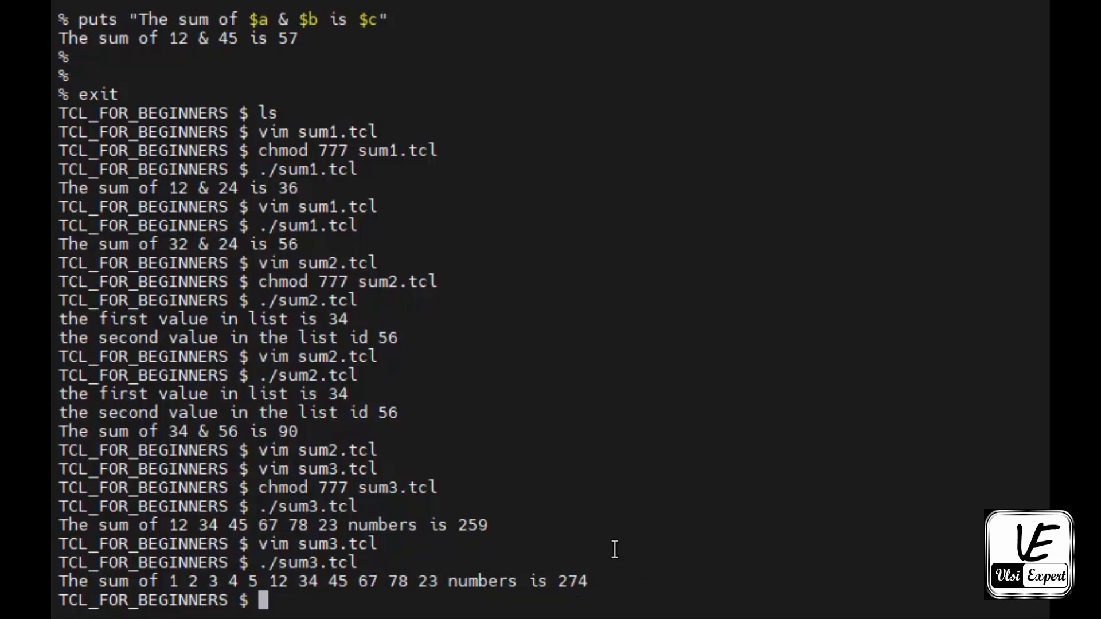
text(vim)
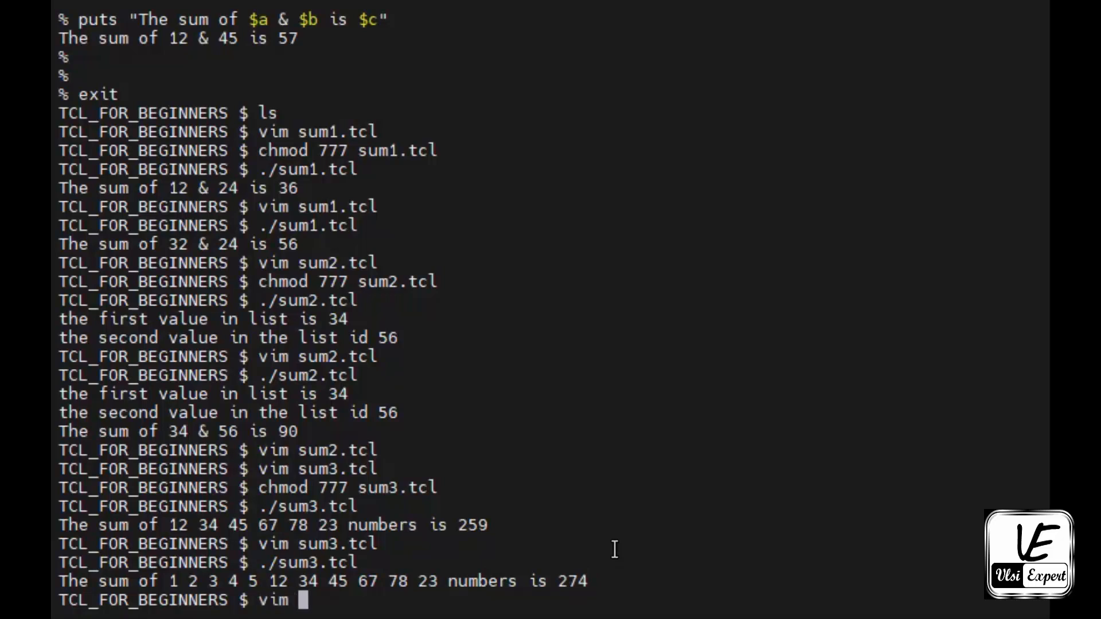
Create sum4.tcl in Vim with the #!/usr/bin/tclsh header.
text(sum4.t)
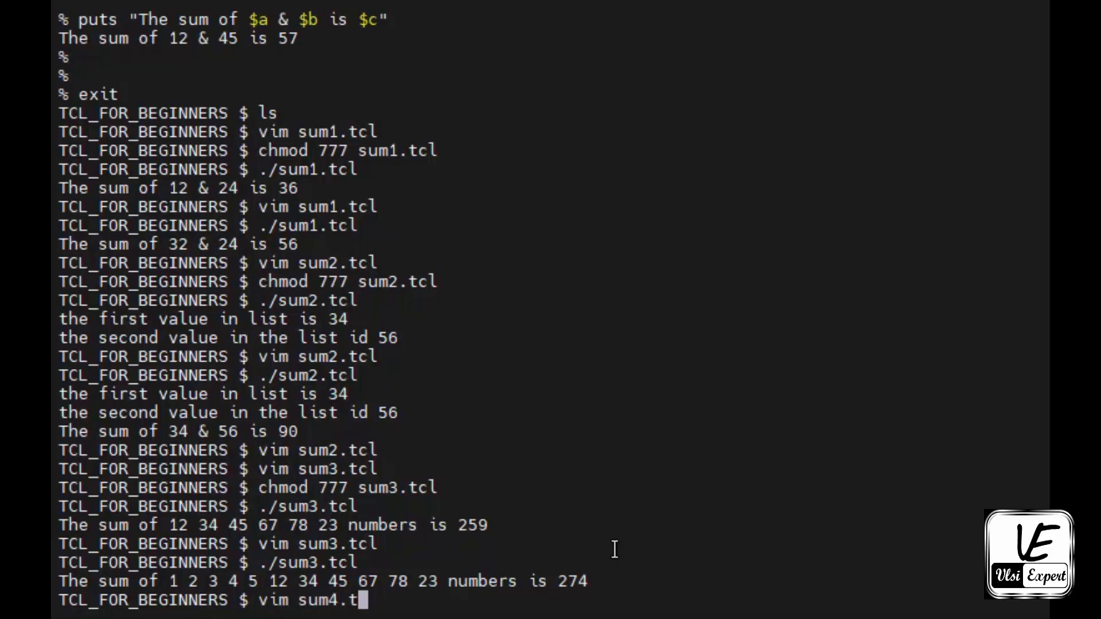
key(Return)
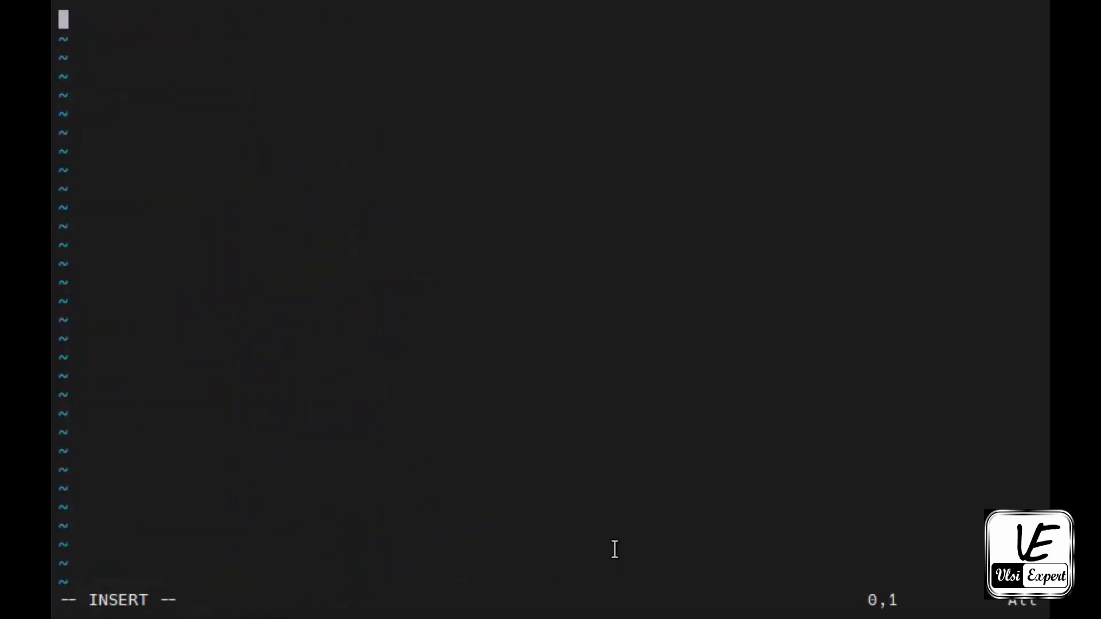
text(#!)
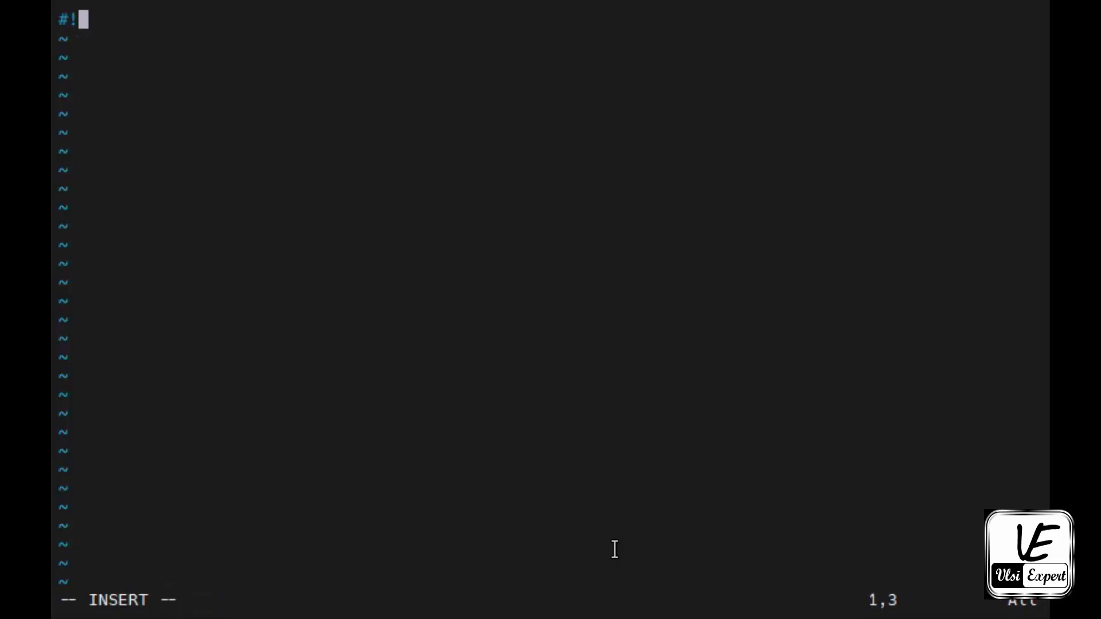
text(/u)
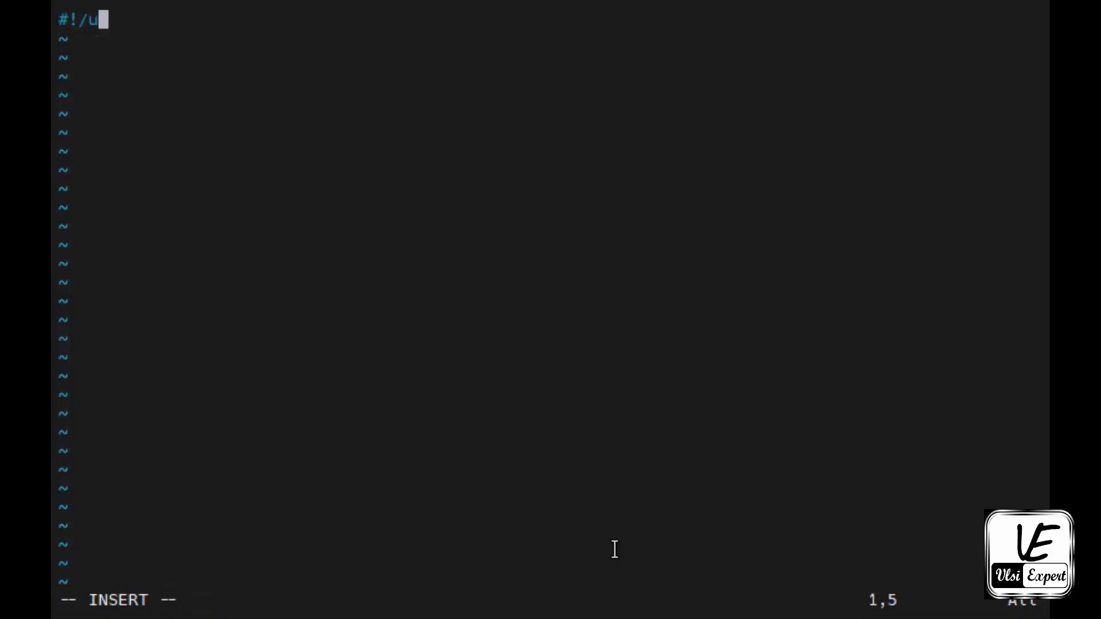
text(sr/)
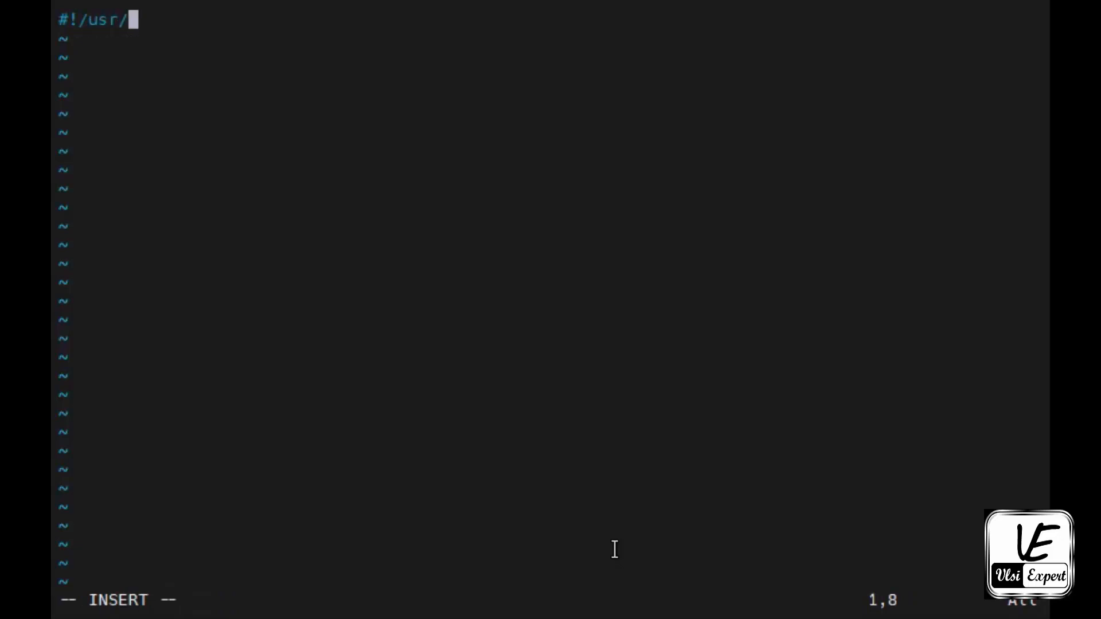
text(bin)
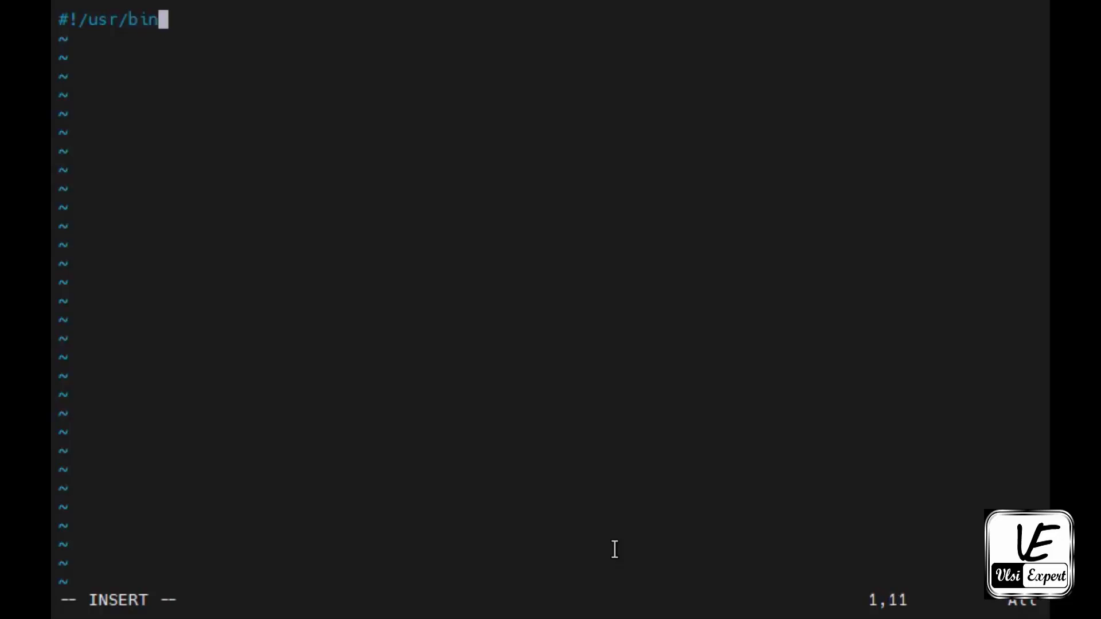
text(/)
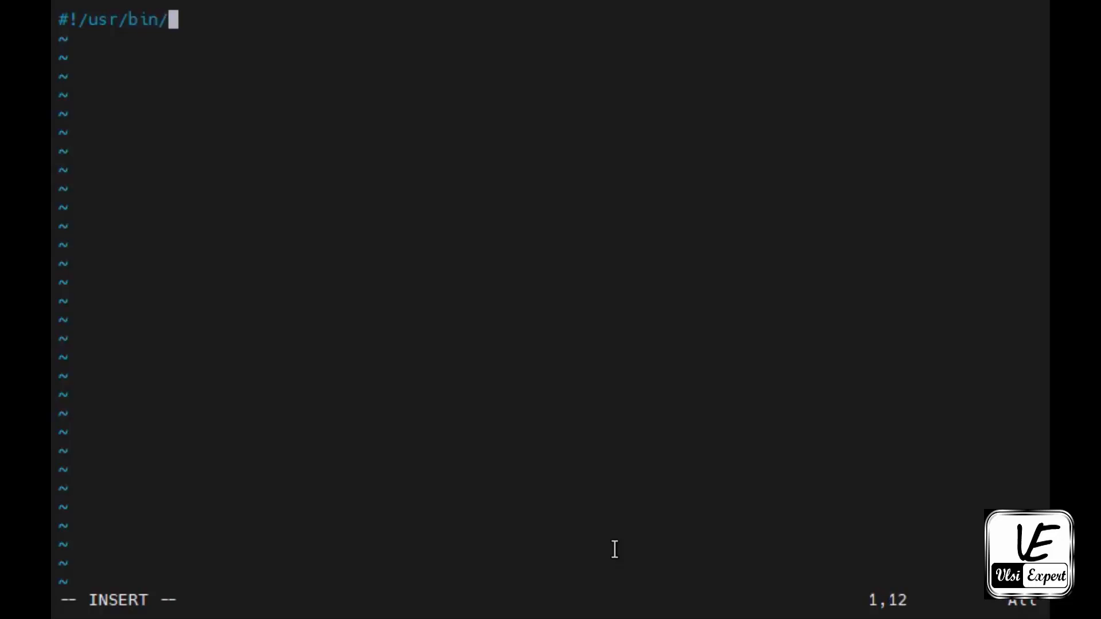
text(tclsh)
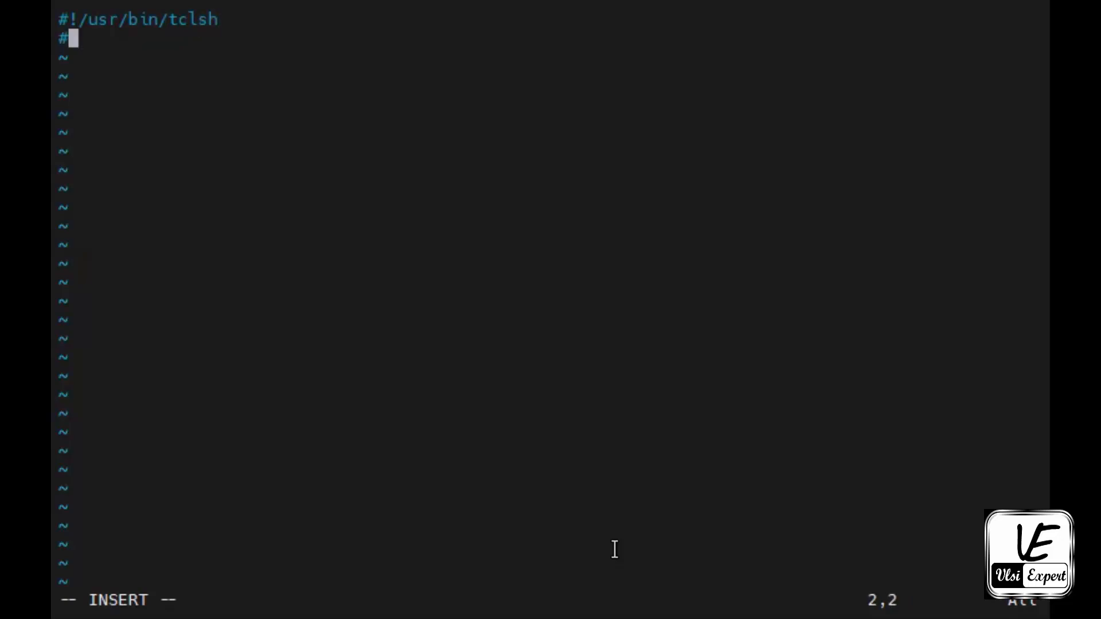
key(BackSpace)
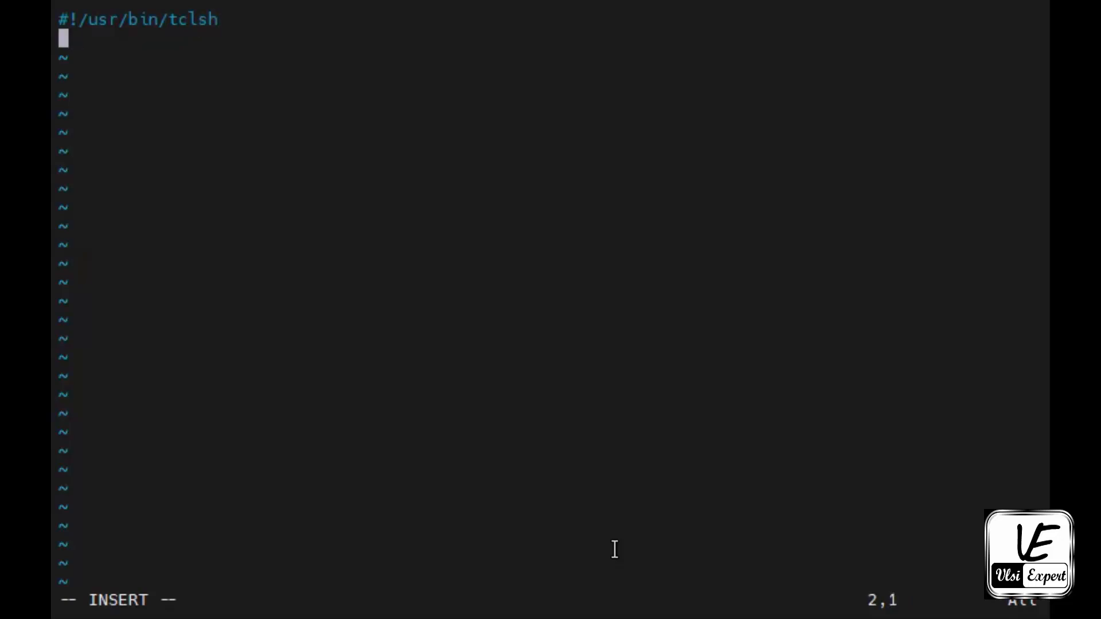
Declare proc sum_2_nos taking arguments n1 and n2.
text(pr)
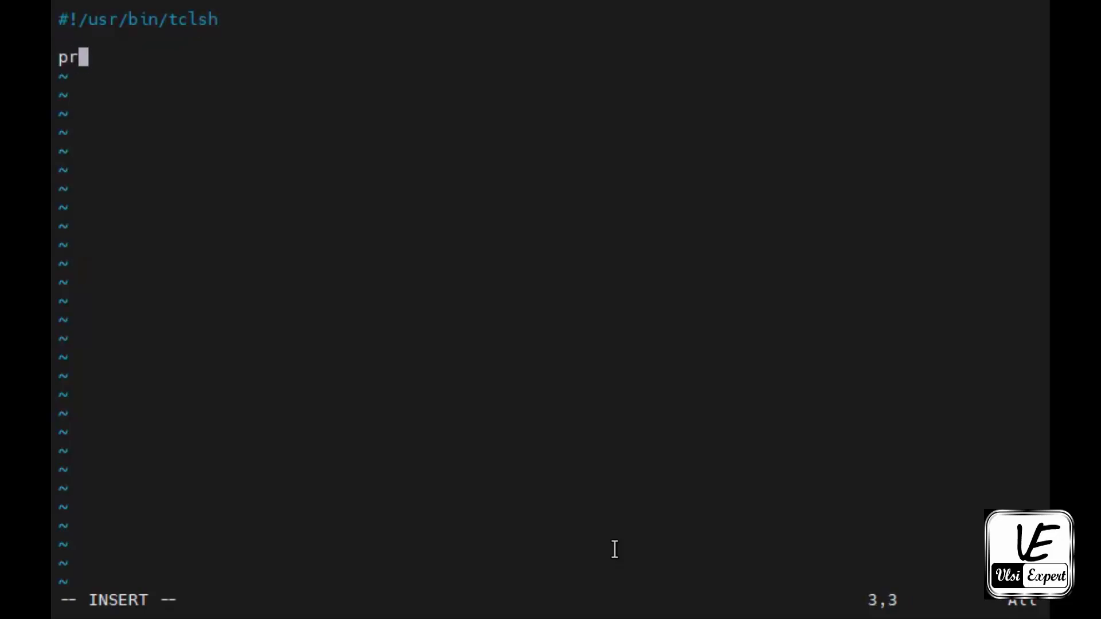
text(oc)
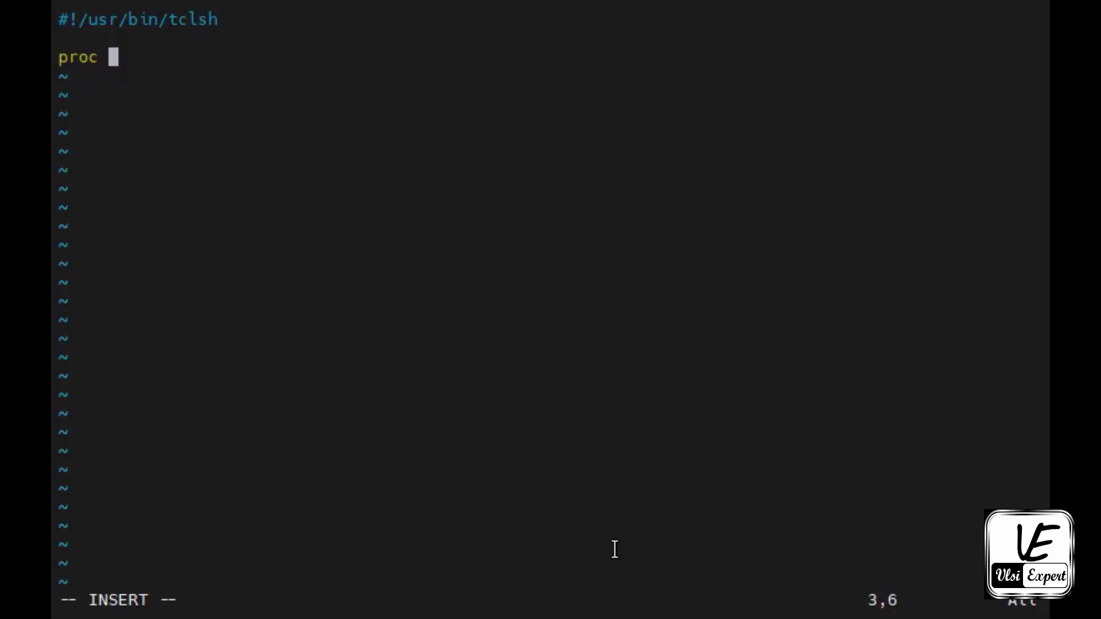
text(sum_2)
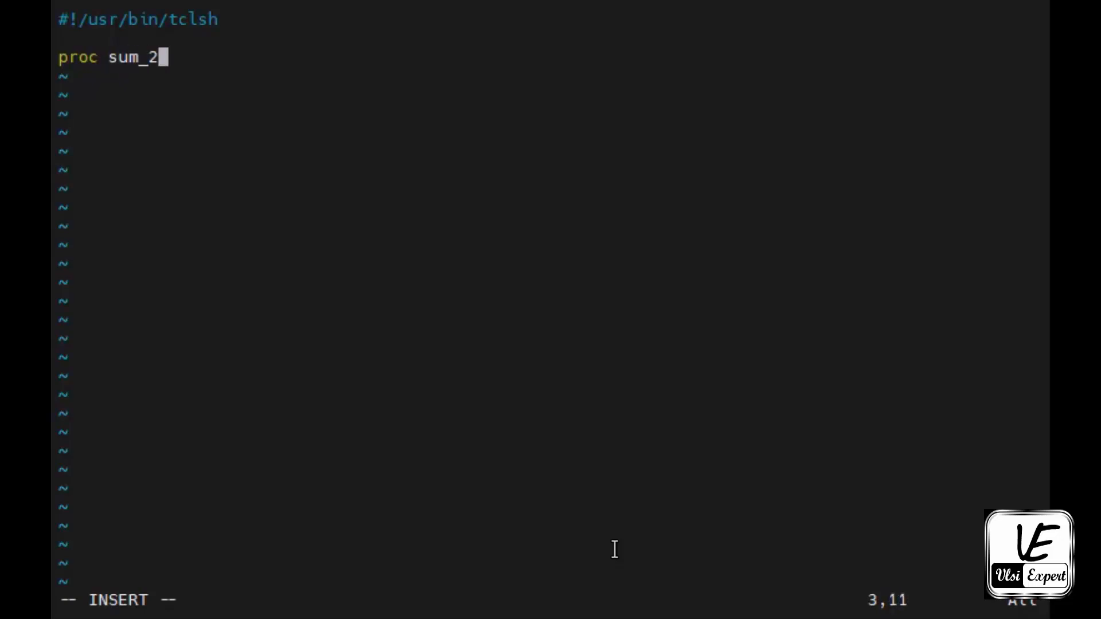
text(_nos {)
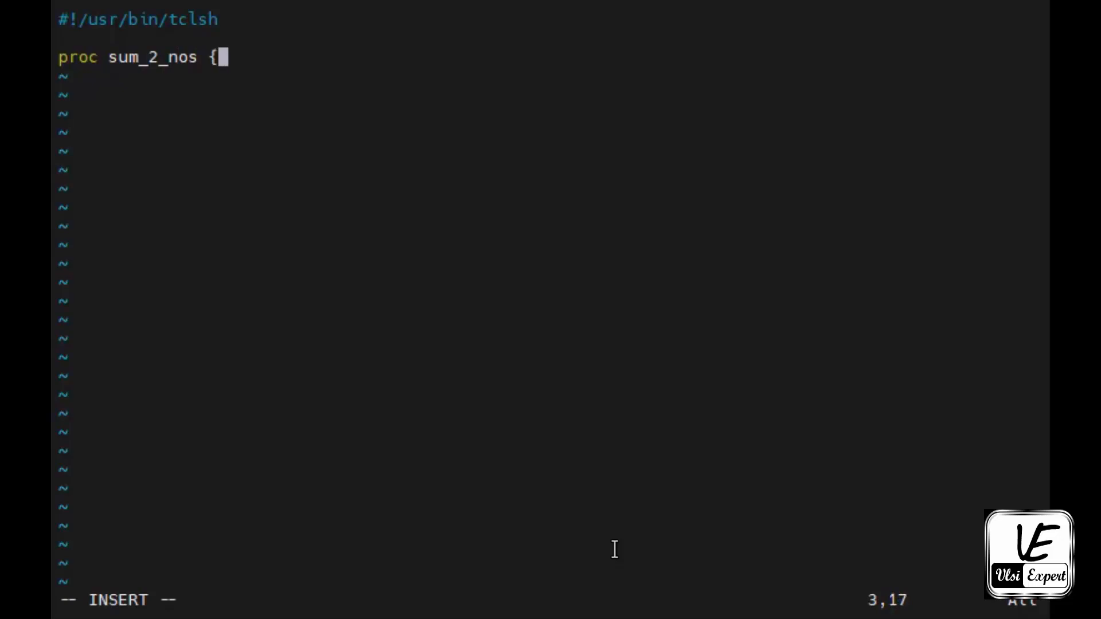
text(})
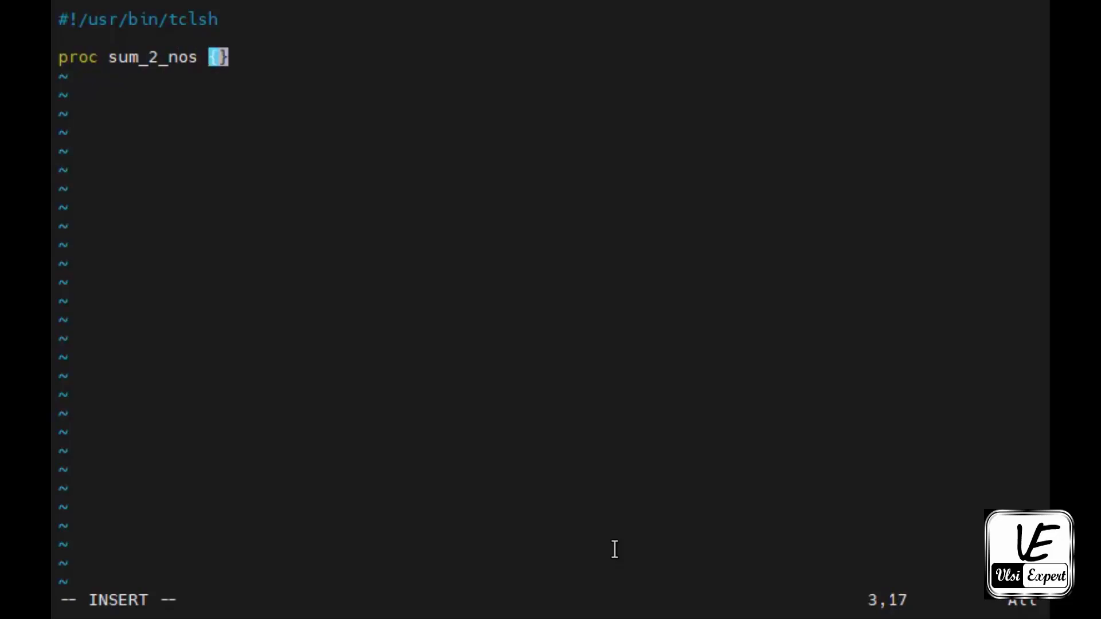
text(n1 n2)
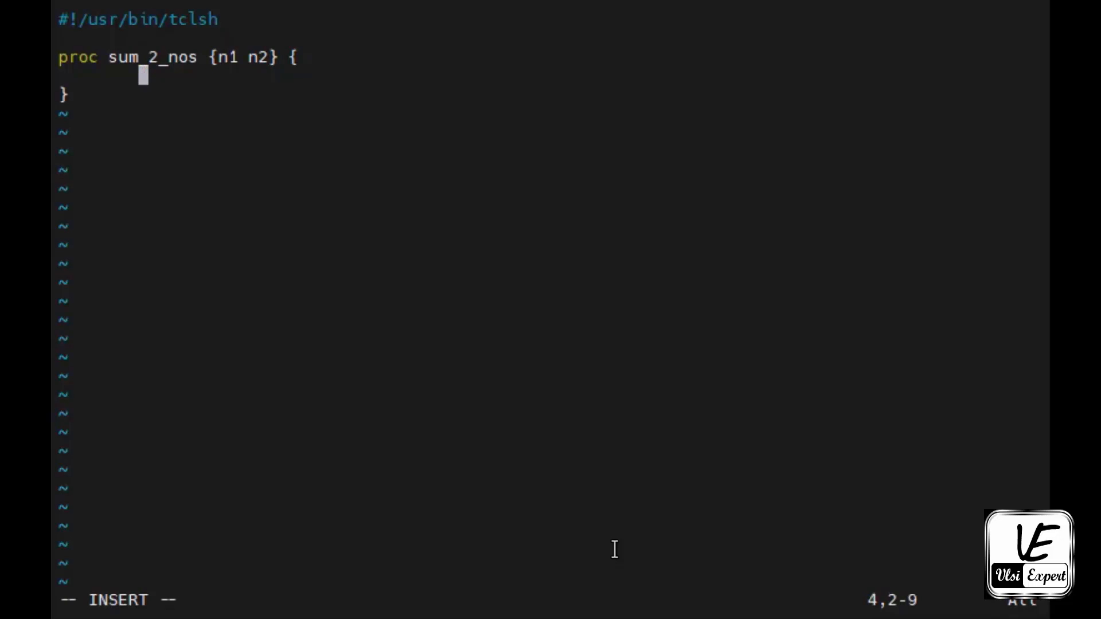
Add set sum [expr $n1 + $n2] to the procedure body.
text(set)
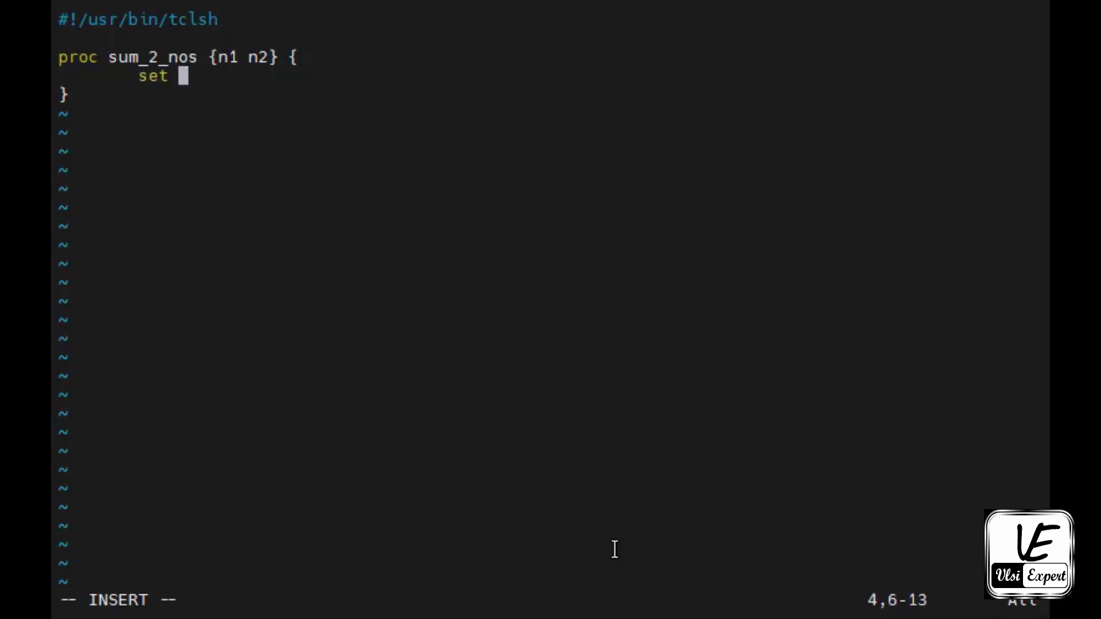
text(sum)
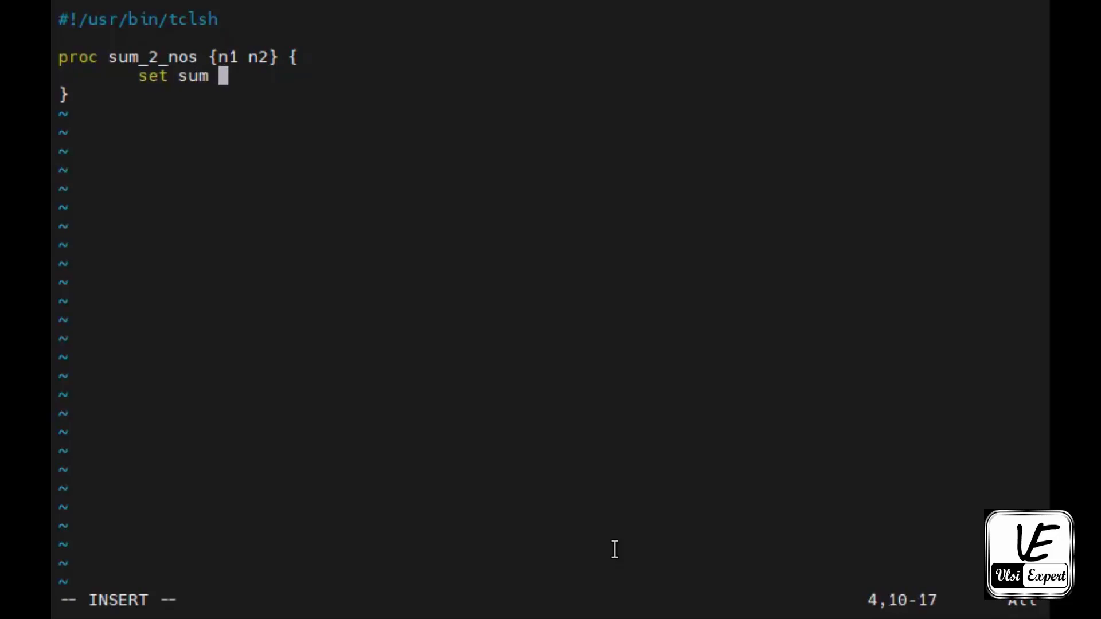
text([)
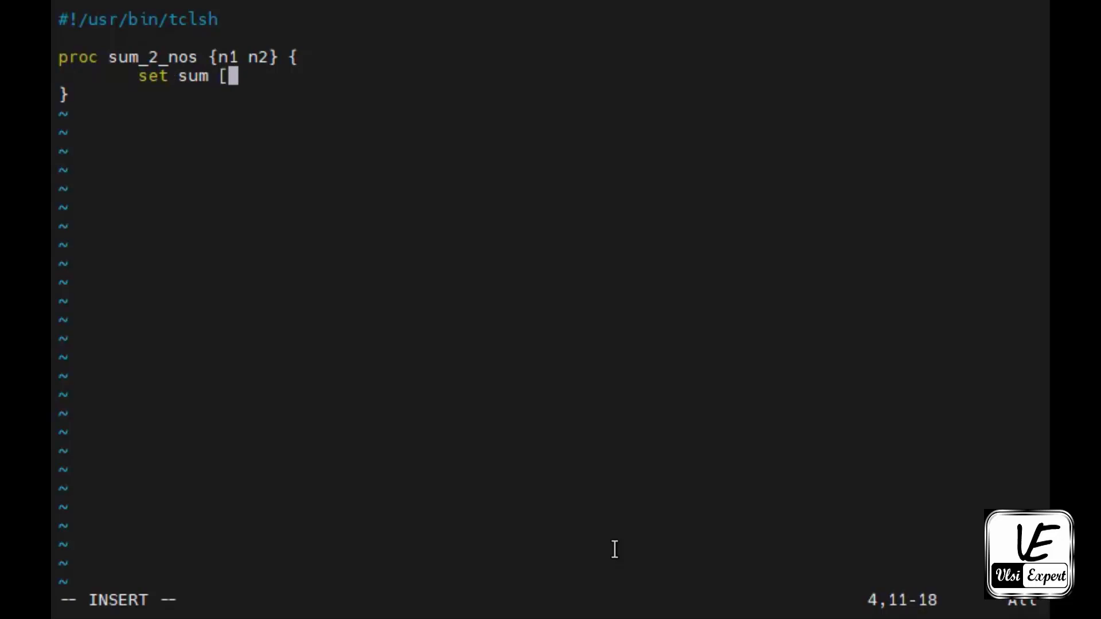
text(expr $)
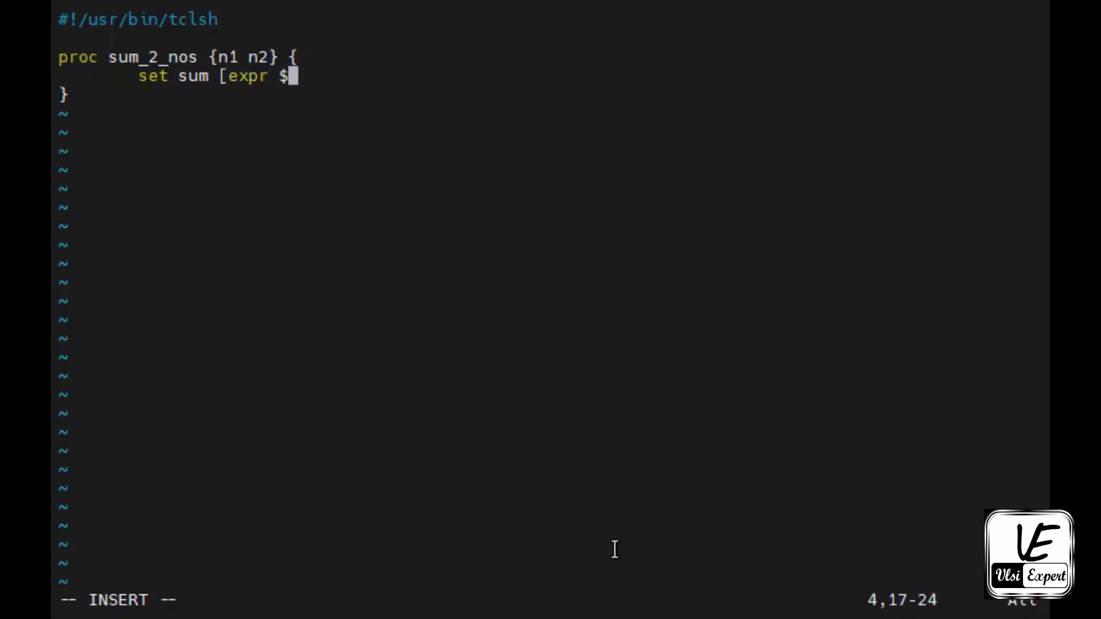
text(n1 +)
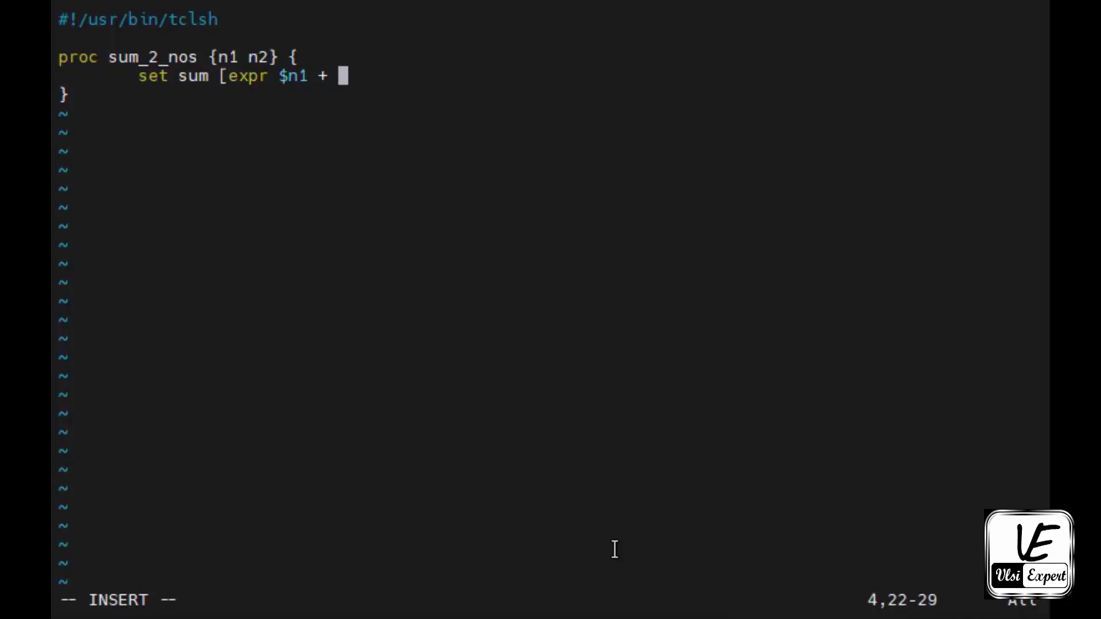
text($n2)
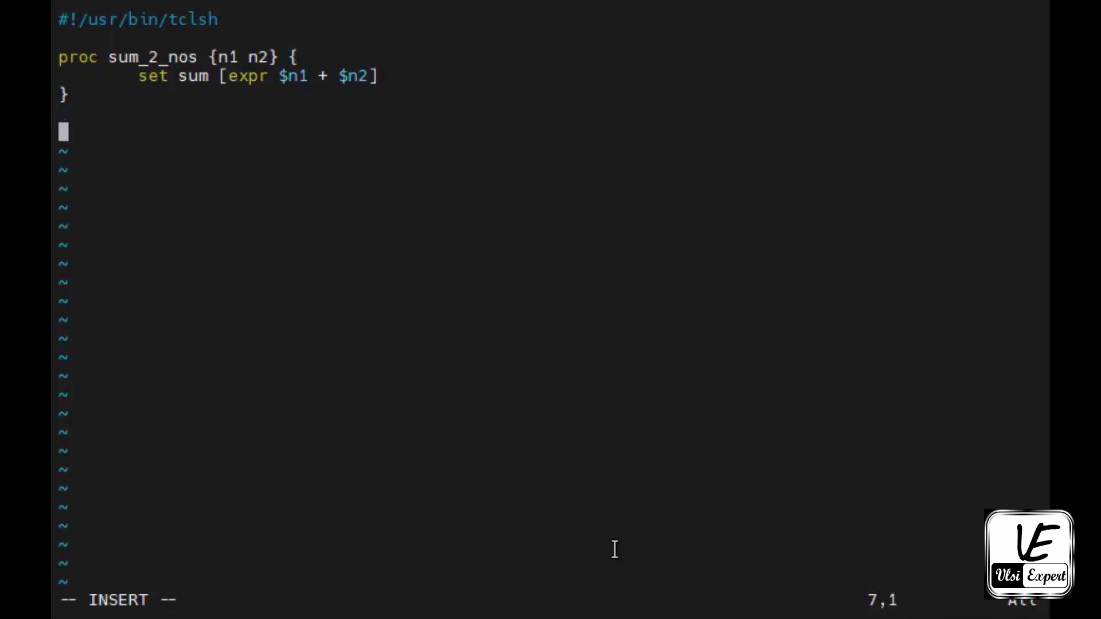
Add the call sum_2_nos 34 78.
text(sum)
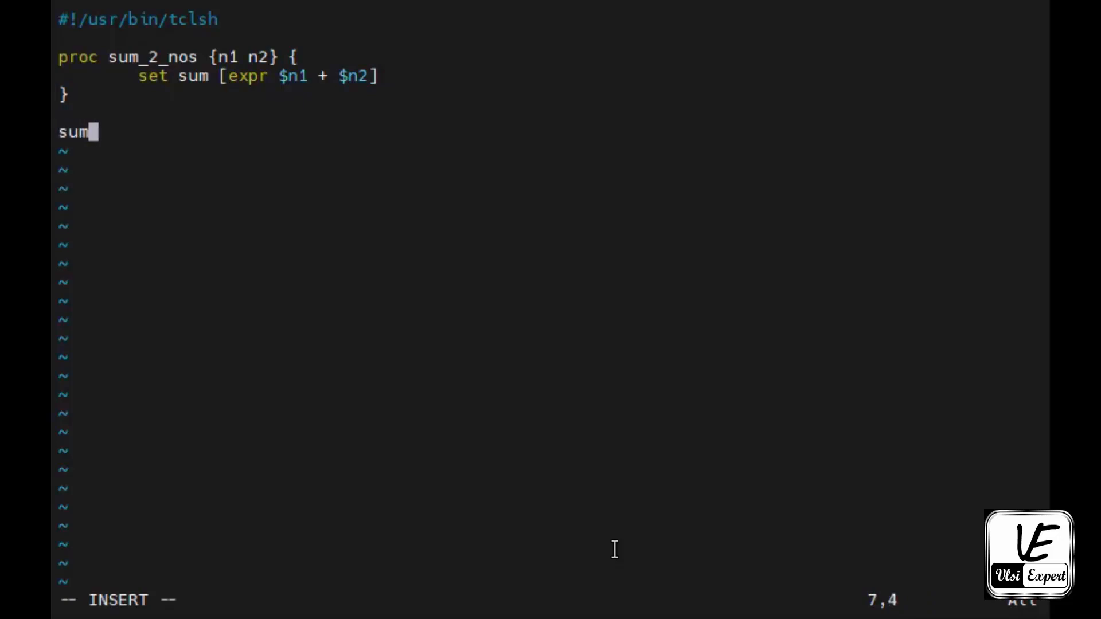
text(_2)
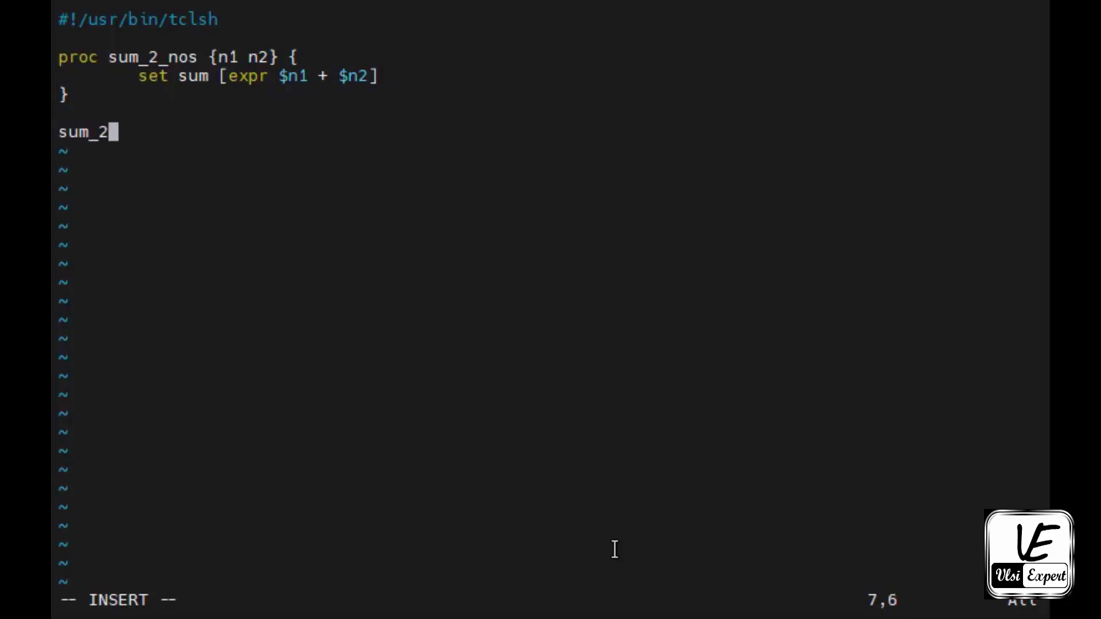
text(_nos)
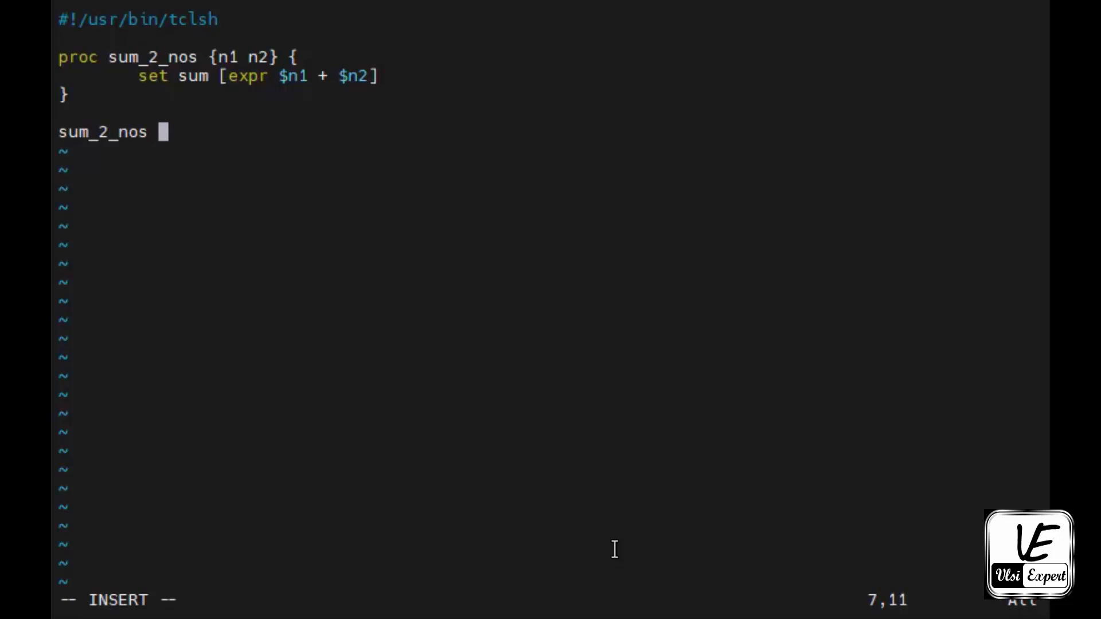
text(34 78)
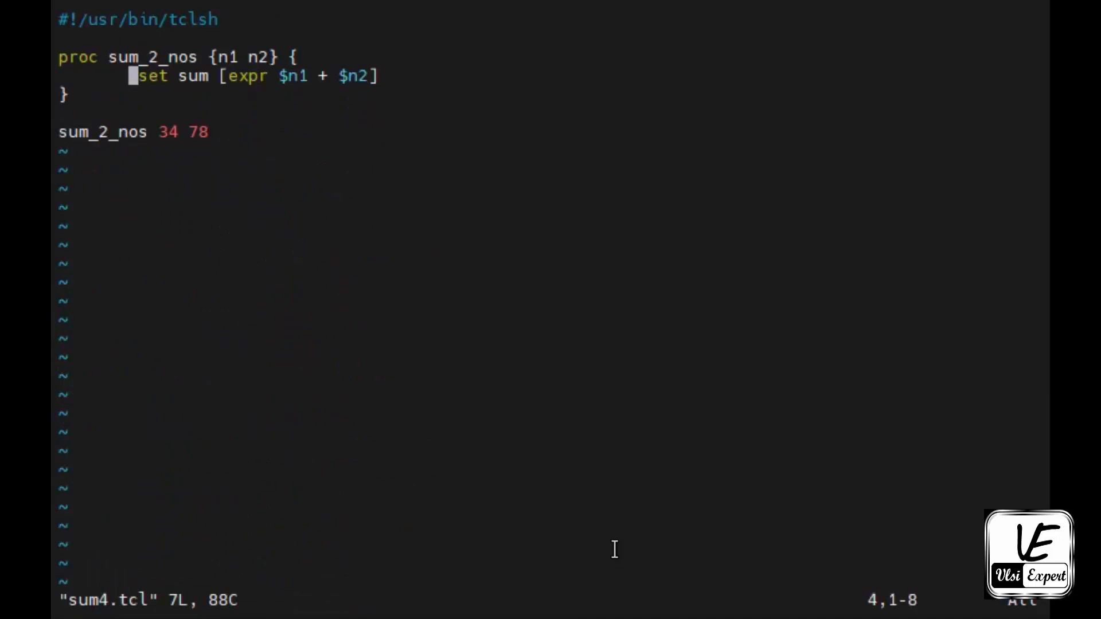
Add a puts line printing "The sum of $n1 & $n2" with the sum.
text(puts ")
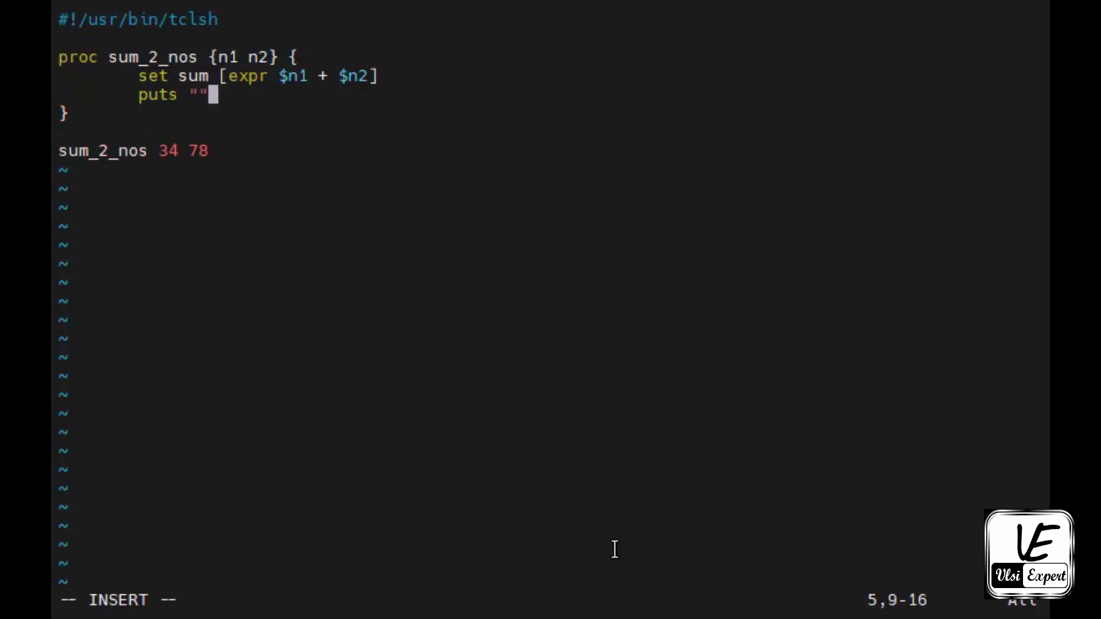
text(The)
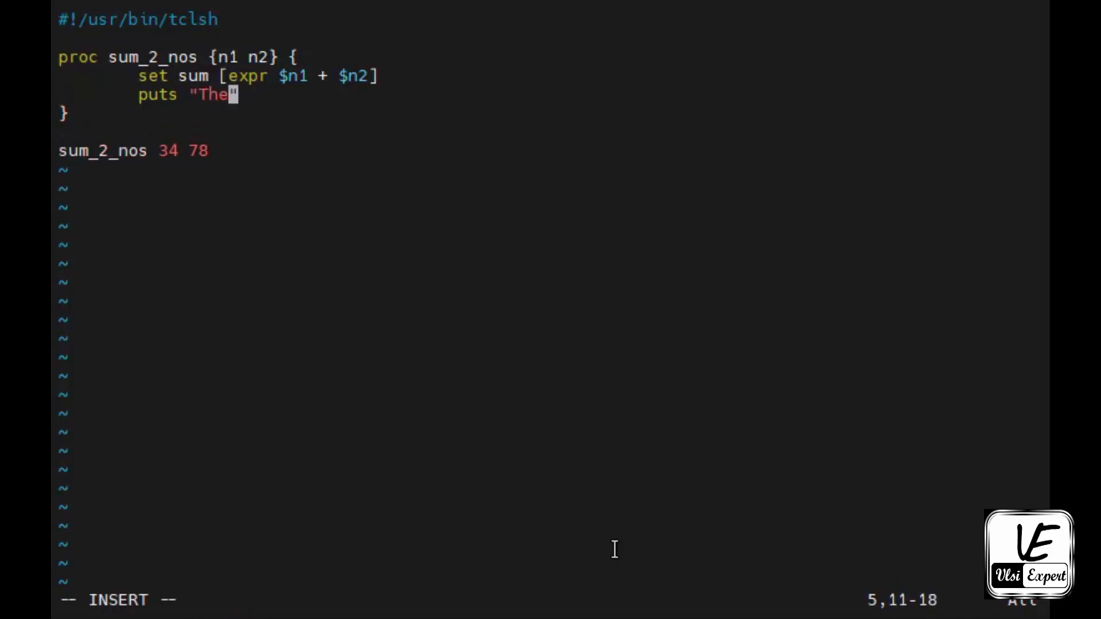
text(sum of)
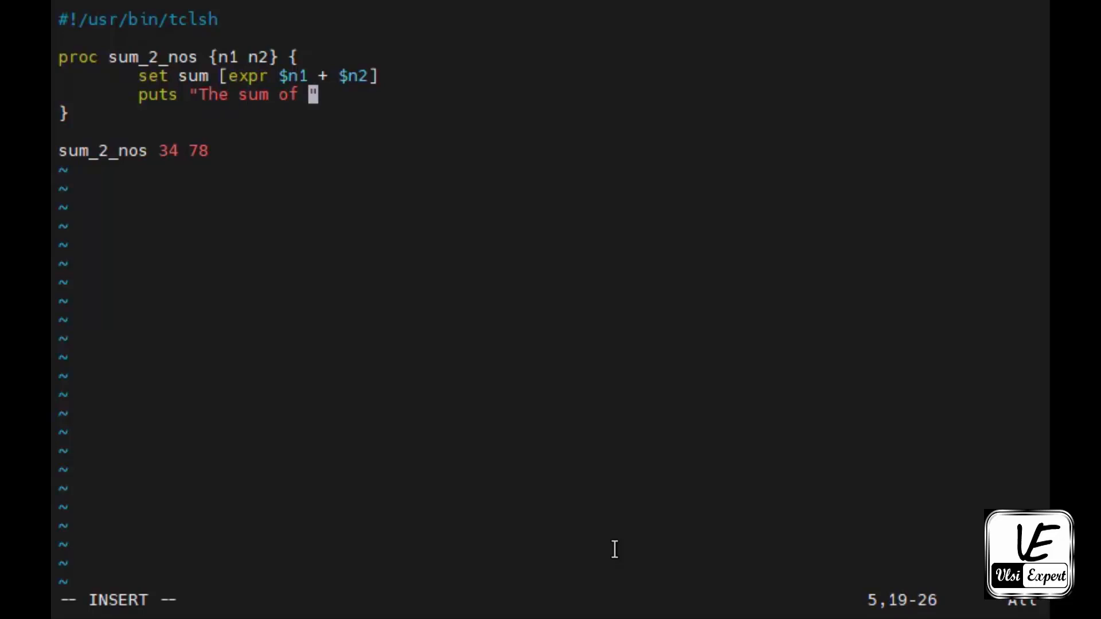
text($n1)
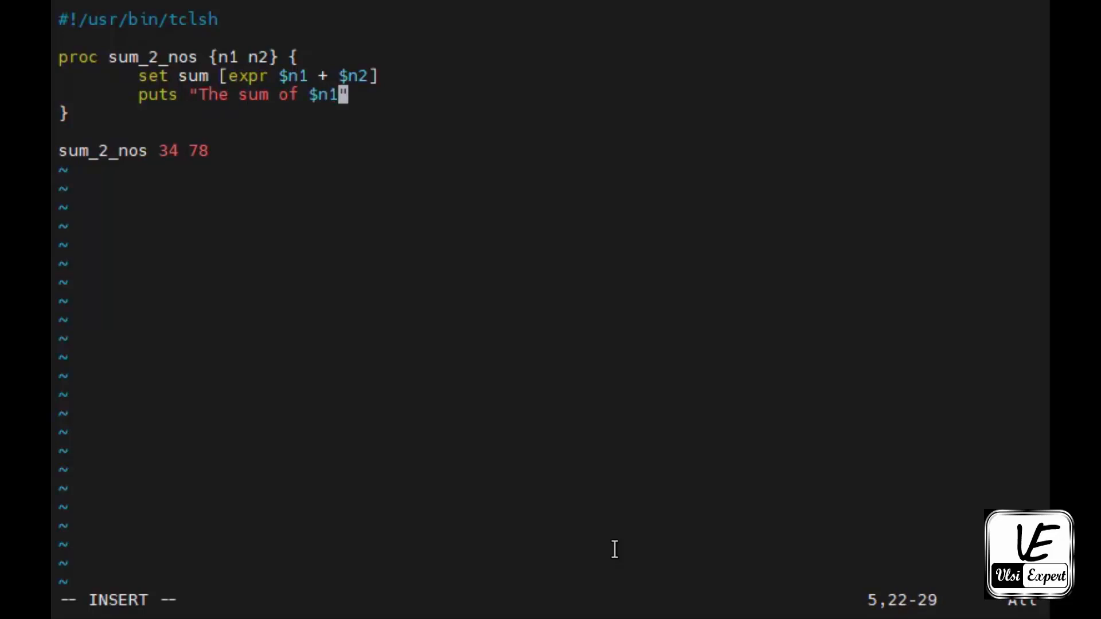
text(& $)
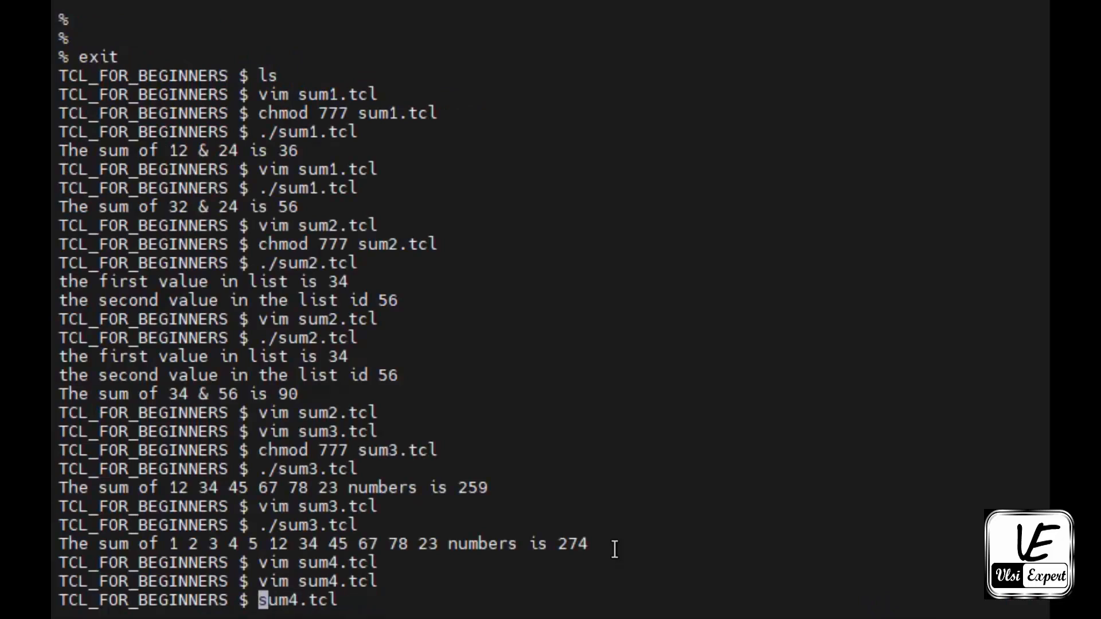
Apply chmod 777 to sum4.tcl and run ./sum4.tcl, printing 112.
text(chmod 777)
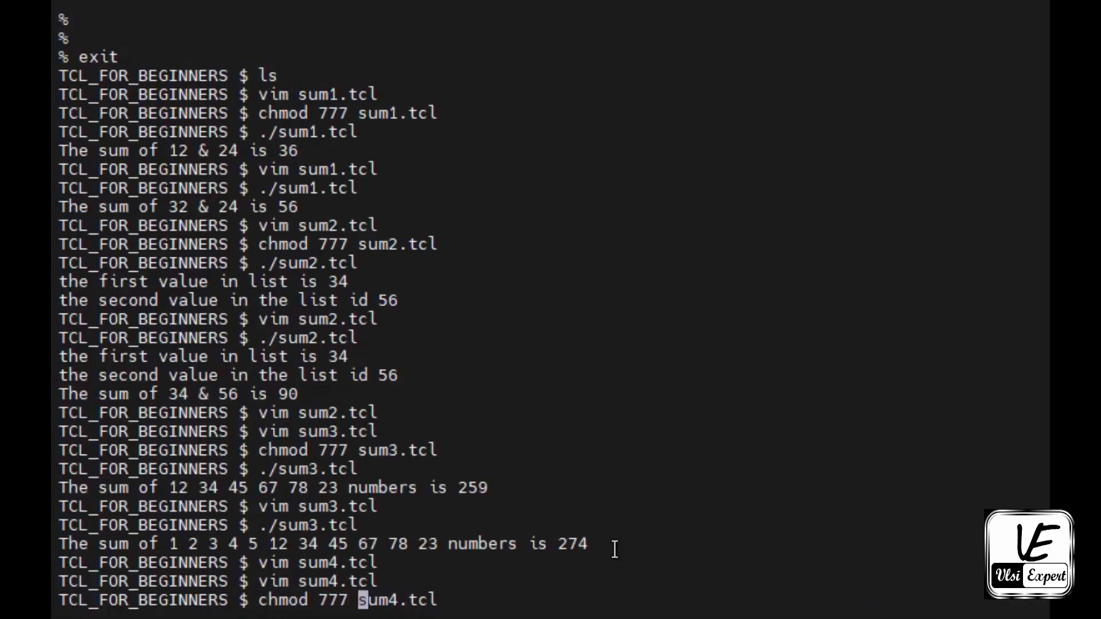
text(./sum4.tcl)
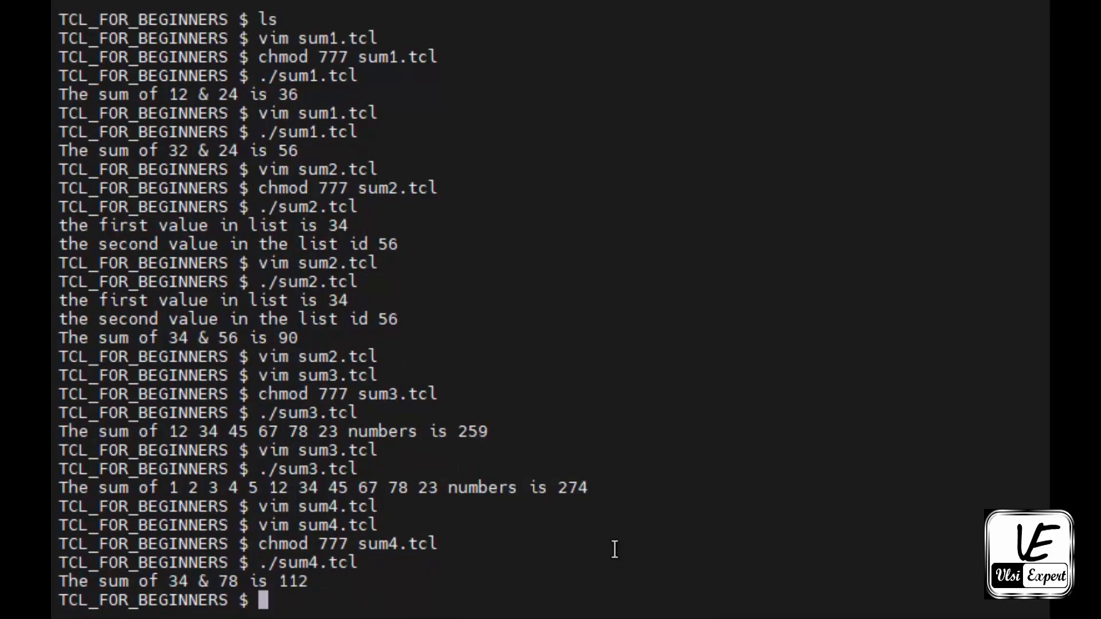
mouse_move(272, 581)
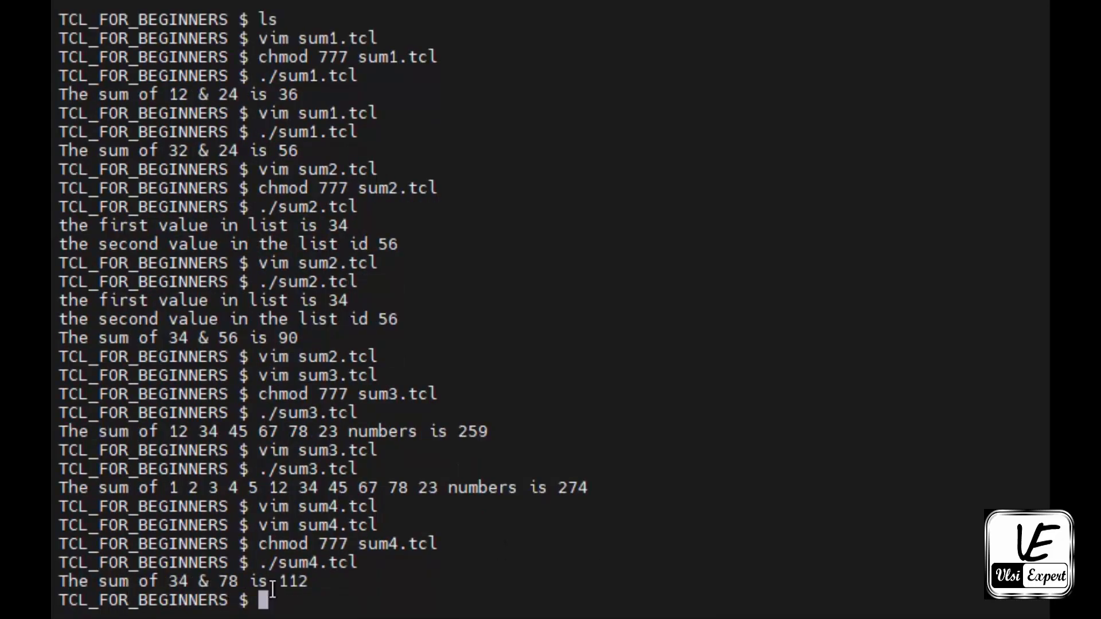
text(chmod 777 sum4.tcl)
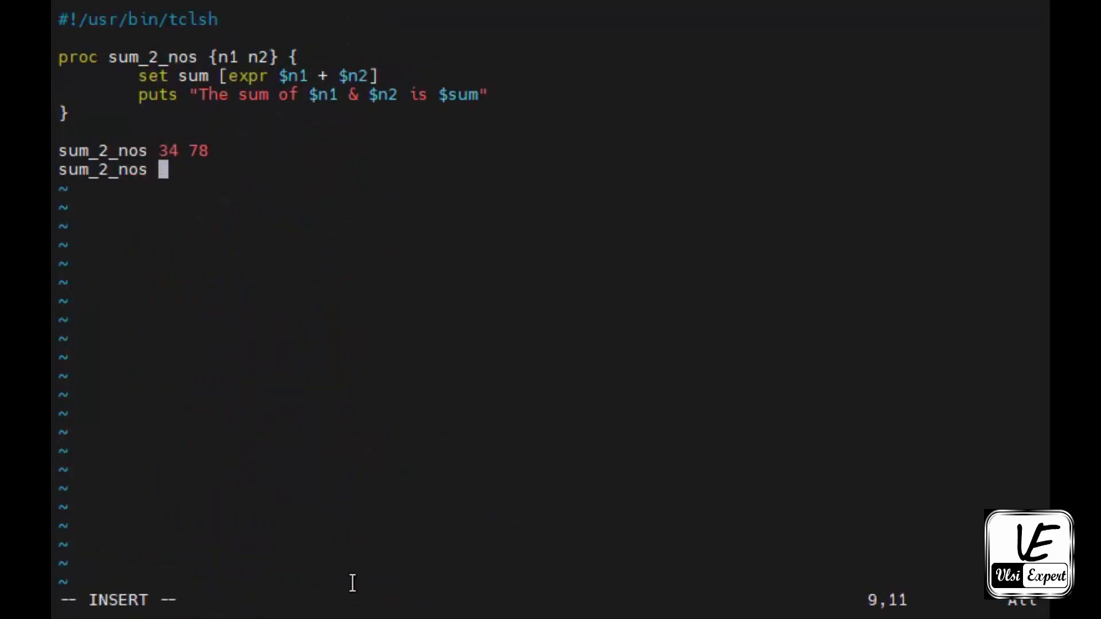
Add the call sum_2_nos 2 4 and rerun sum4.tcl, printing 112 and 6.
text(2 4)
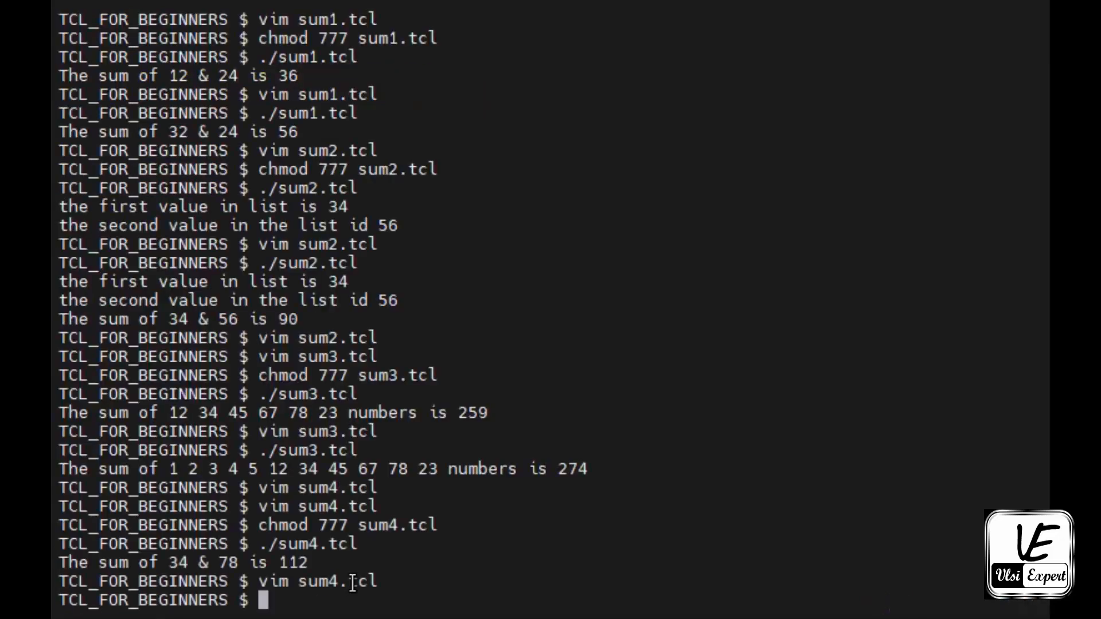
key(Return)
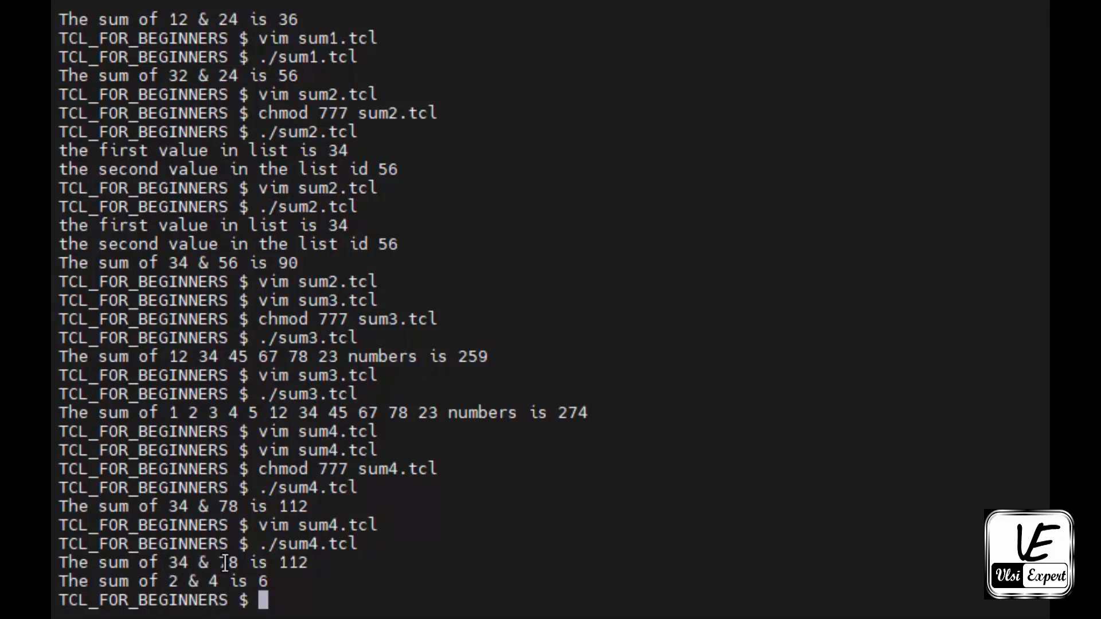
double_click(294, 564)
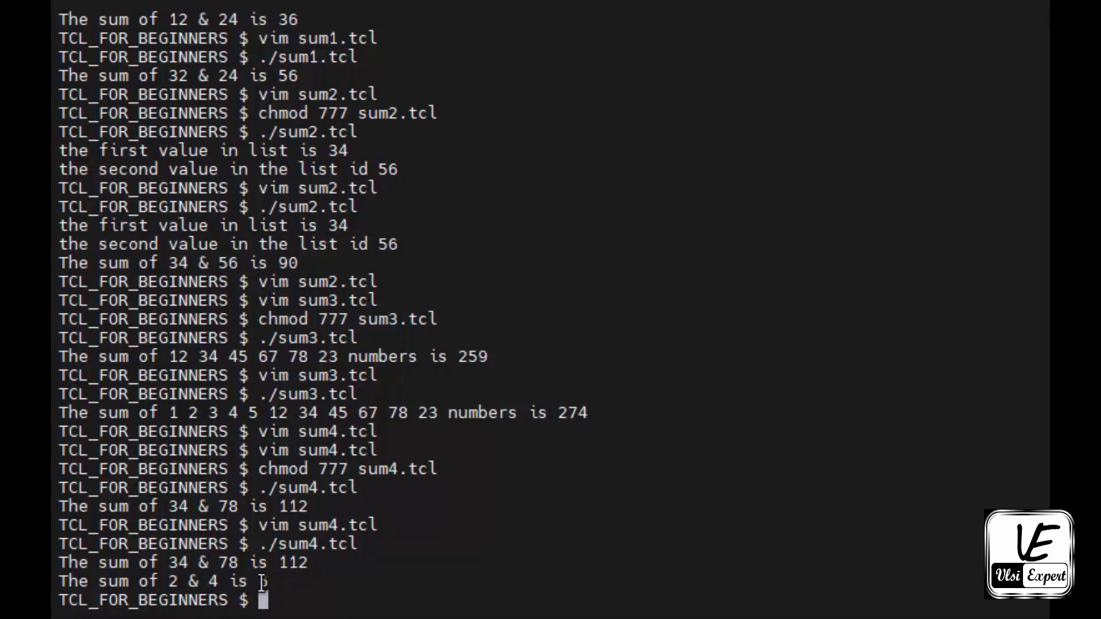
text(vim sum4.tcl)
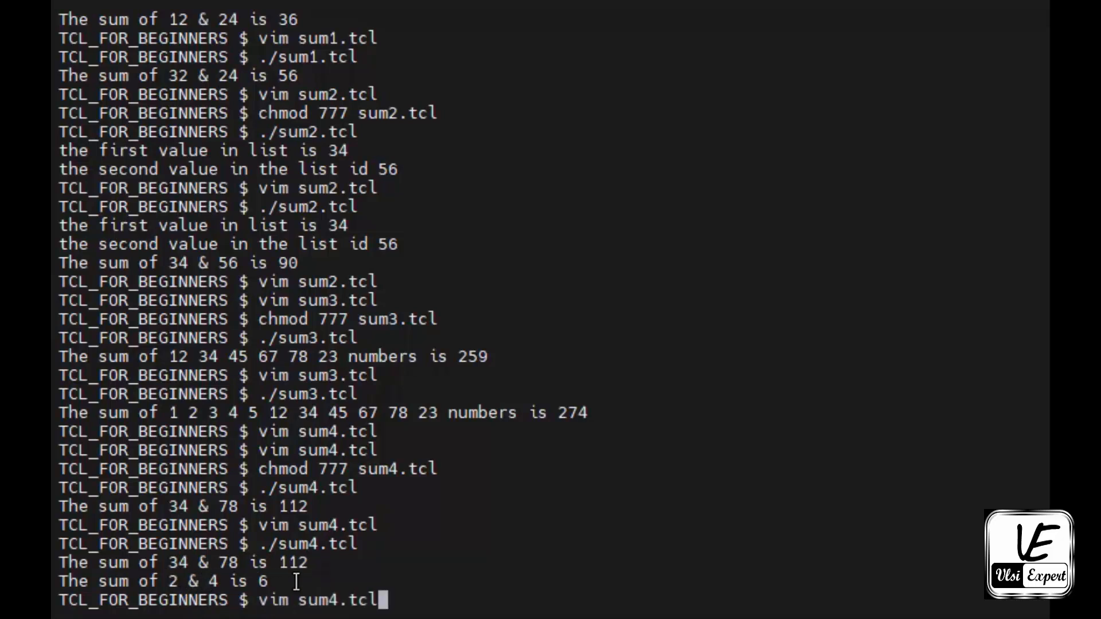
Reopen sum4.tcl in Vim, showing proc sum_2_nos and its calls with 34 78 and 2 4.
key(Enter)
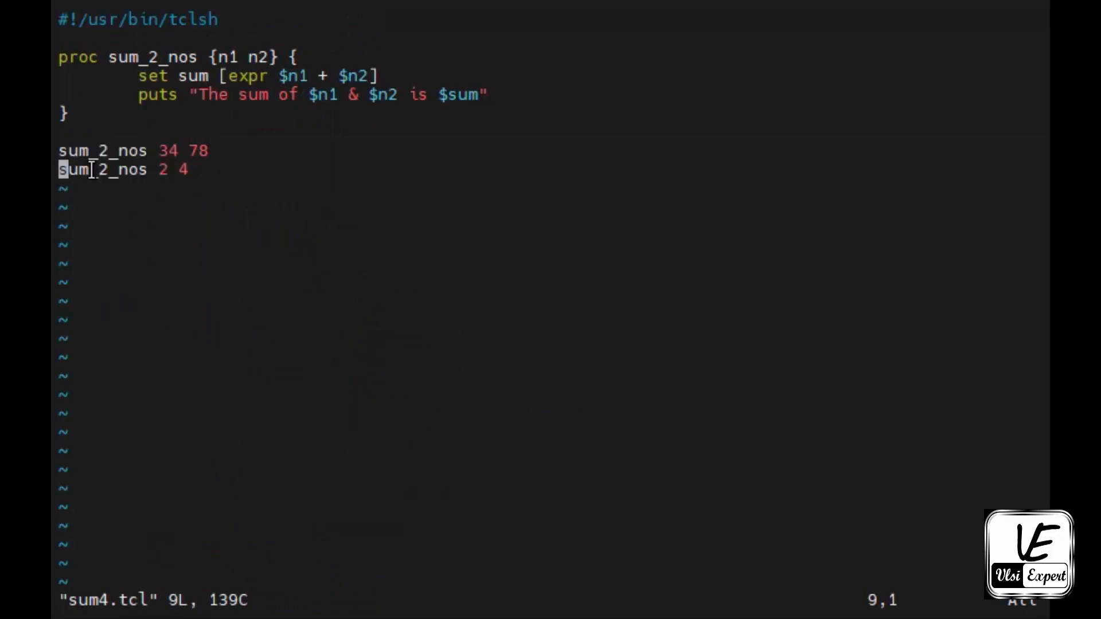
mouse_move(268, 143)
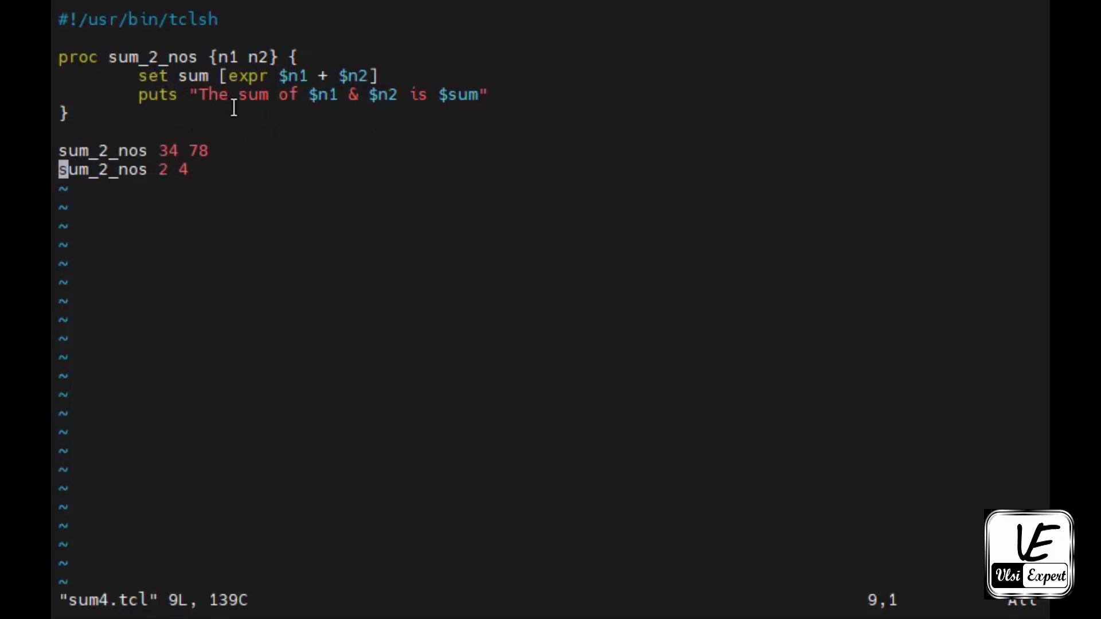
mouse_move(385, 134)
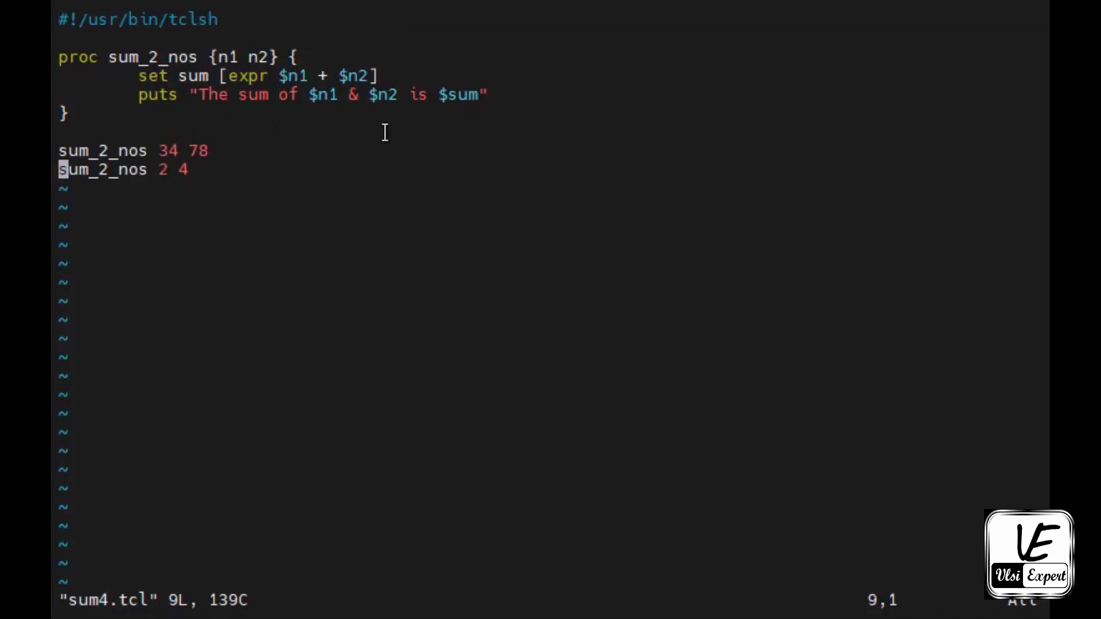